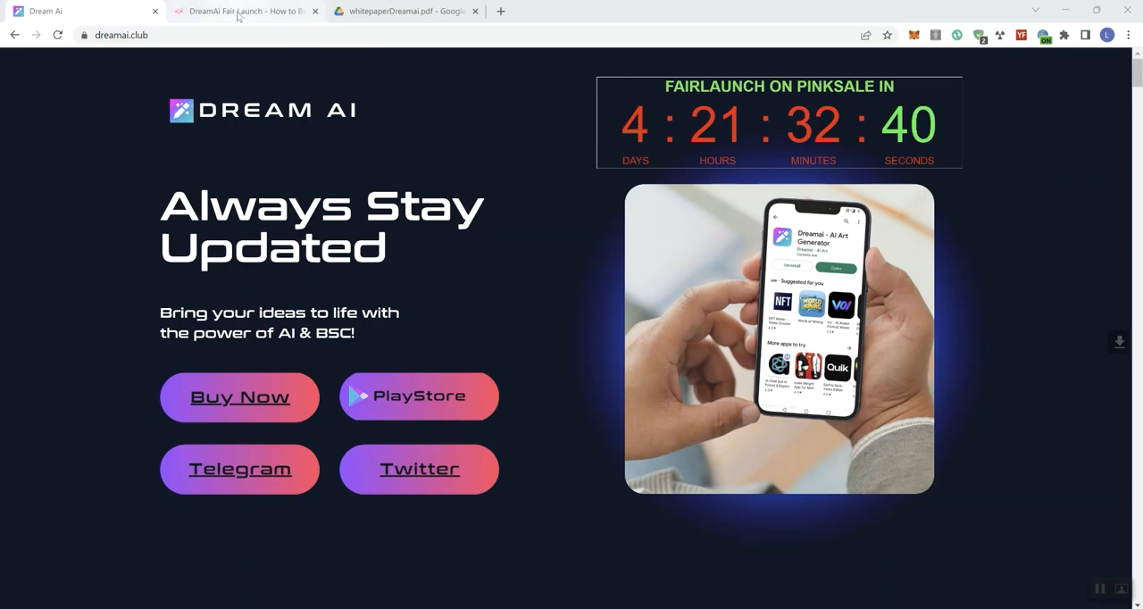
# - Switch to the DreamAi Fair Launch tab on PinkSale
pyautogui.click(241, 11)
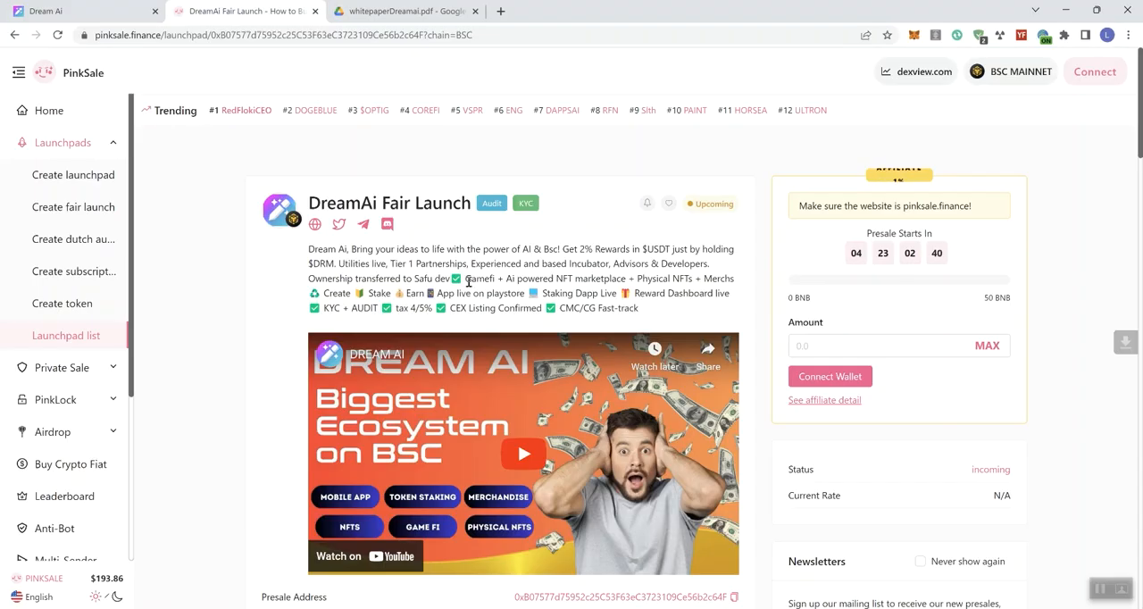
pyautogui.moveTo(467, 282)
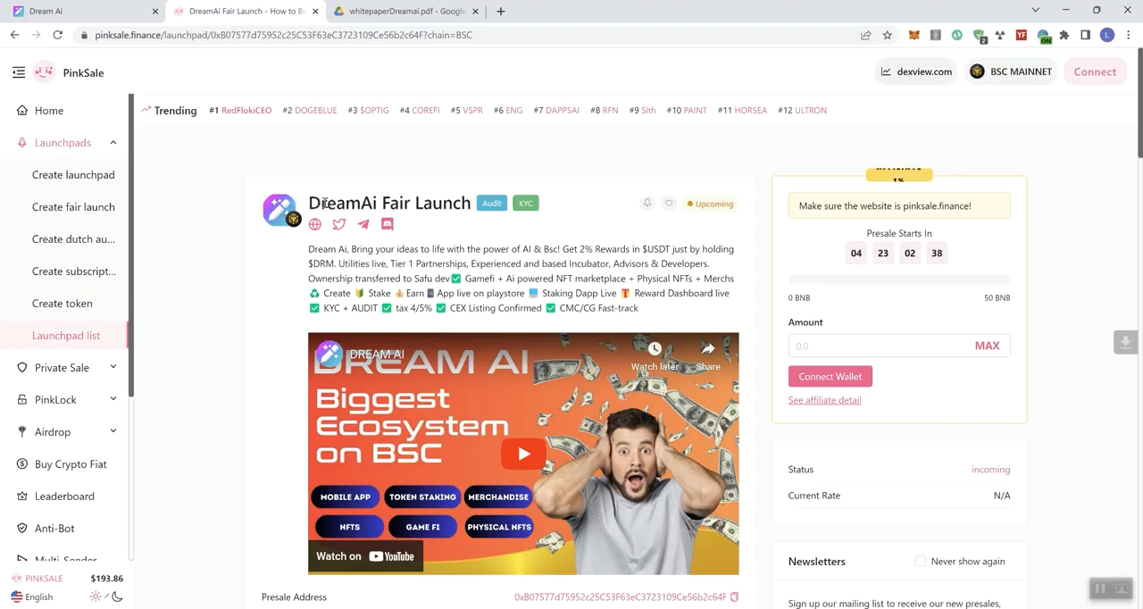
# - Select a word in the DreamAi Fair Launch project description while reading
pyautogui.doubleClick(389, 203)
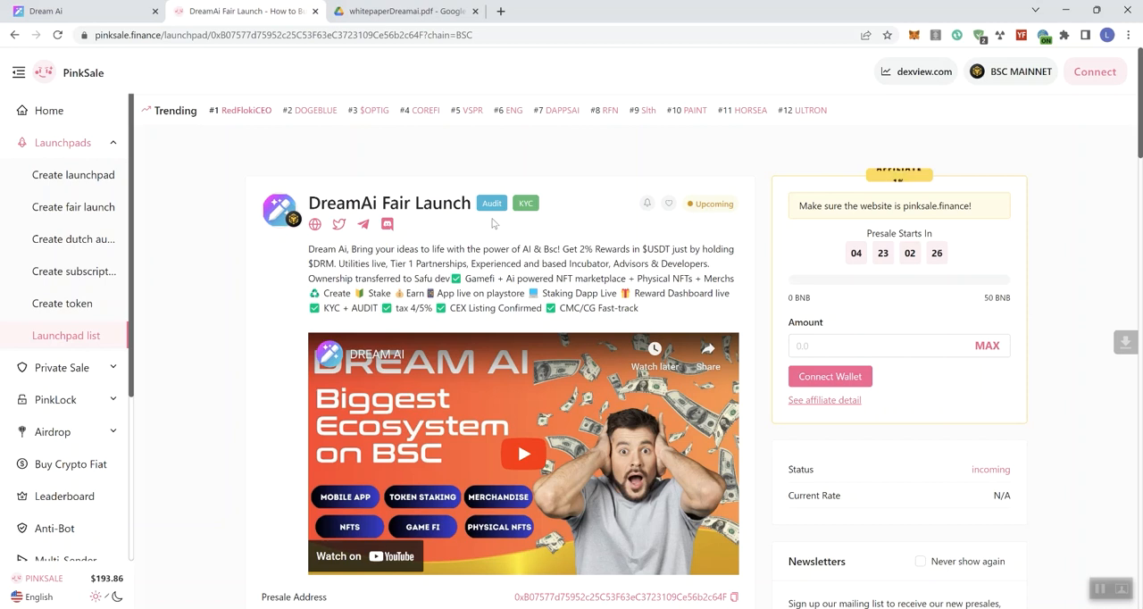
pyautogui.moveTo(525, 203)
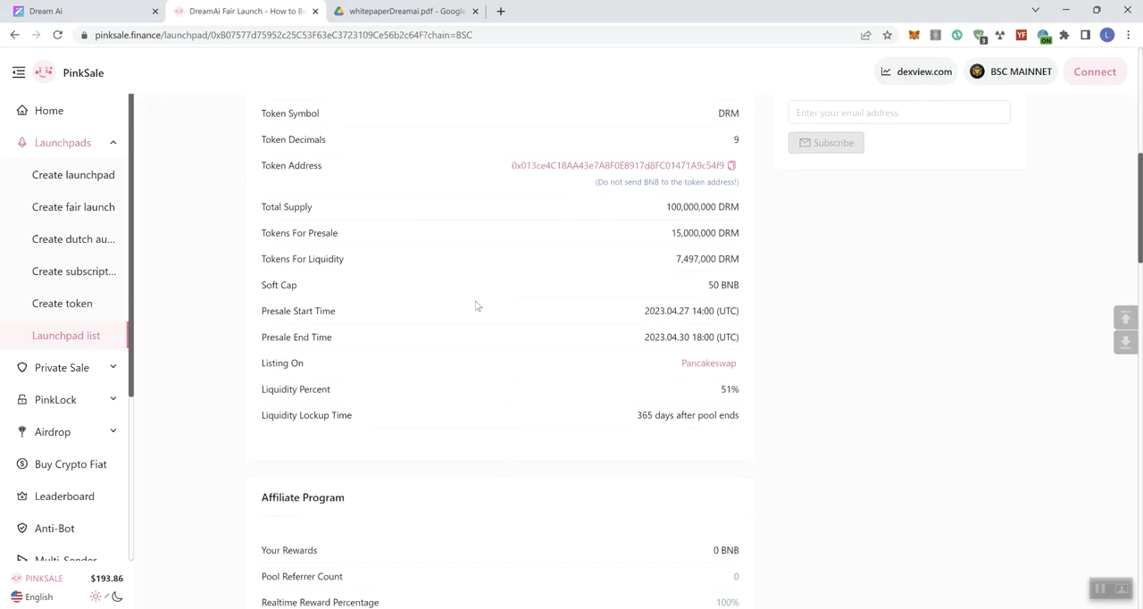
pyautogui.moveTo(273, 380)
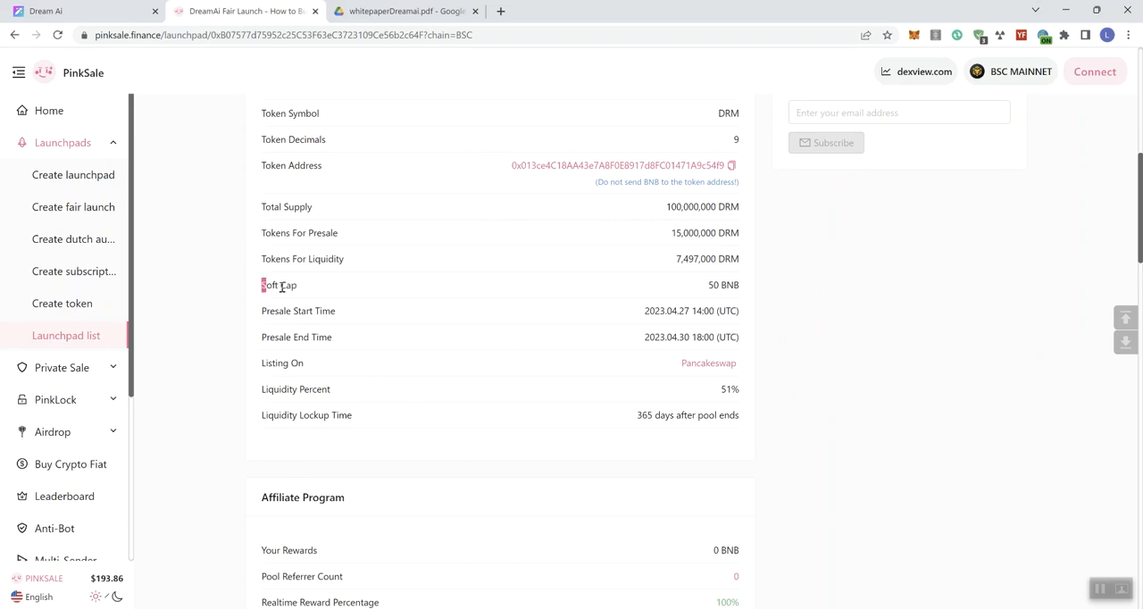
pyautogui.doubleClick(723, 283)
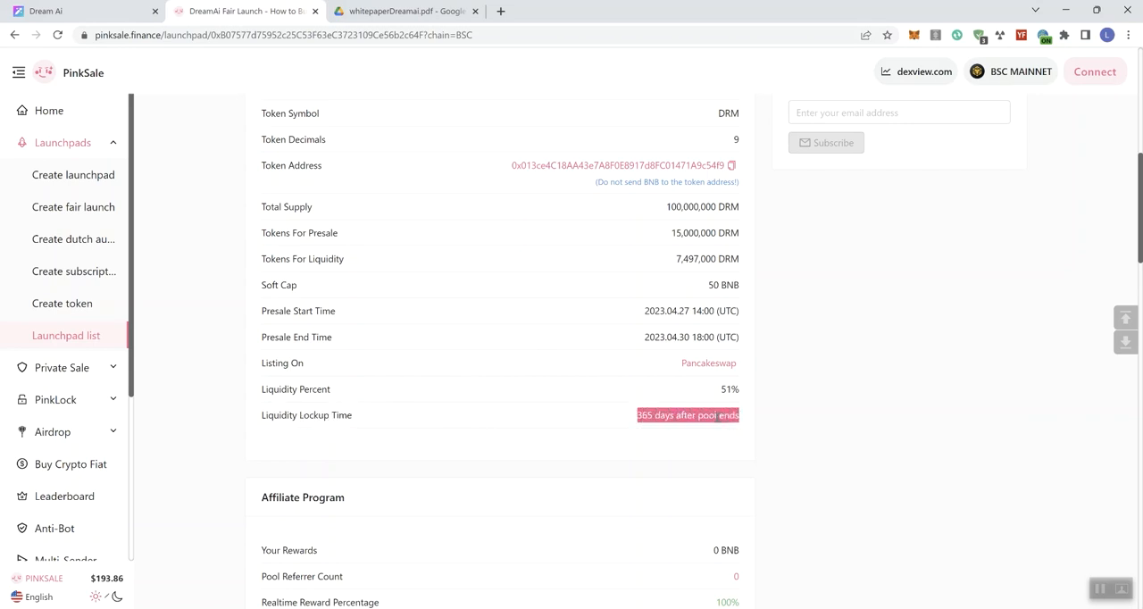
# - Scroll down to the DRM Token Metrics donut chart, then back up to the top
pyautogui.scroll(-3)
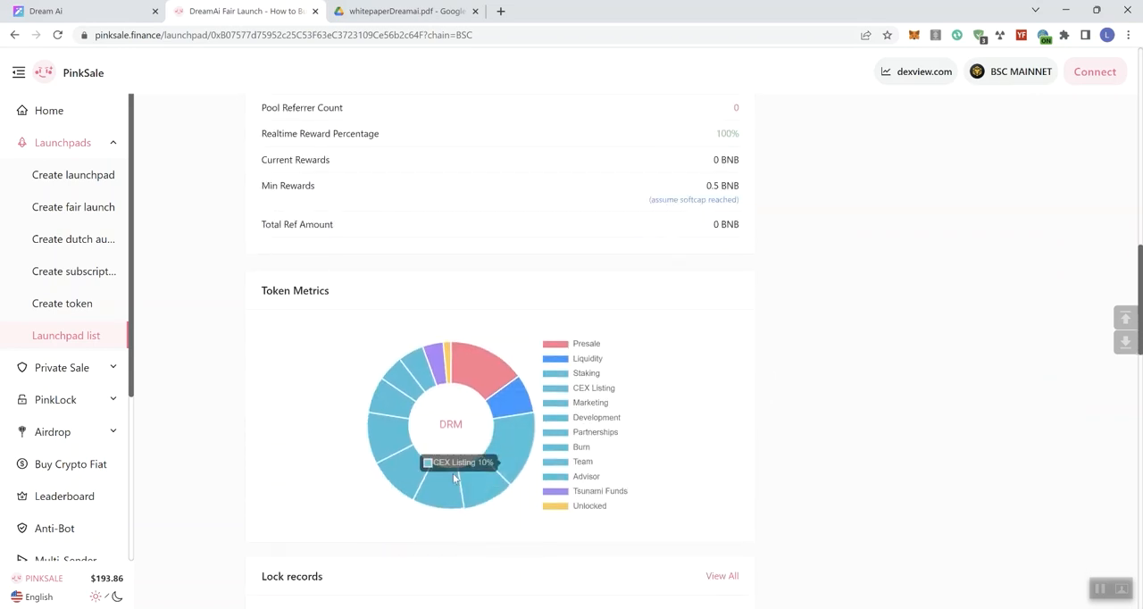
pyautogui.moveTo(445, 348)
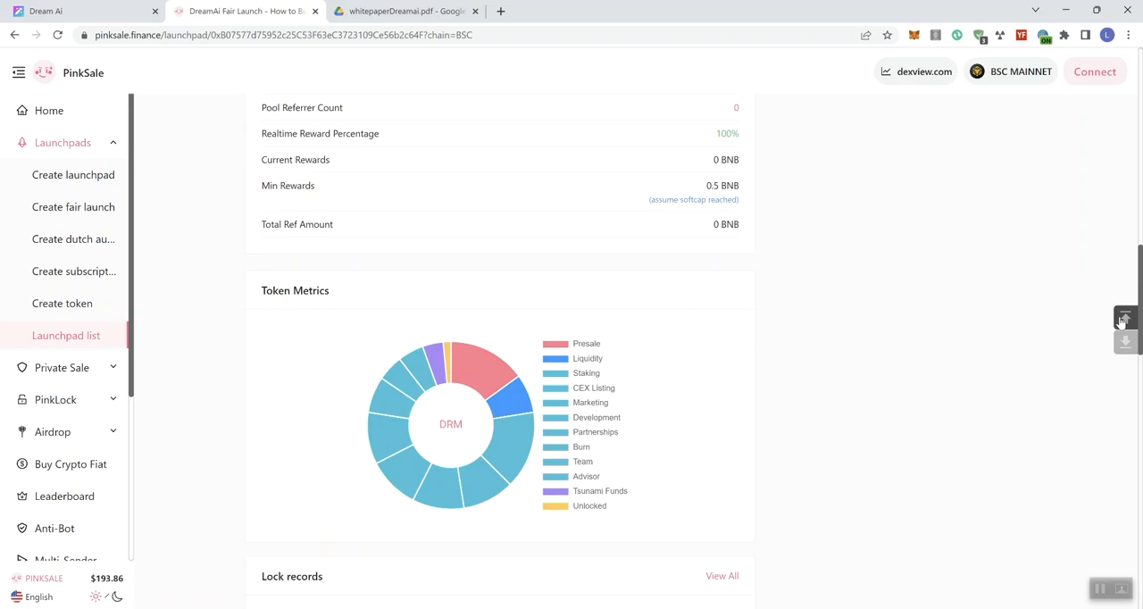
pyautogui.scroll(3)
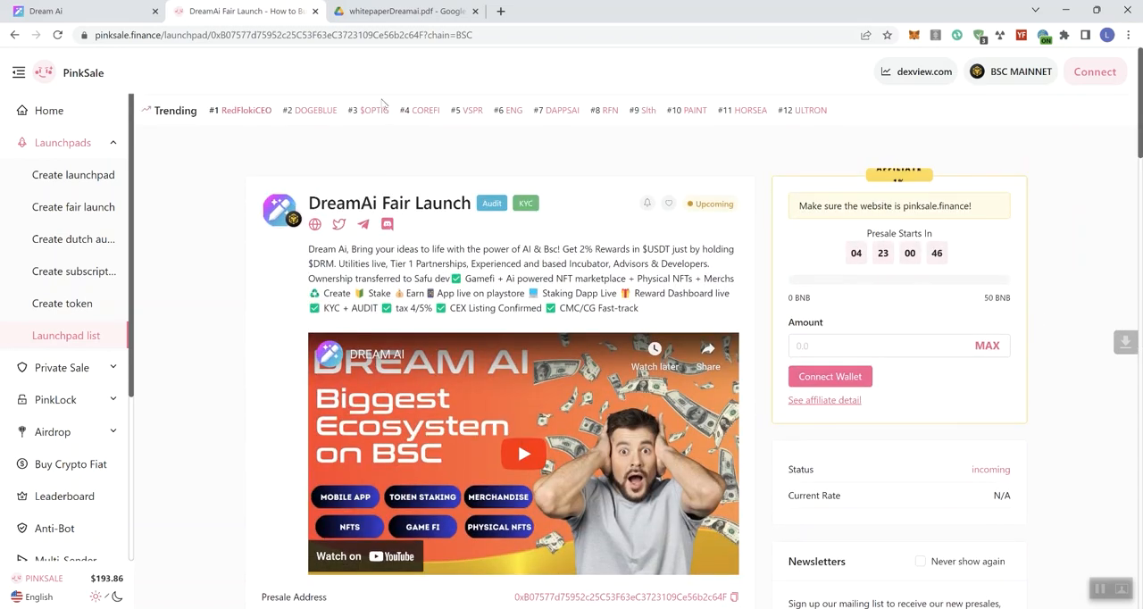
# - Page through whitepaperDreamai.pdf past utilities to the tokenomics allocation page
pyautogui.click(402, 11)
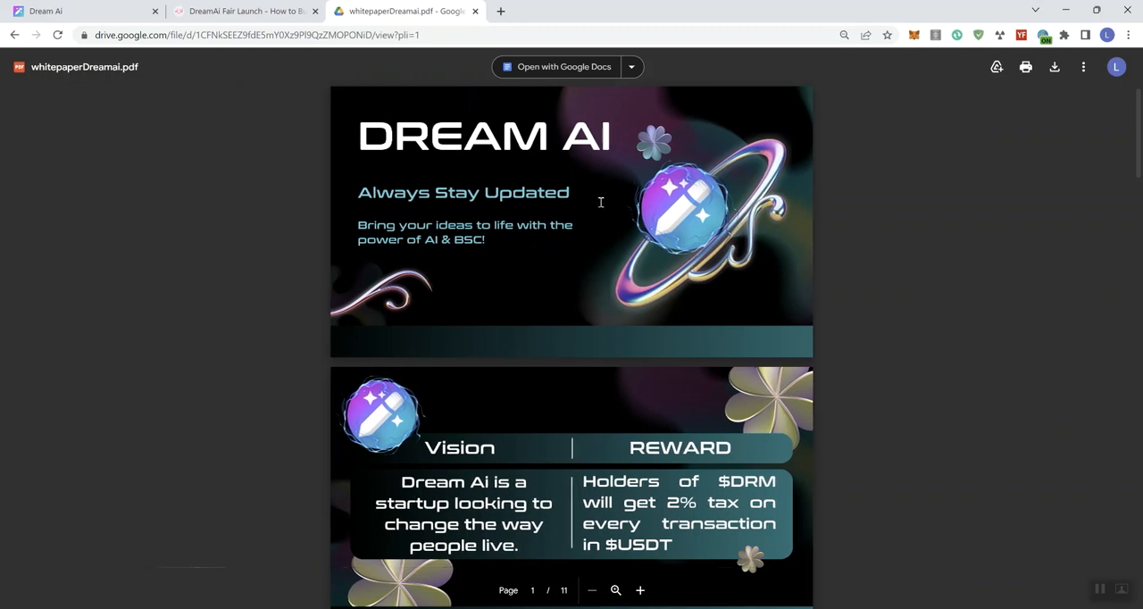
pyautogui.moveTo(742, 291)
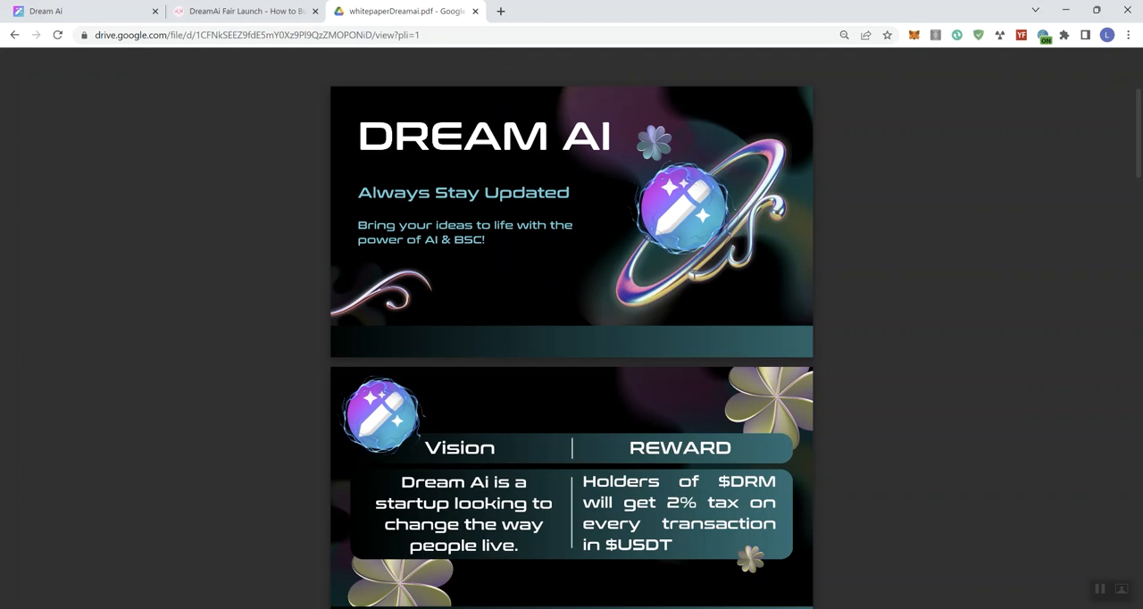
pyautogui.scroll(-3)
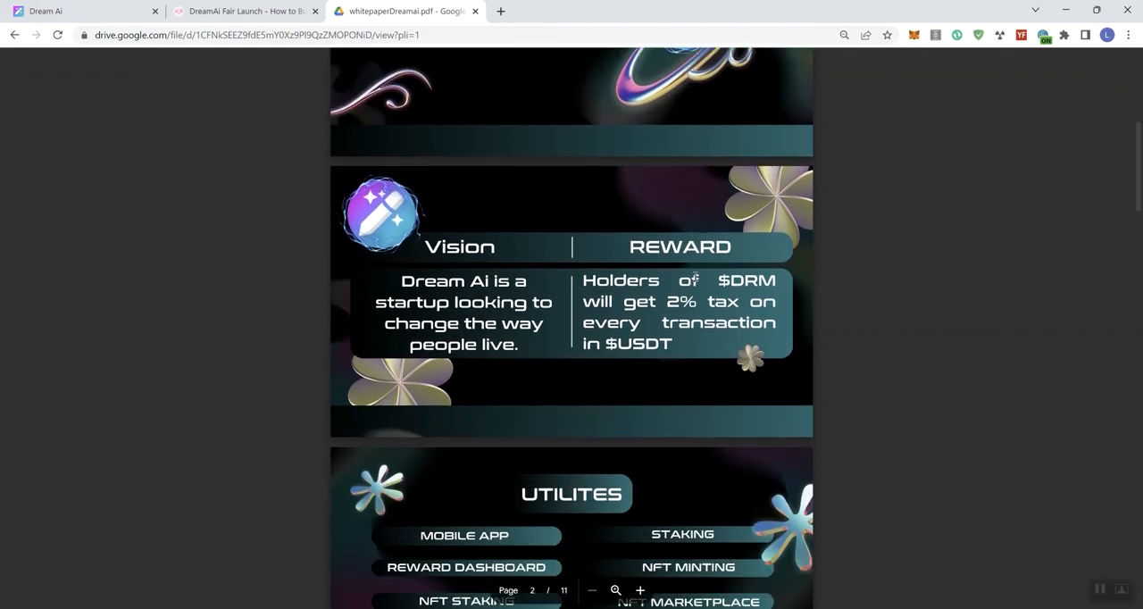
pyautogui.scroll(-3)
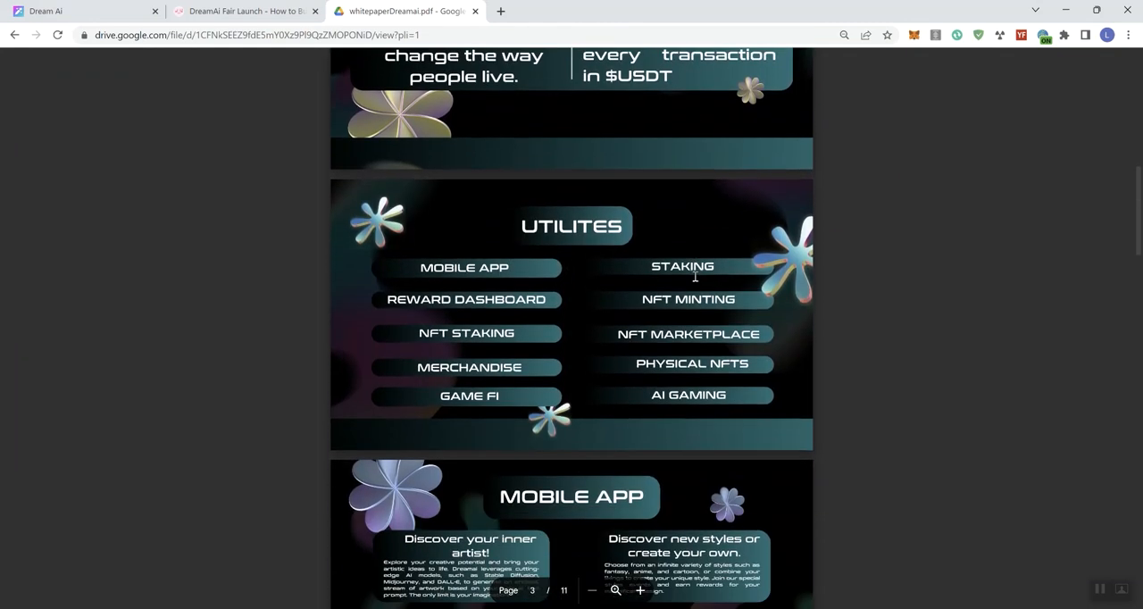
pyautogui.scroll(-3)
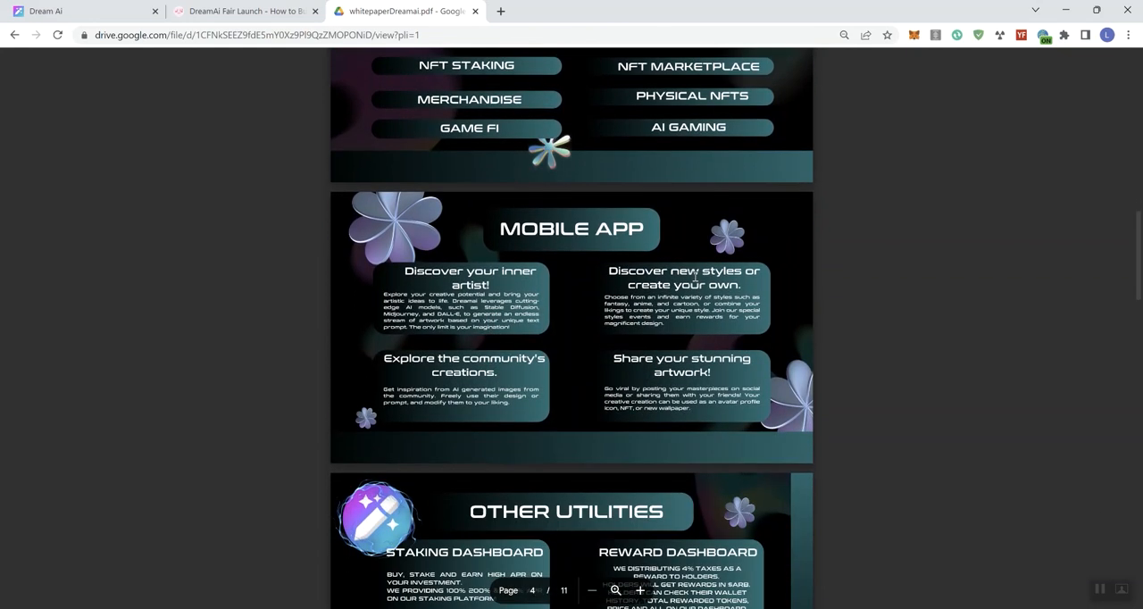
pyautogui.scroll(-3)
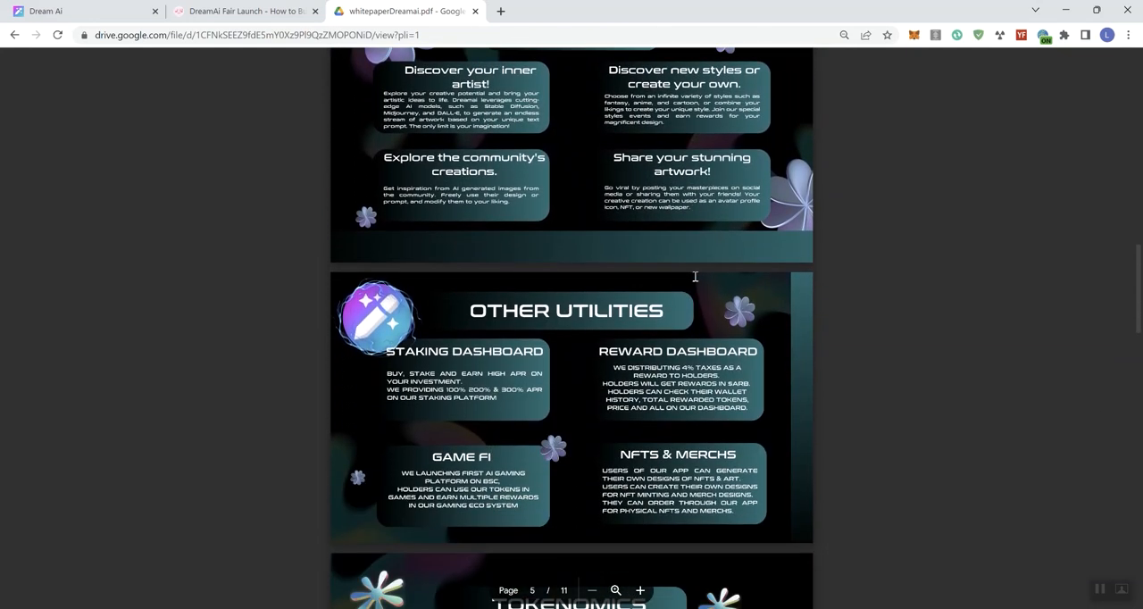
pyautogui.scroll(-3)
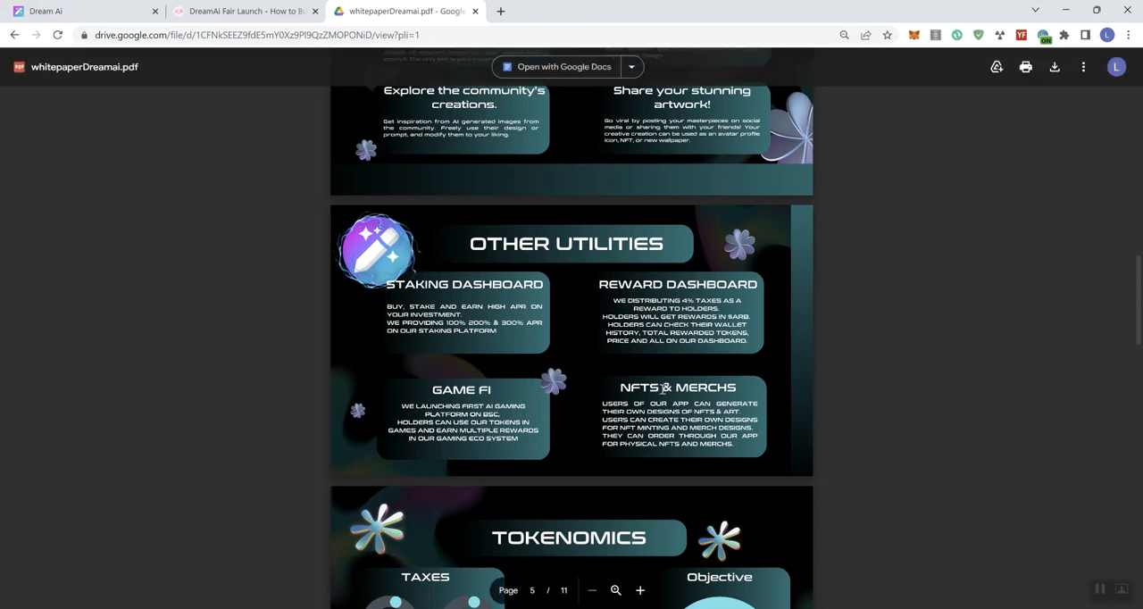
pyautogui.scroll(-3)
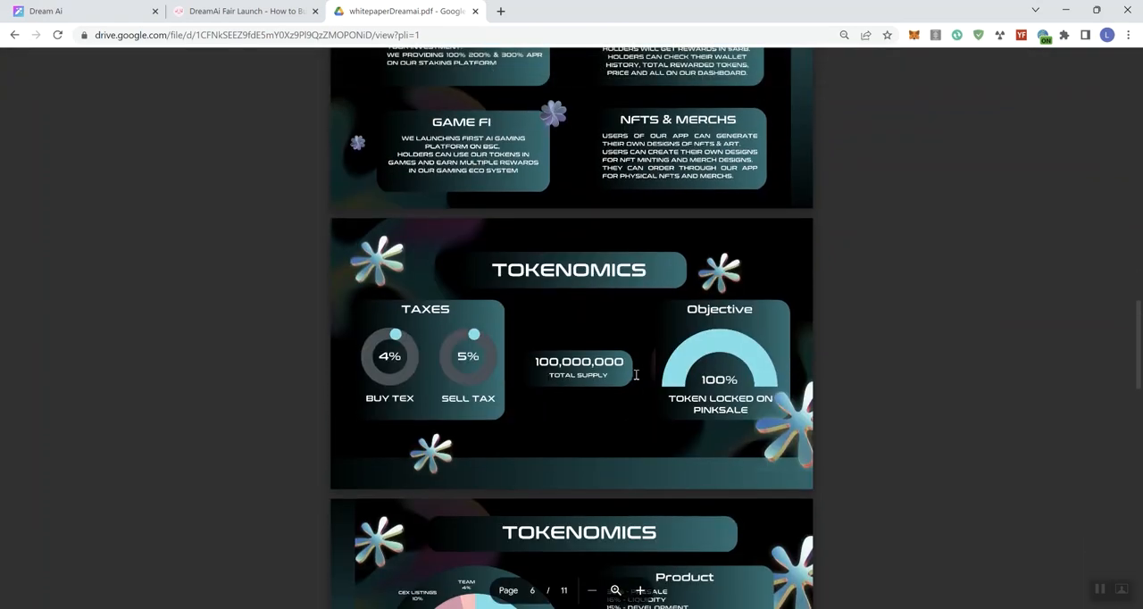
pyautogui.moveTo(395, 364)
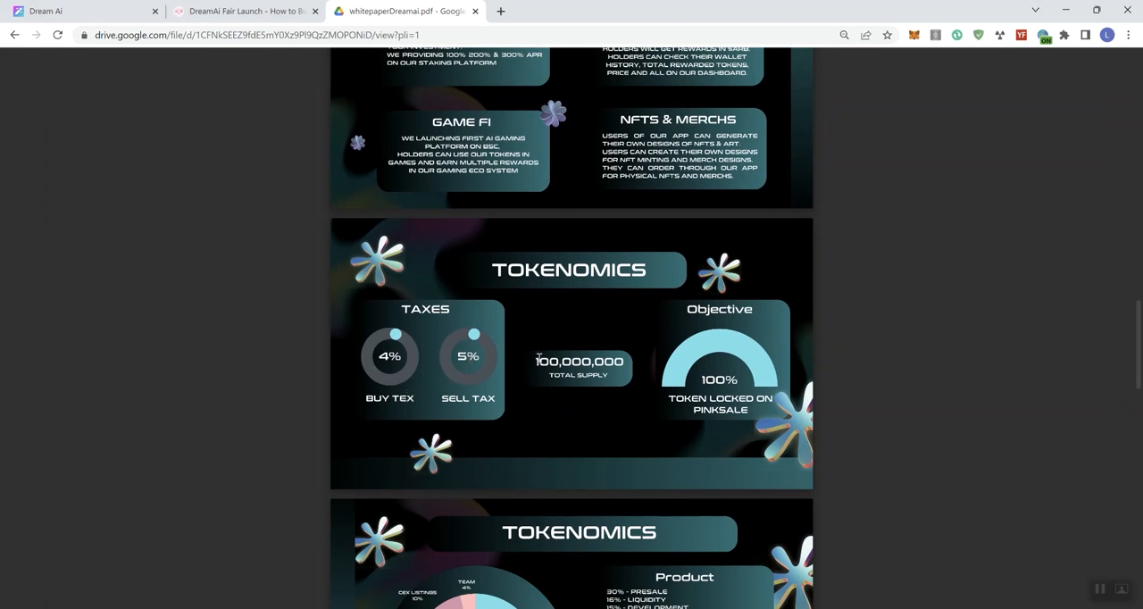
pyautogui.scroll(-3)
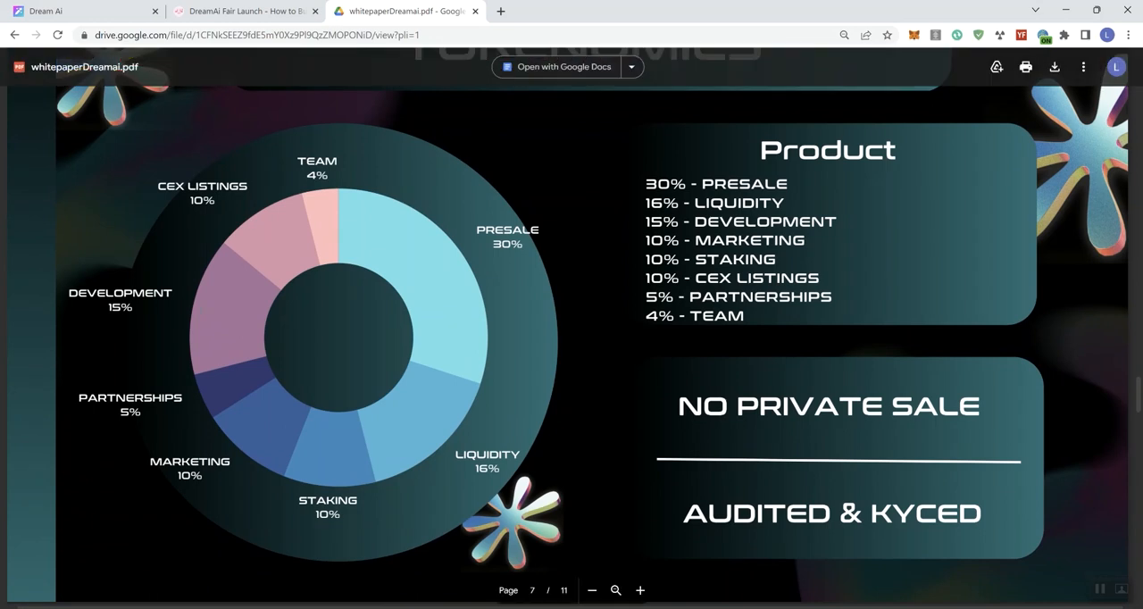
pyautogui.moveTo(235, 406)
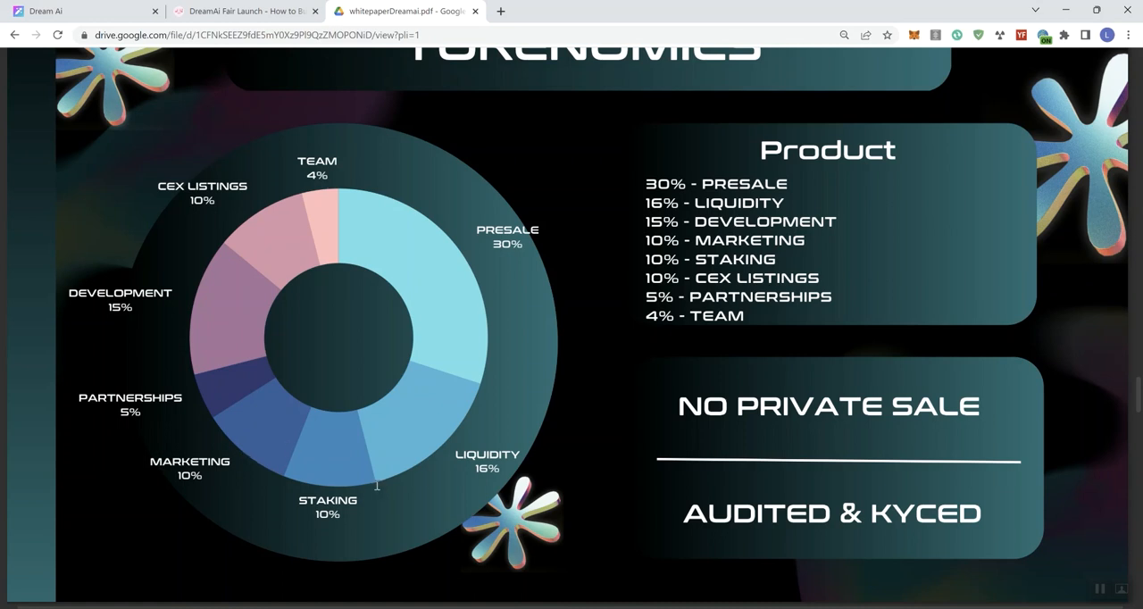
pyautogui.moveTo(500, 233)
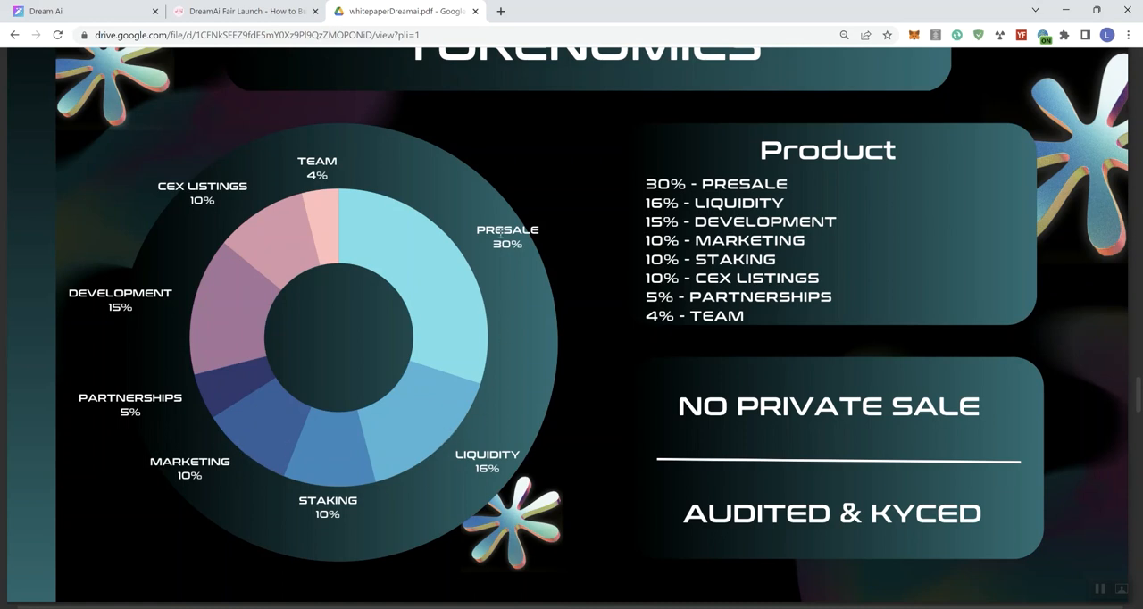
pyautogui.moveTo(730, 259)
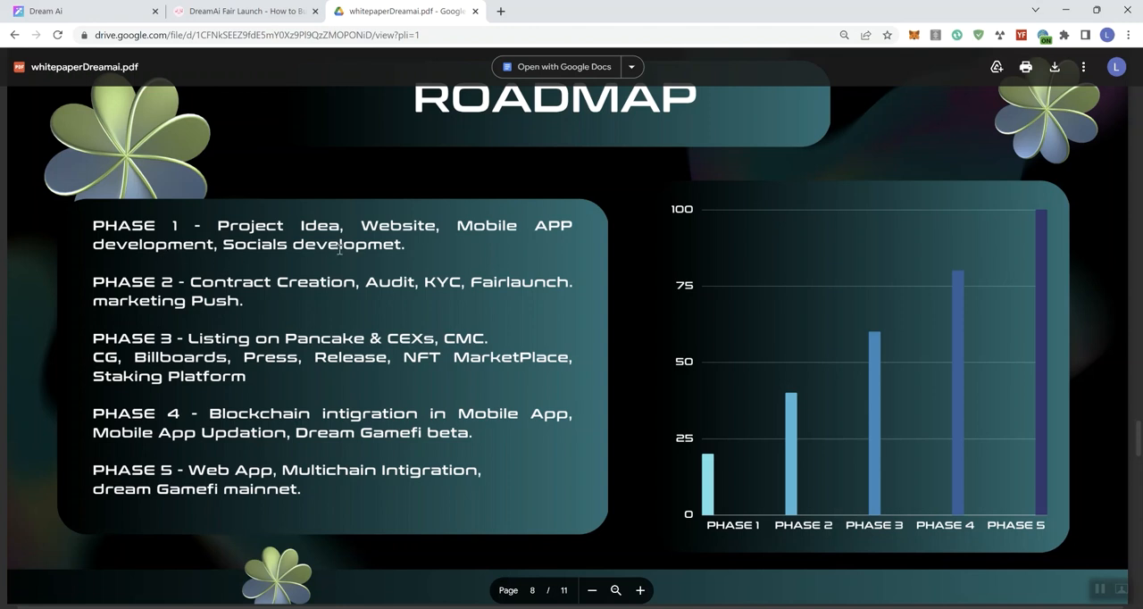
pyautogui.moveTo(495, 283)
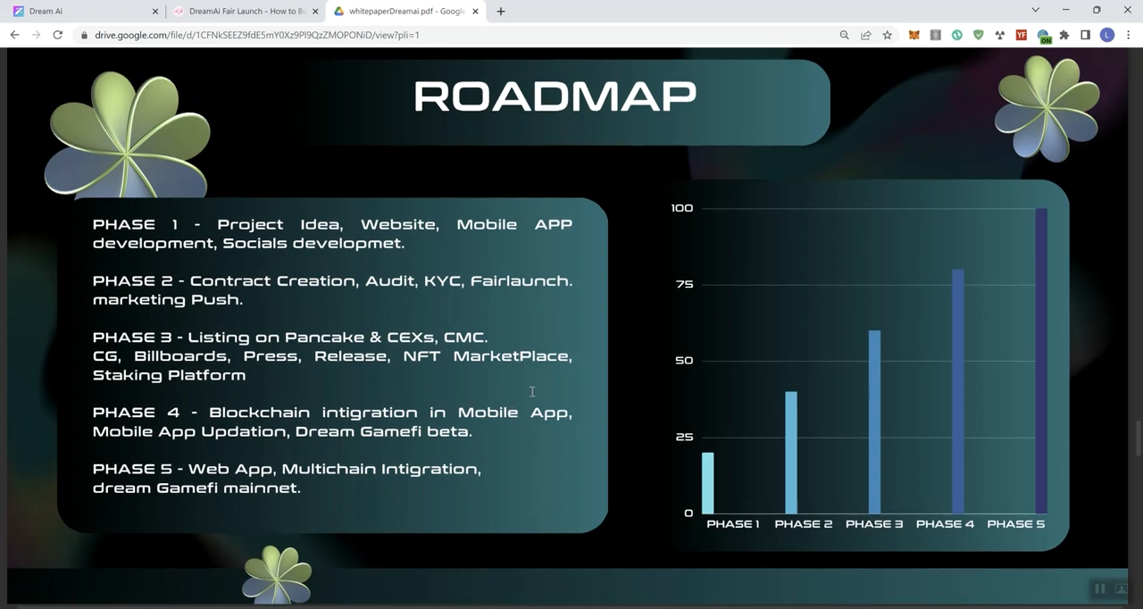
# - Scroll the whitepaper PDF to the page 8 Roadmap with its five phases
pyautogui.scroll(-3)
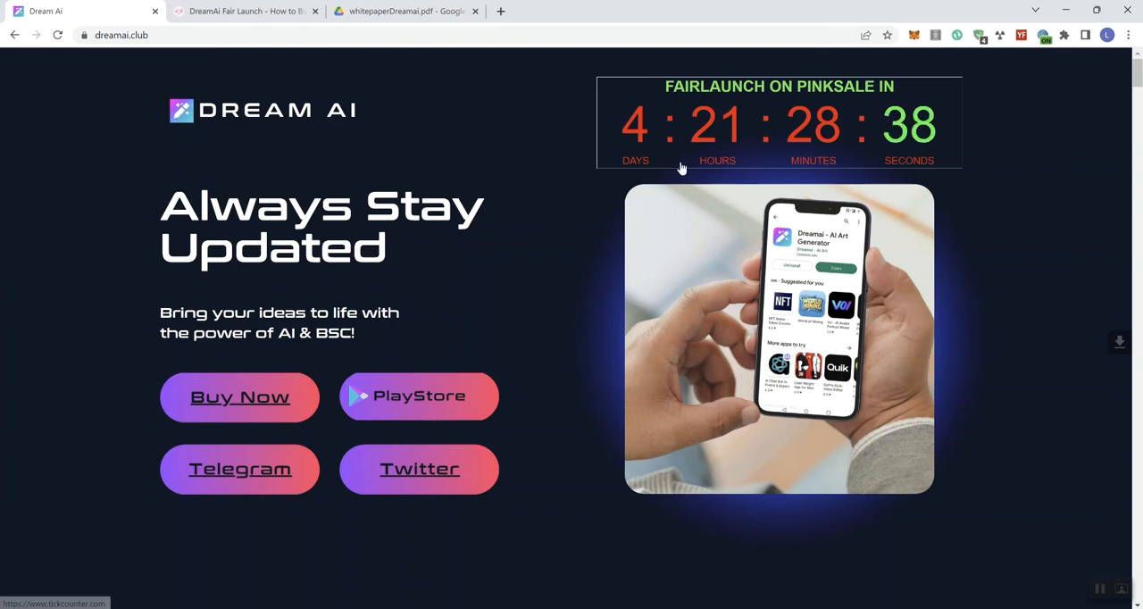
pyautogui.moveTo(808, 139)
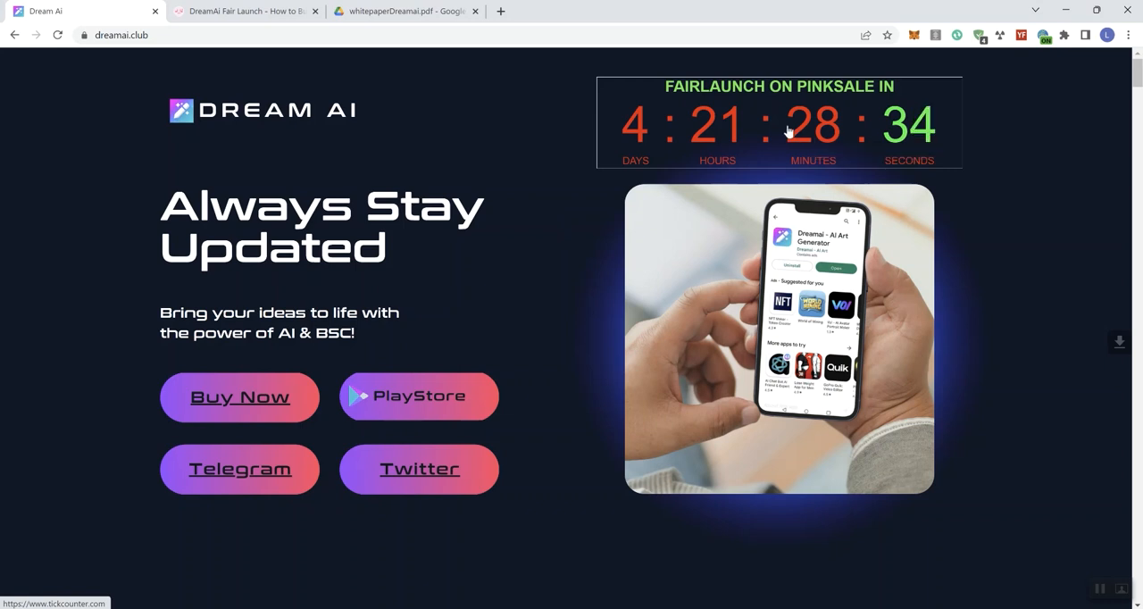
pyautogui.moveTo(787, 131)
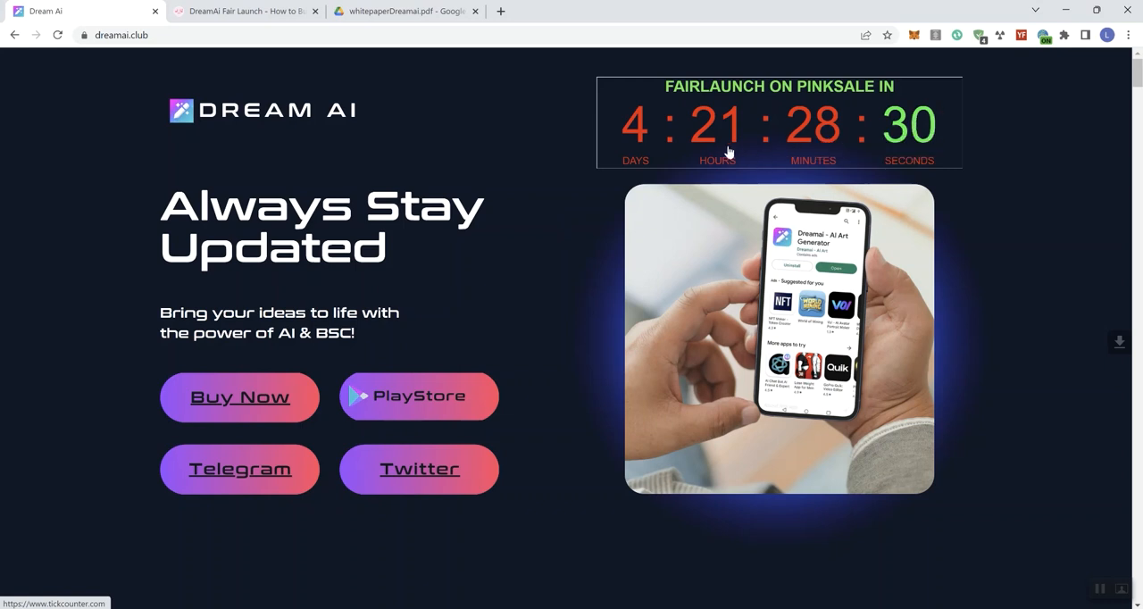
# - Switch to the Dream Ai tab showing the dreamai.club PinkSale fairlaunch countdown
pyautogui.click(245, 11)
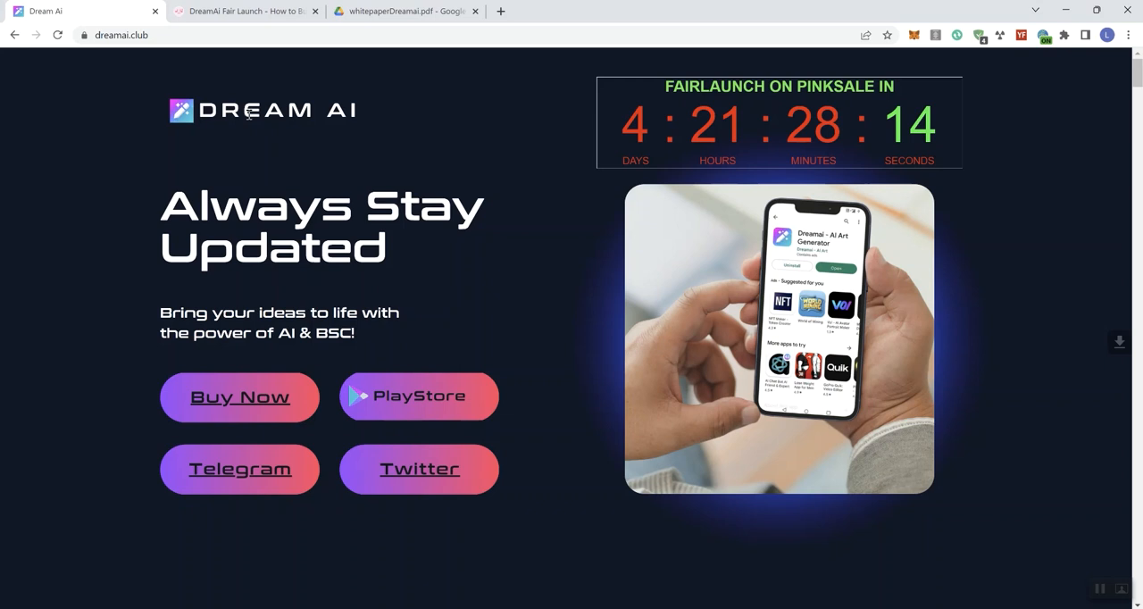
pyautogui.click(246, 11)
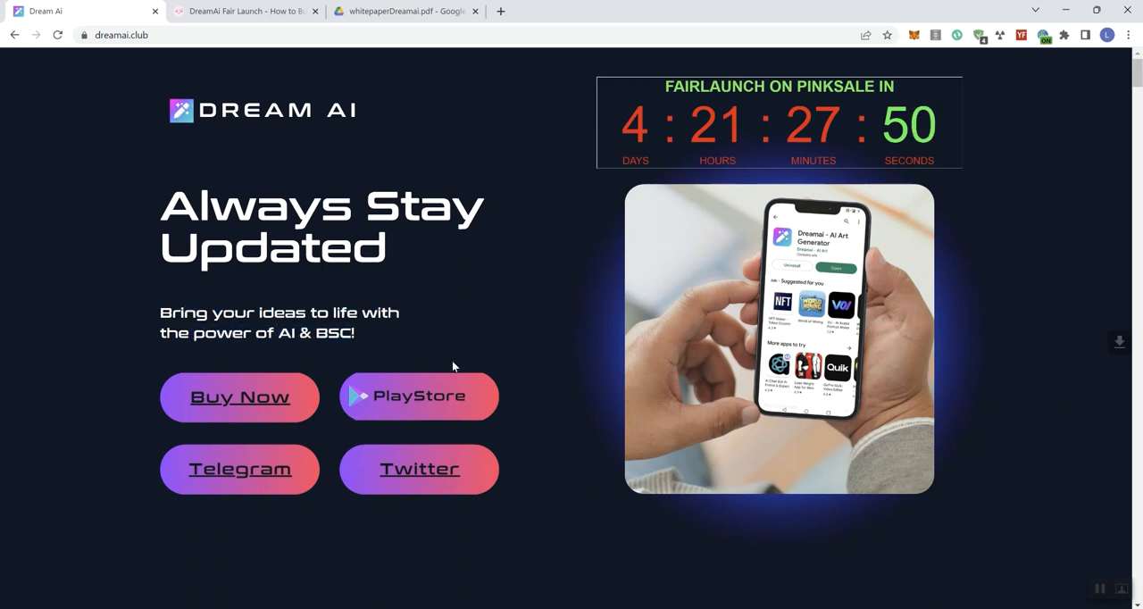
# - Scroll to the USDT dividends section, briefly highlighting the $DRM holder dividend sentence
pyautogui.scroll(-3)
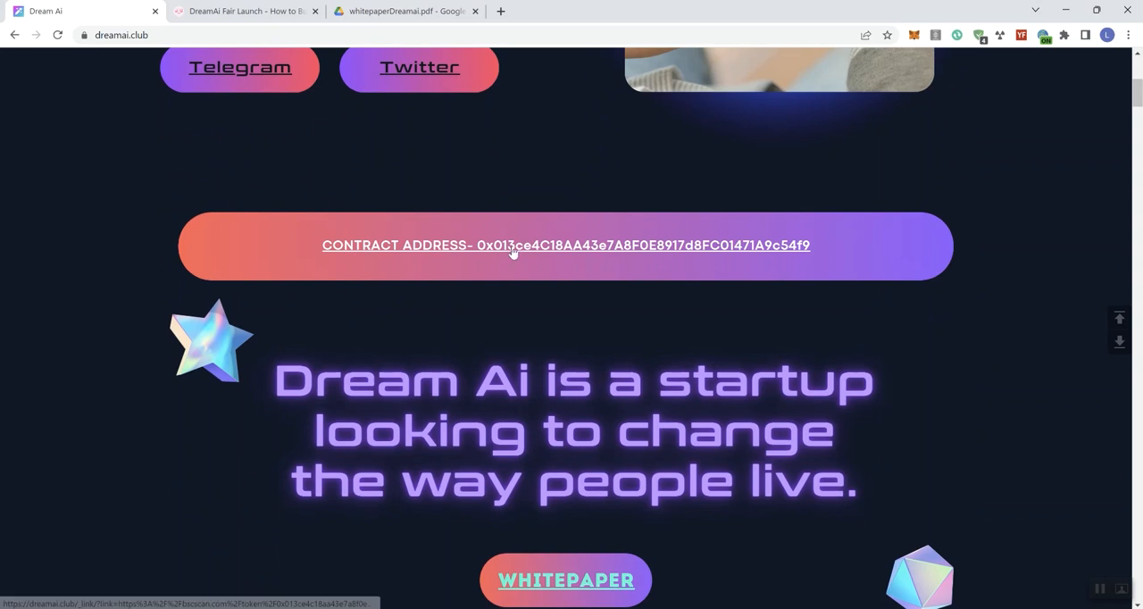
pyautogui.scroll(-3)
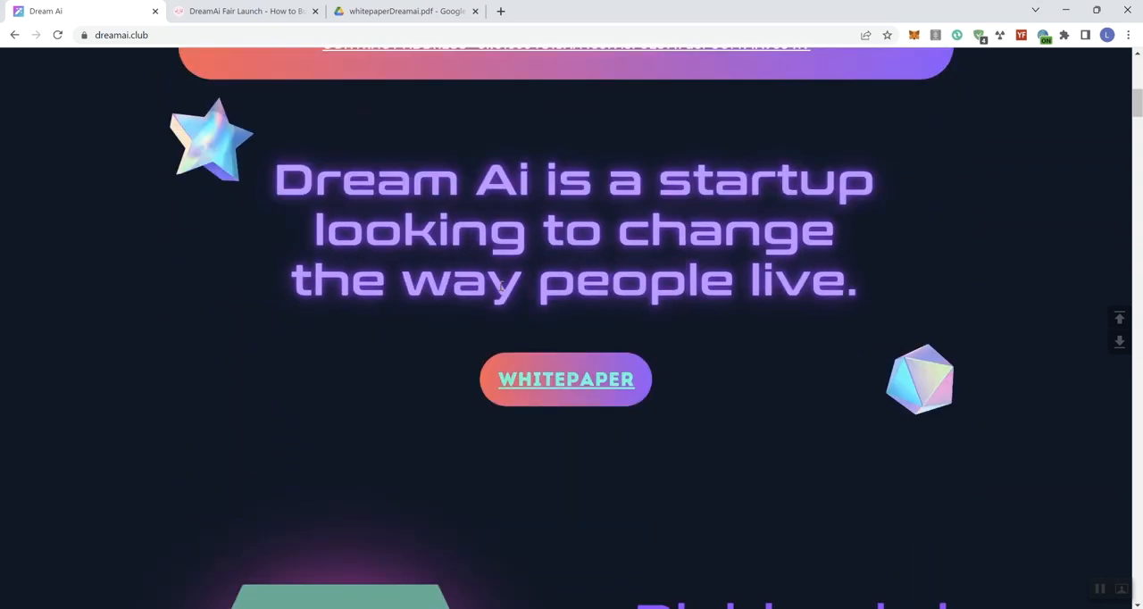
pyautogui.moveTo(566, 379)
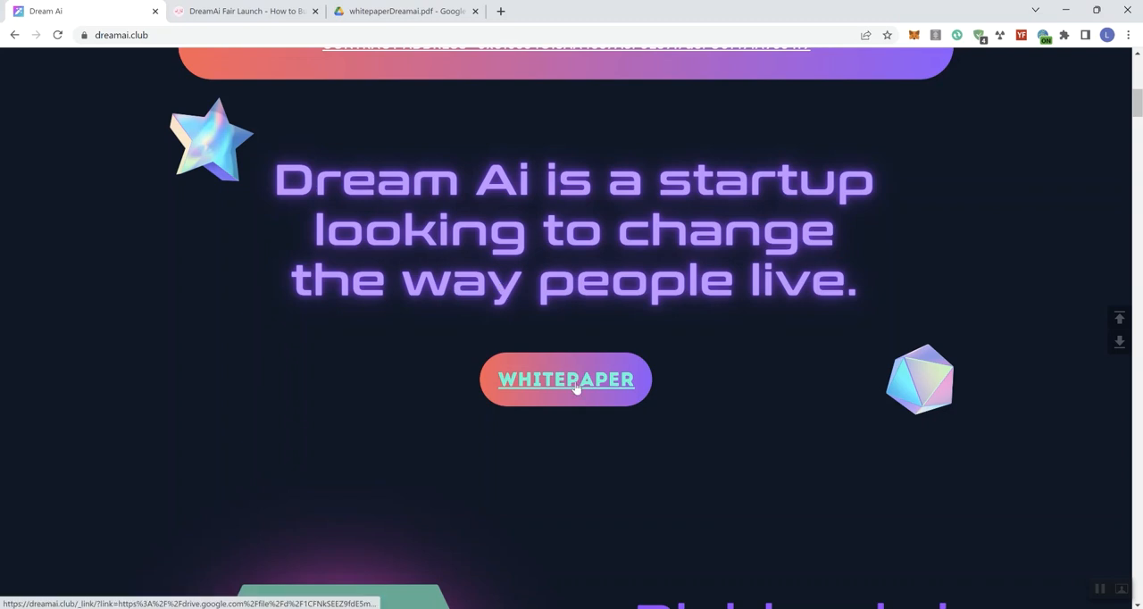
pyautogui.scroll(-3)
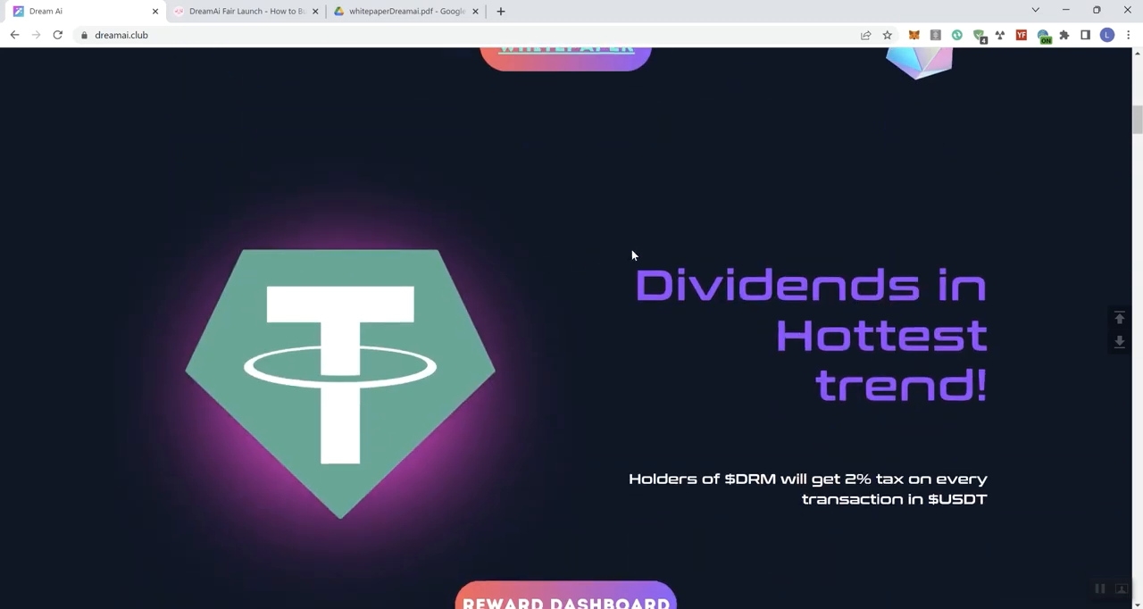
pyautogui.scroll(-3)
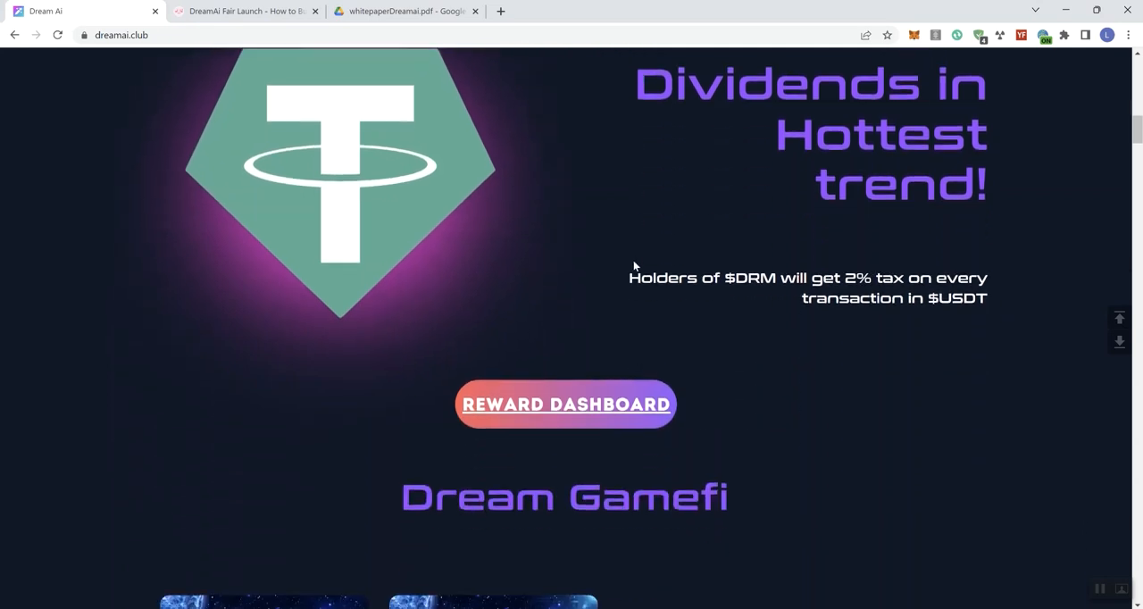
pyautogui.doubleClick(668, 278)
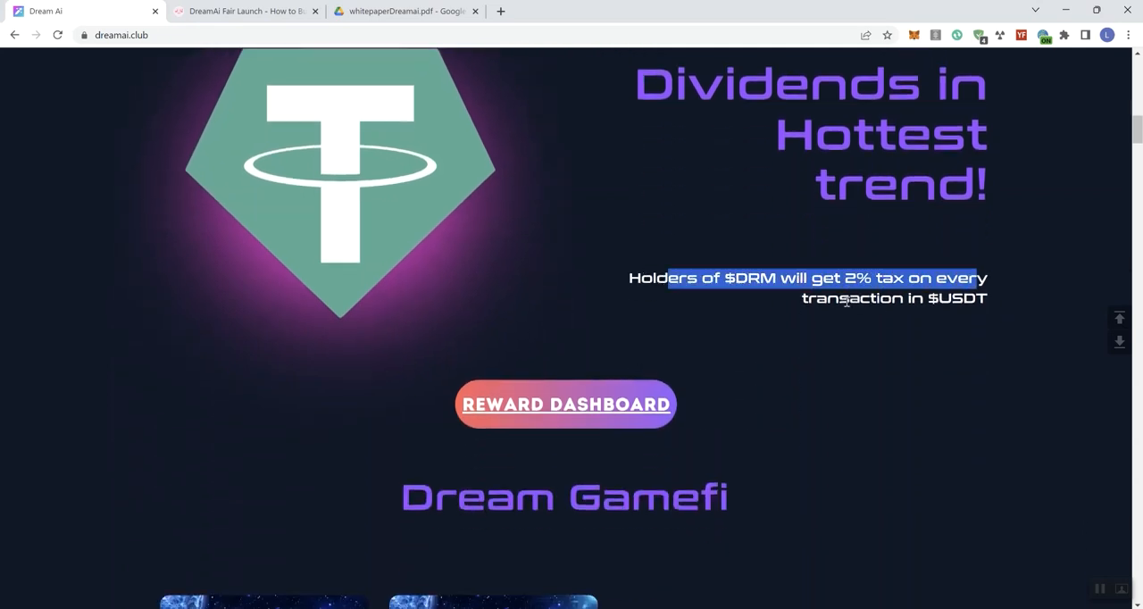
pyautogui.click(839, 297)
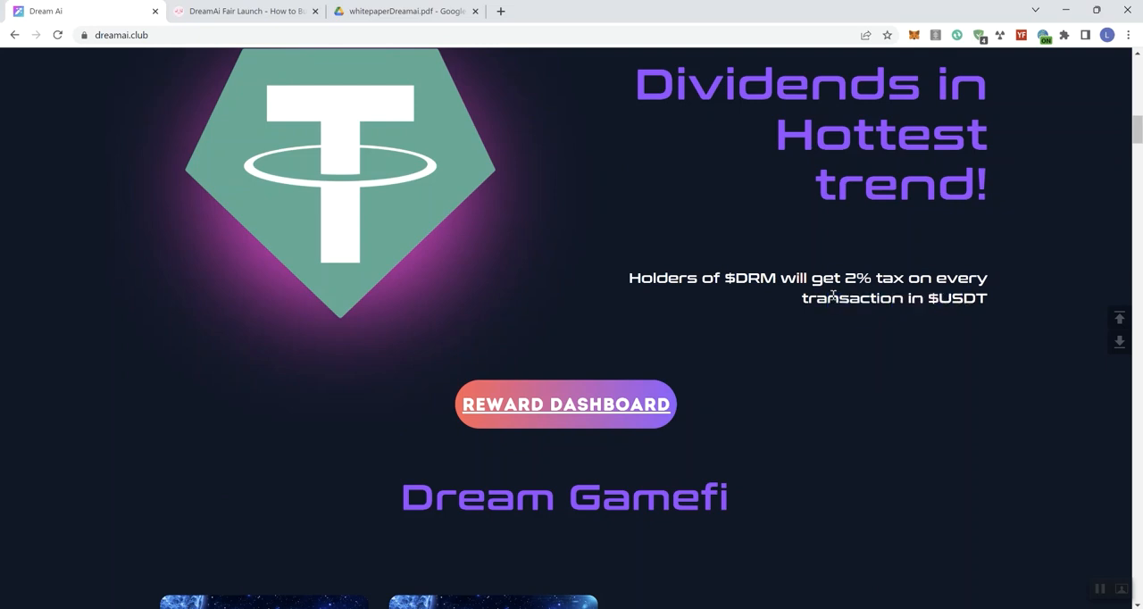
pyautogui.scroll(-3)
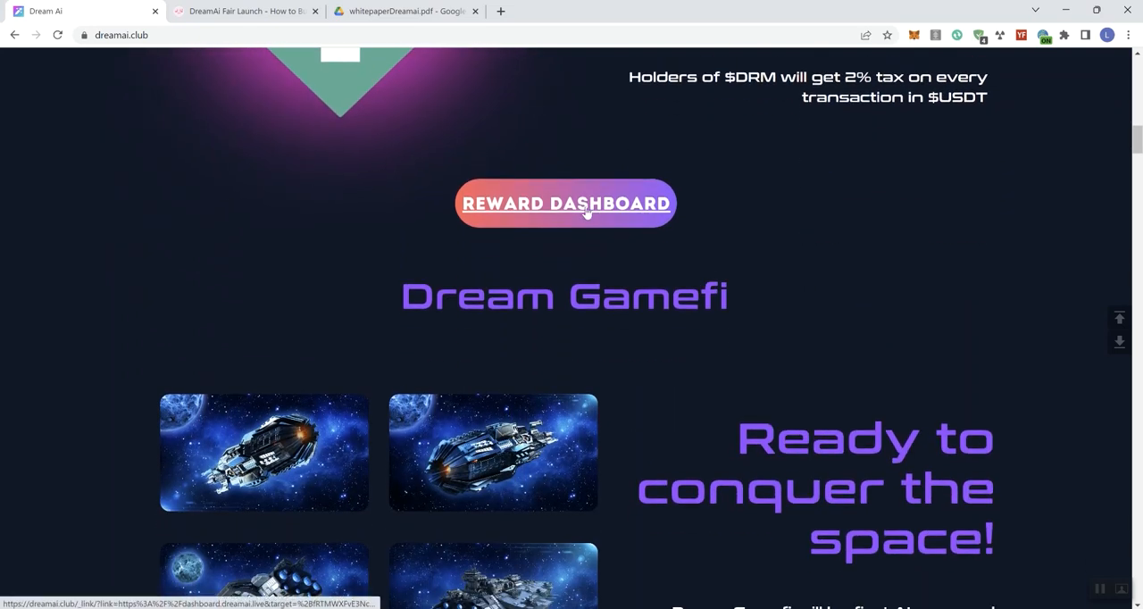
# - Scroll past the Dream Gamefi spaceship images to the Ai Mobile App heading
pyautogui.scroll(-3)
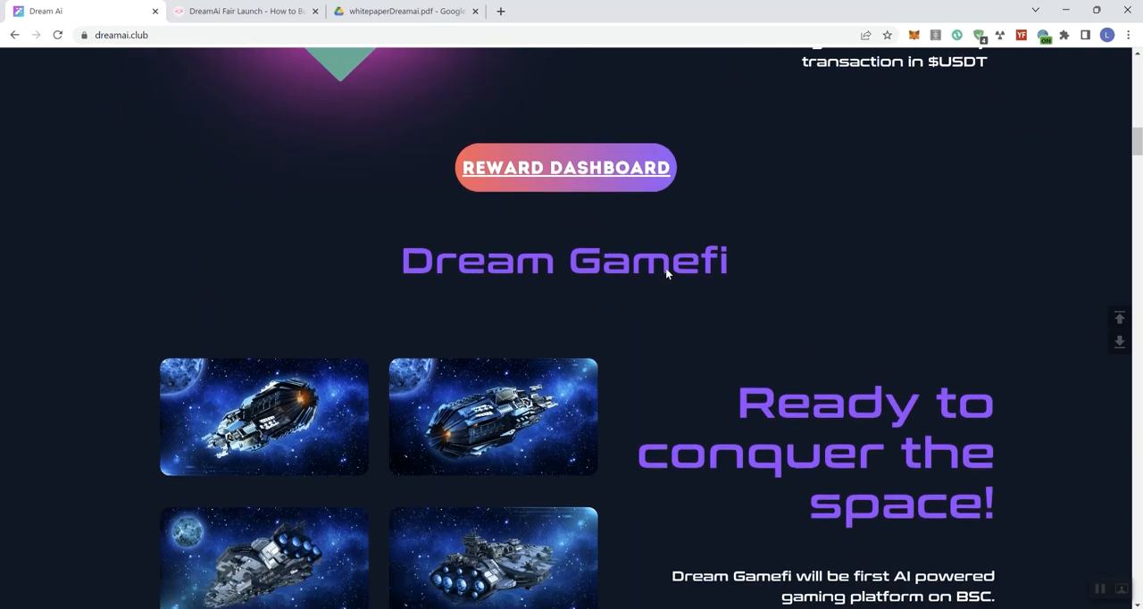
pyautogui.scroll(-3)
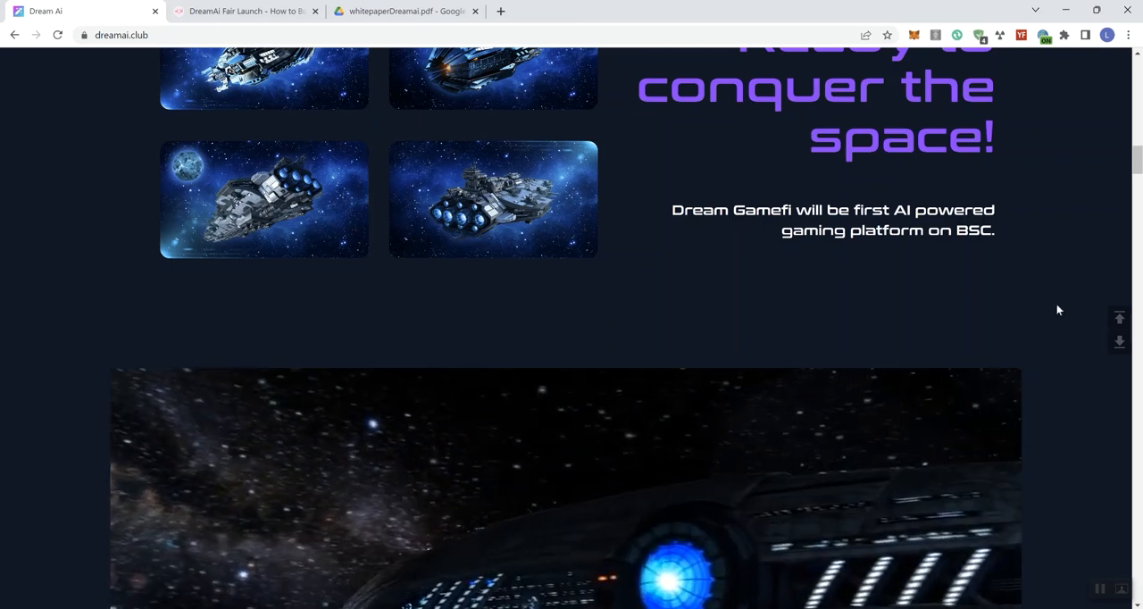
pyautogui.scroll(-3)
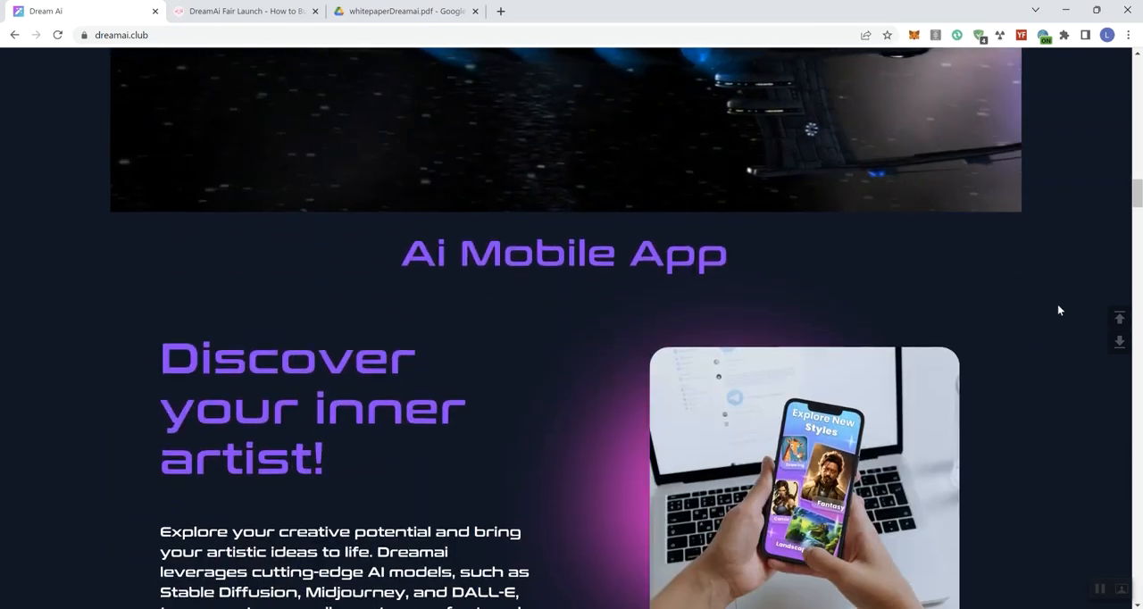
# - Highlight phrases in 'Discover your inner artist!', then scroll to 'Discover new styles'
pyautogui.scroll(-3)
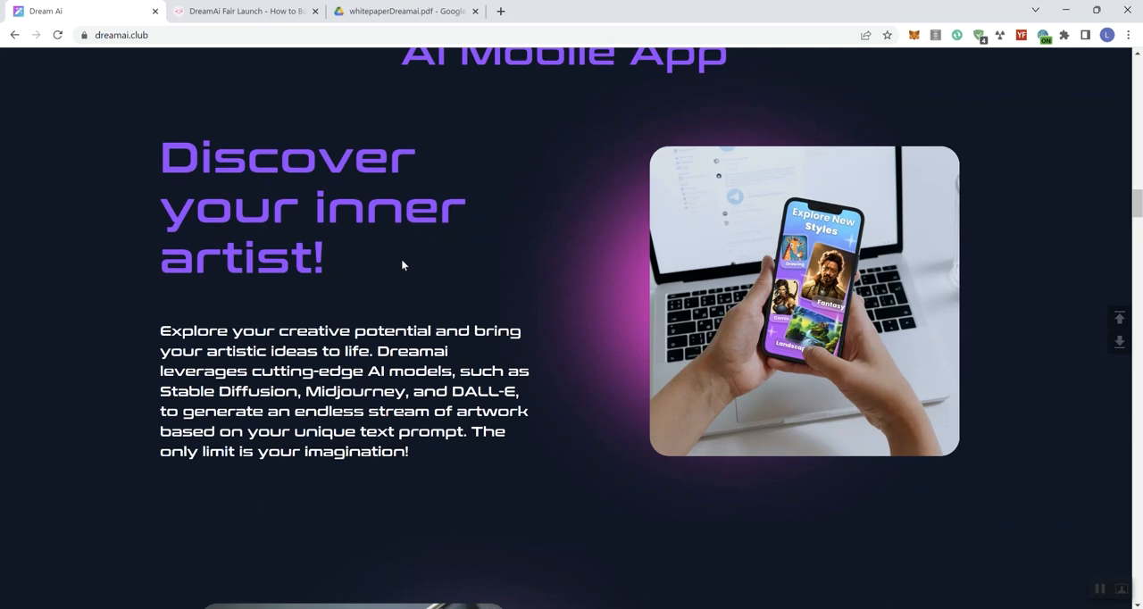
pyautogui.moveTo(230, 337)
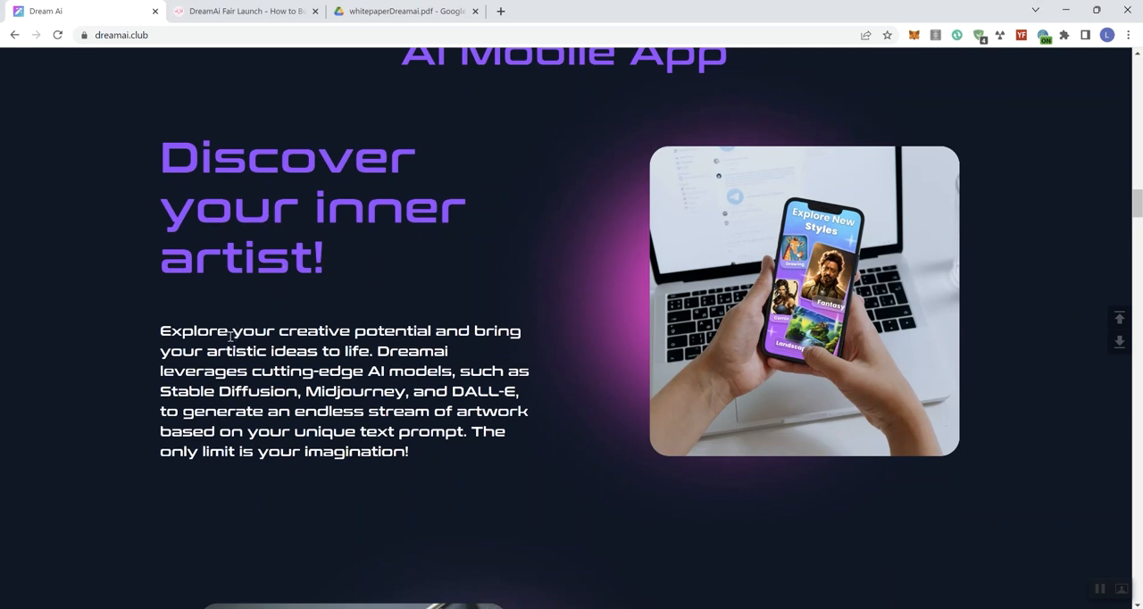
pyautogui.moveTo(230, 331); pyautogui.dragTo(431, 331)
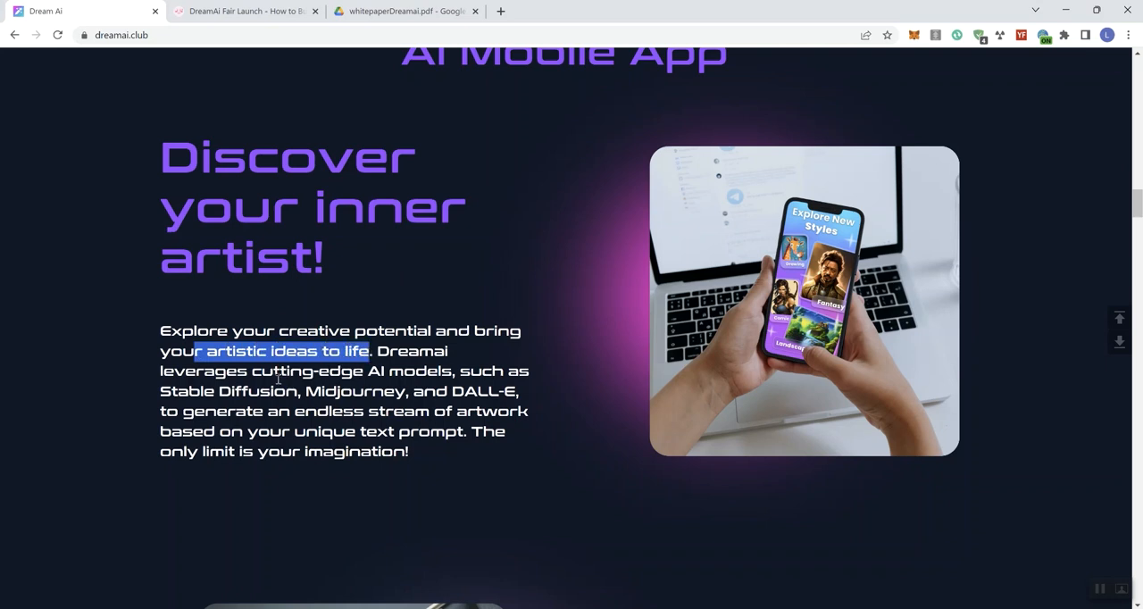
pyautogui.moveTo(201, 350); pyautogui.dragTo(314, 371)
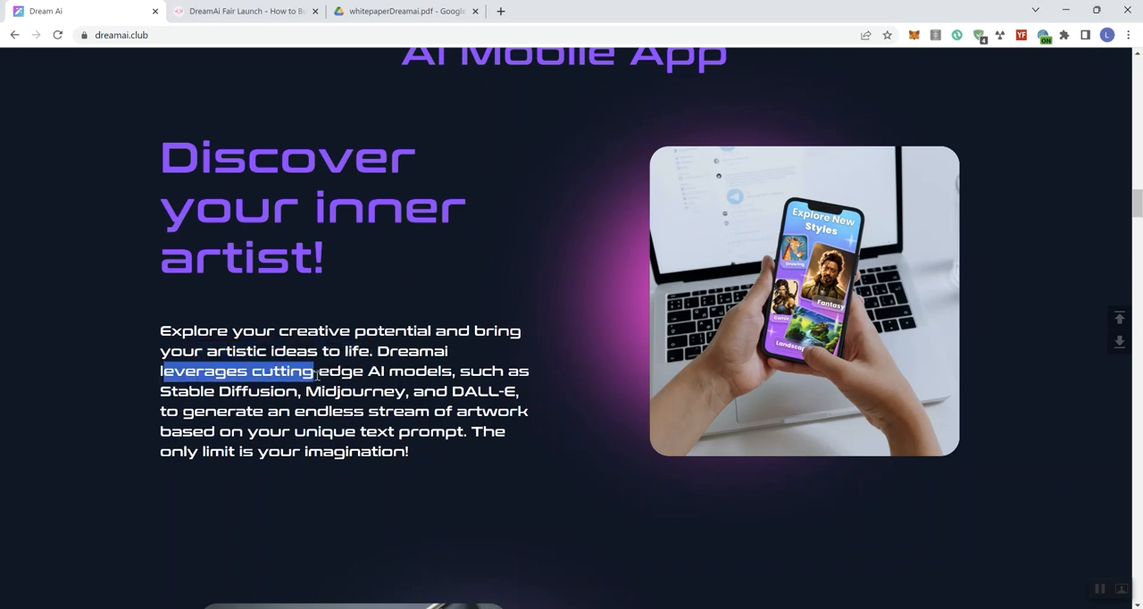
pyautogui.click(187, 391)
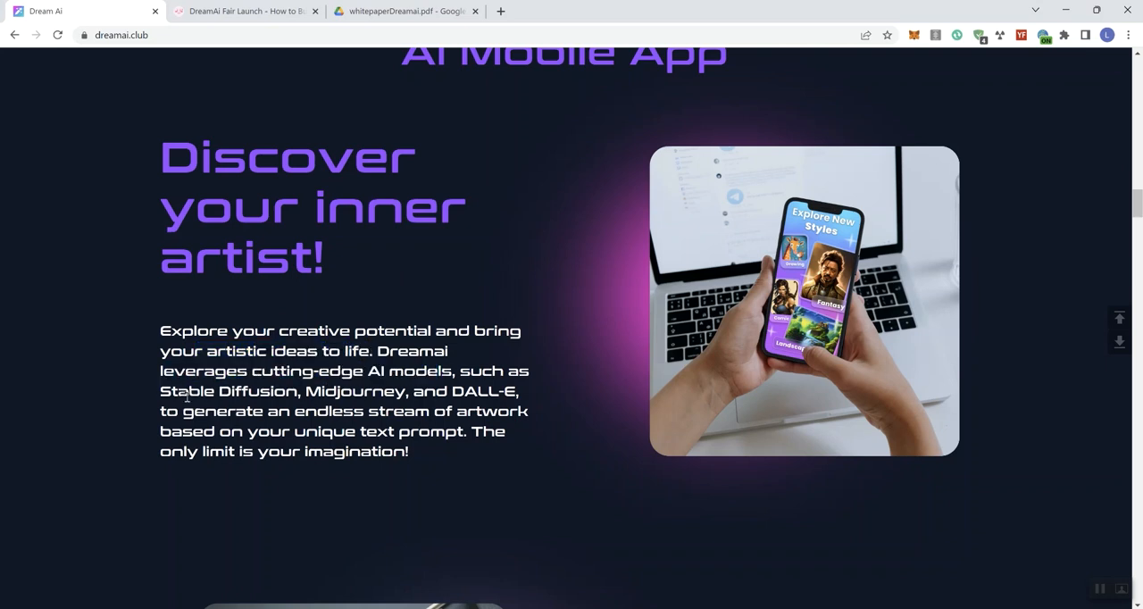
pyautogui.moveTo(178, 391); pyautogui.dragTo(509, 391)
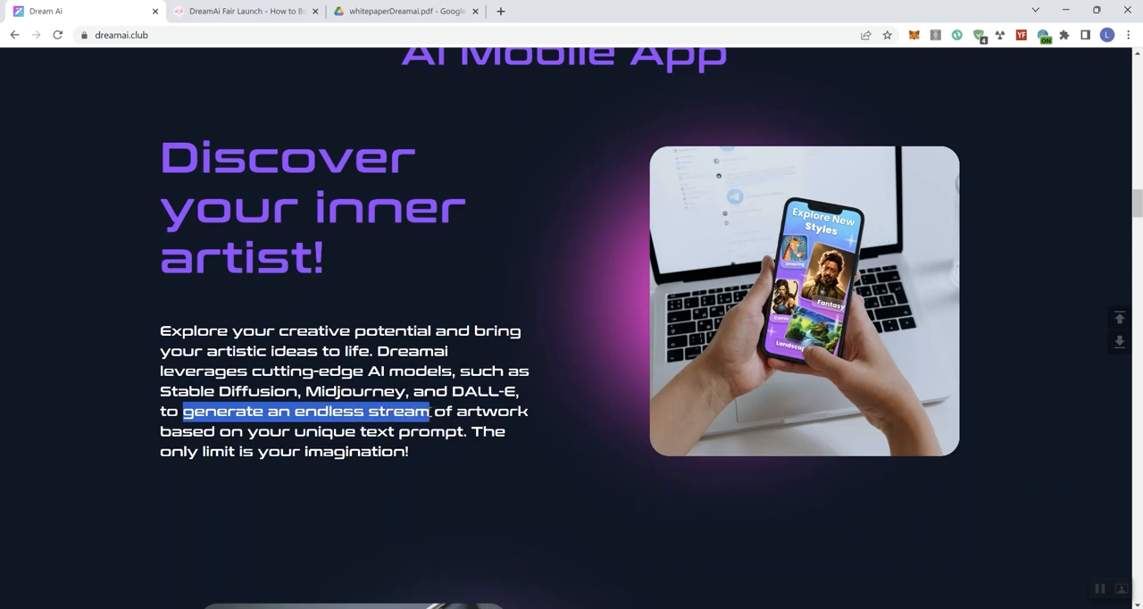
pyautogui.moveTo(185, 411); pyautogui.dragTo(377, 431)
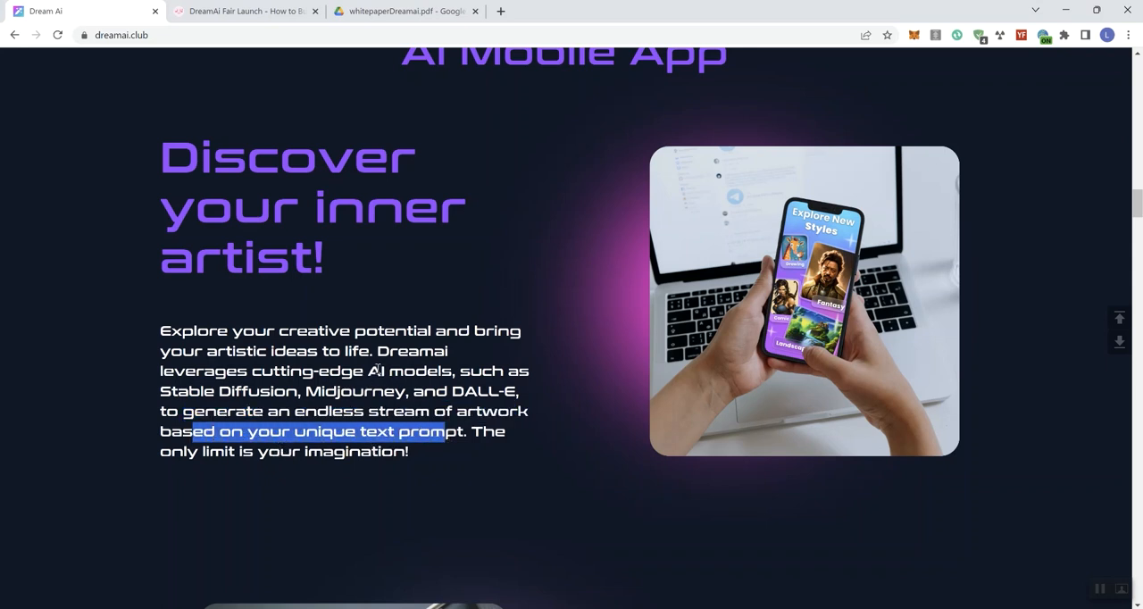
pyautogui.scroll(-3)
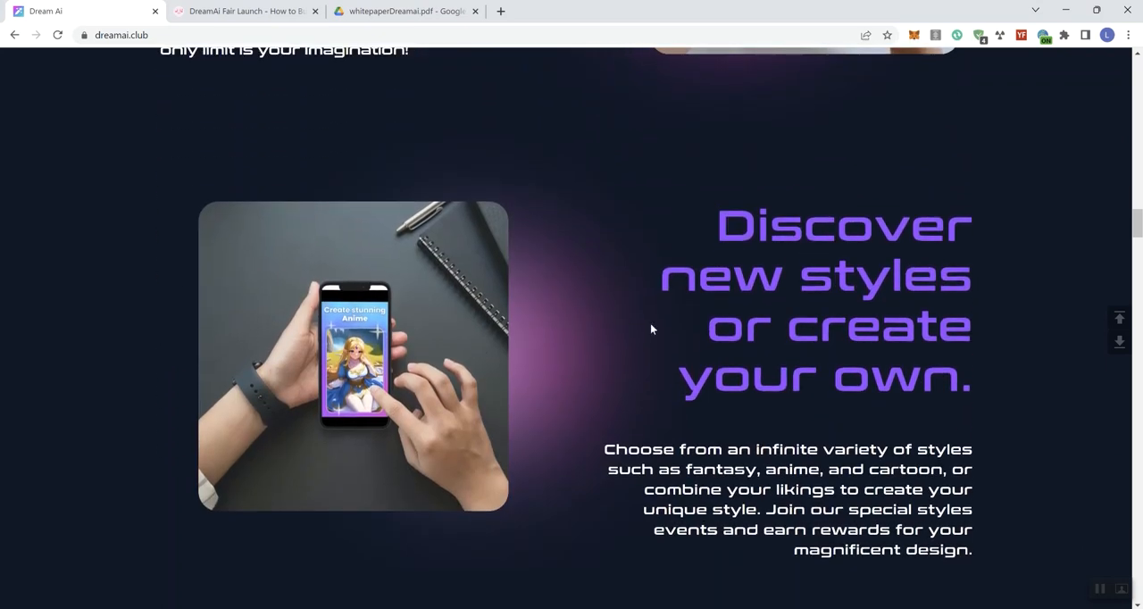
pyautogui.moveTo(762, 305)
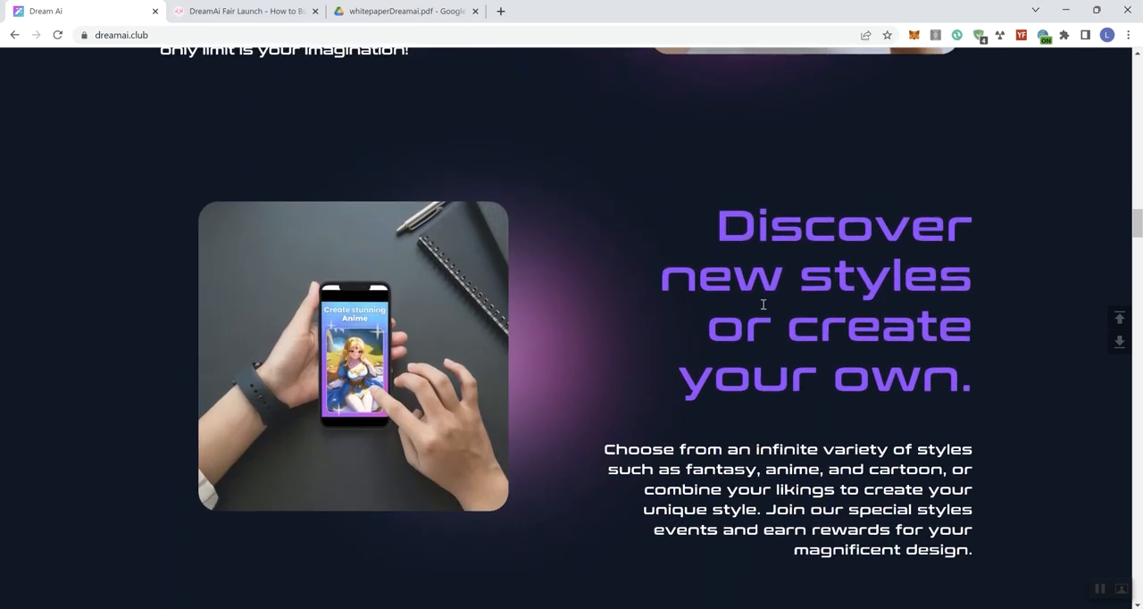
# - Scroll past 'Explore the community's creations' to 'Share your stunning artwork!'
pyautogui.scroll(-3)
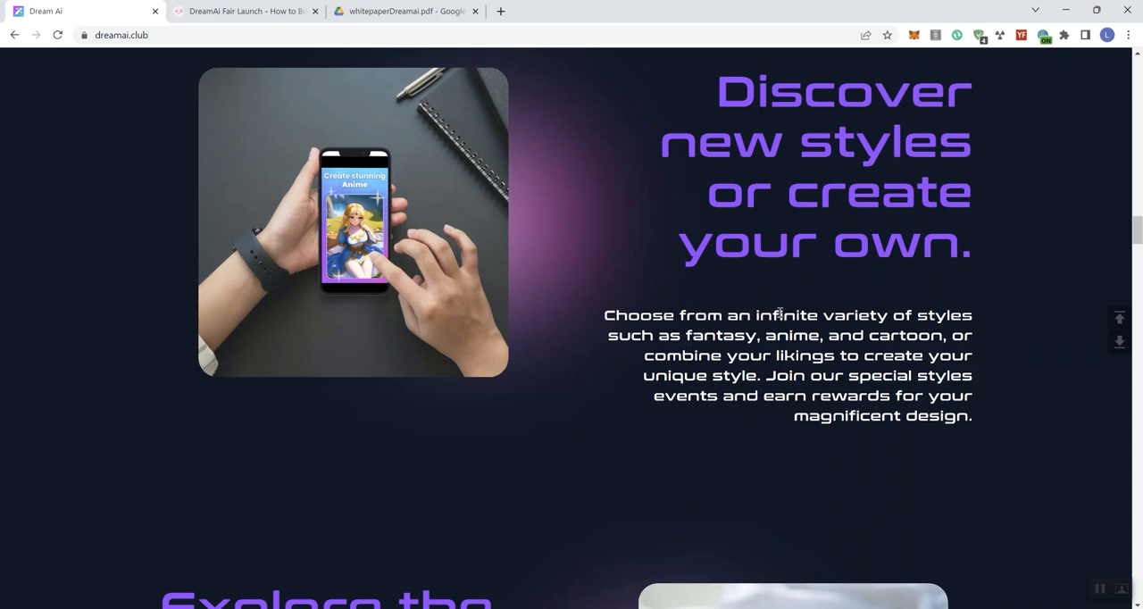
pyautogui.moveTo(623, 217)
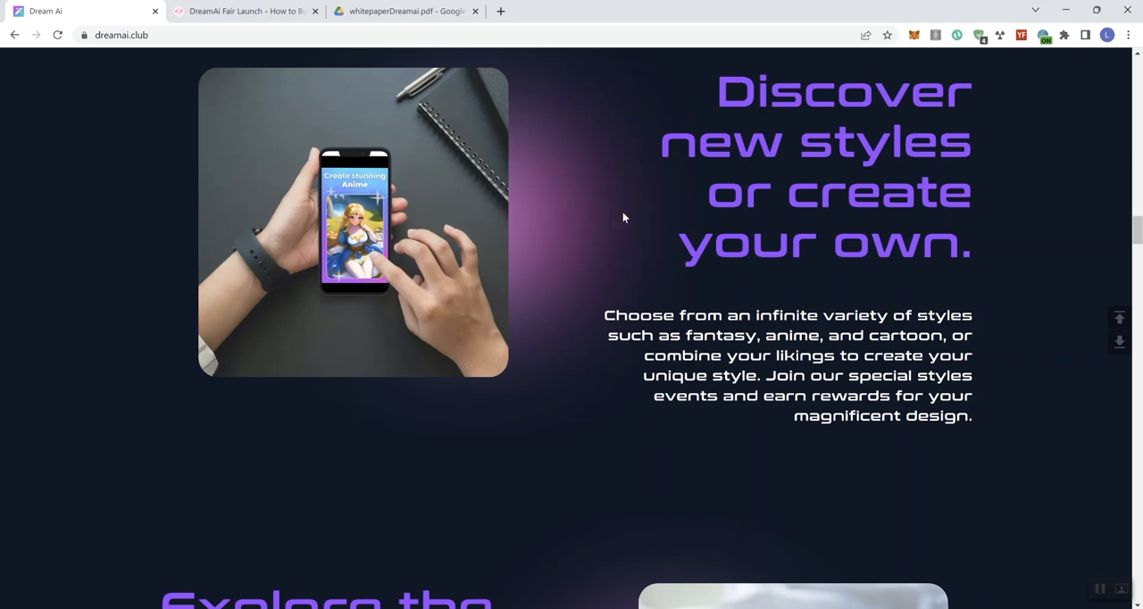
pyautogui.scroll(-3)
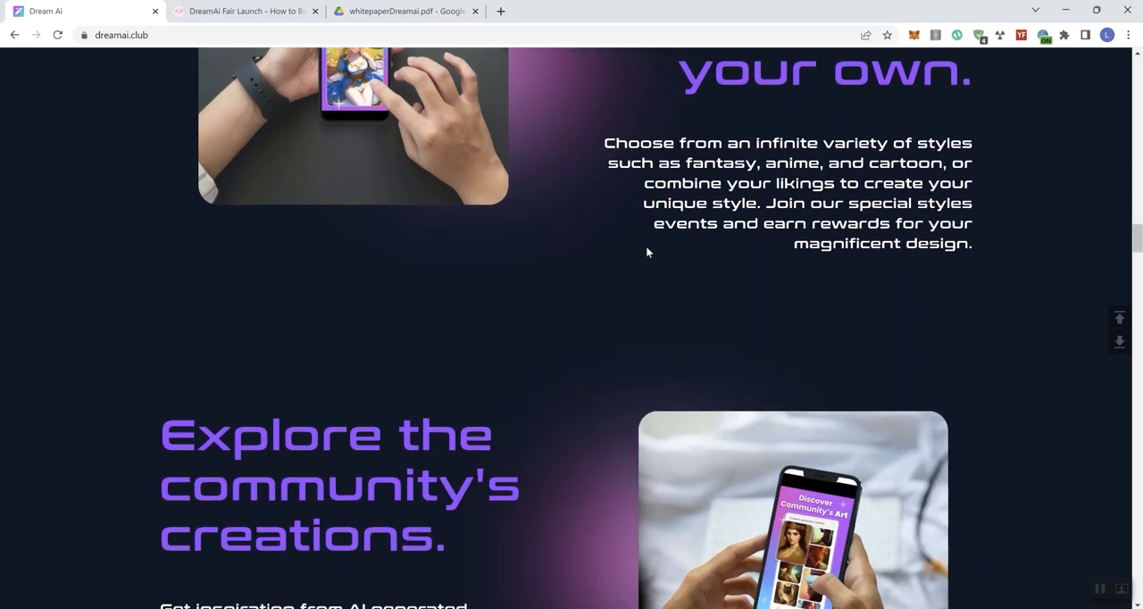
pyautogui.scroll(-3)
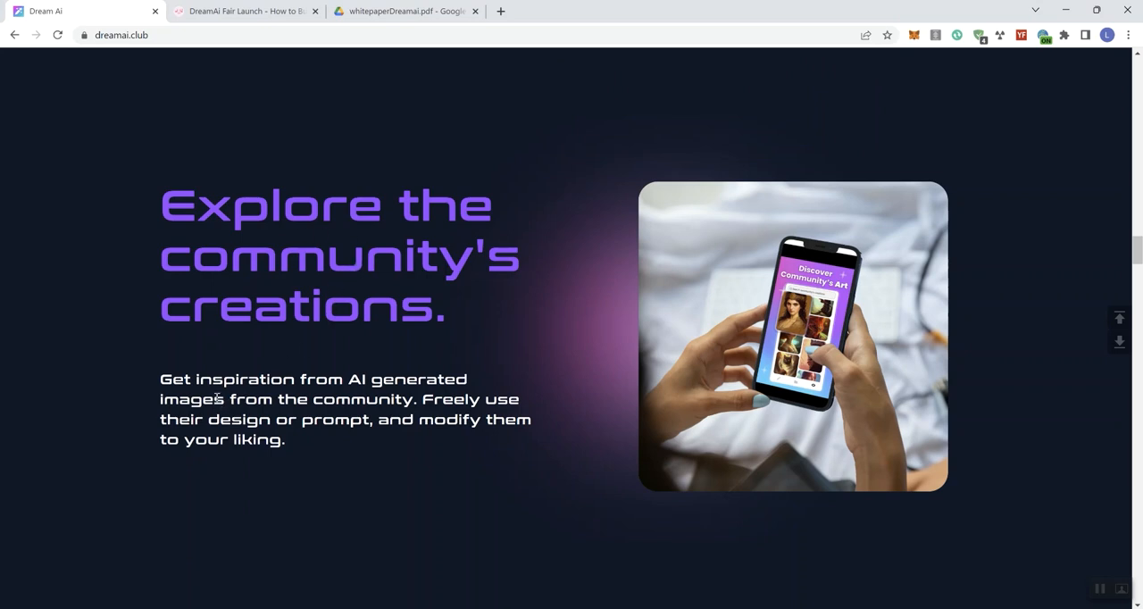
pyautogui.moveTo(212, 395)
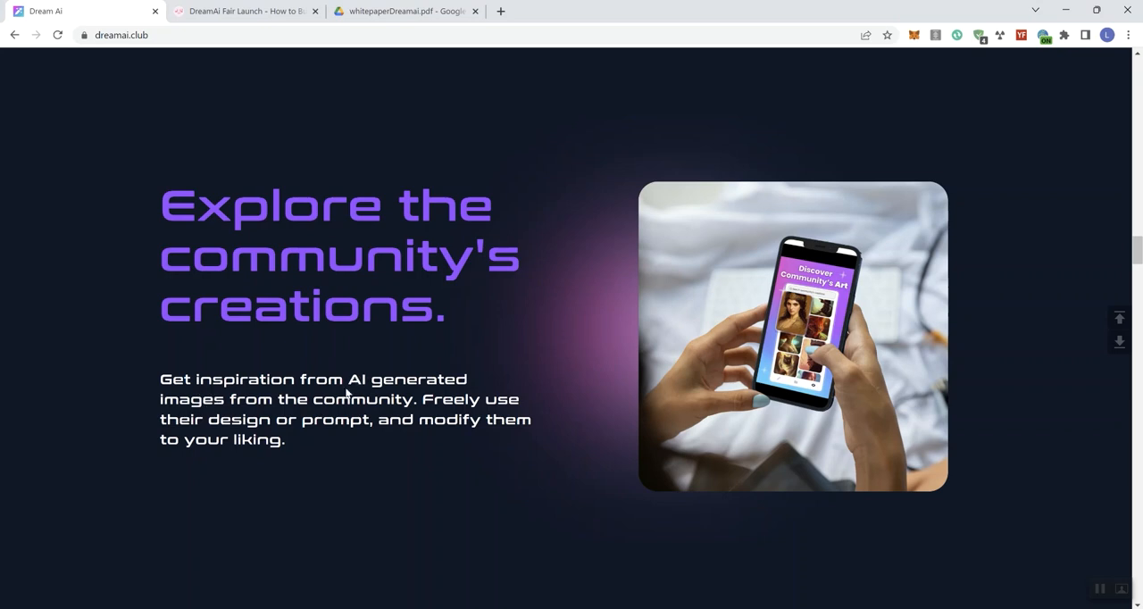
pyautogui.moveTo(467, 341)
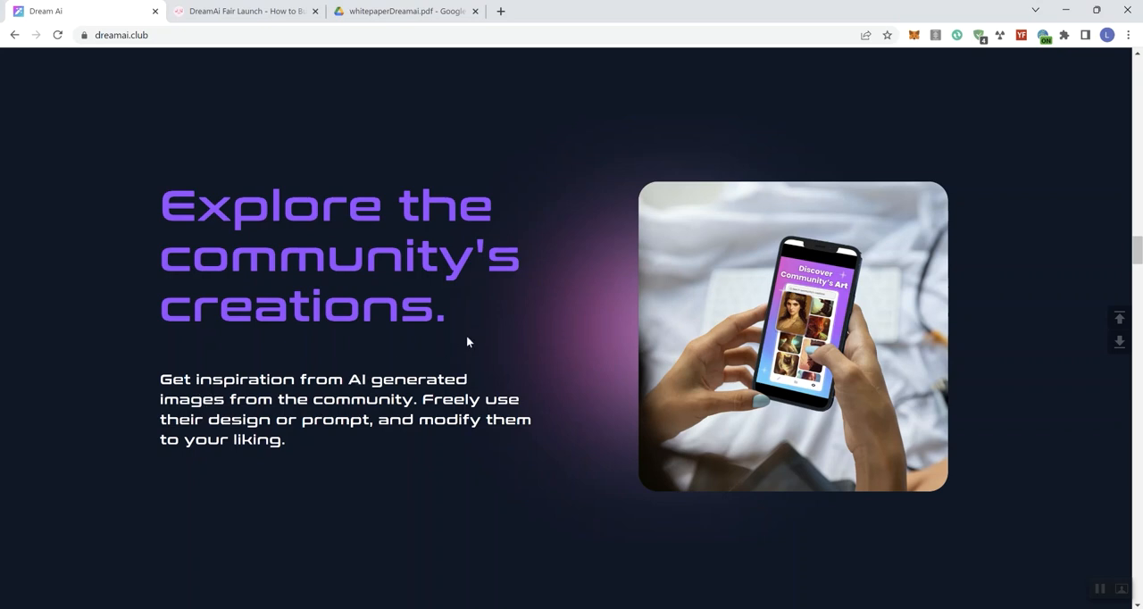
pyautogui.scroll(-3)
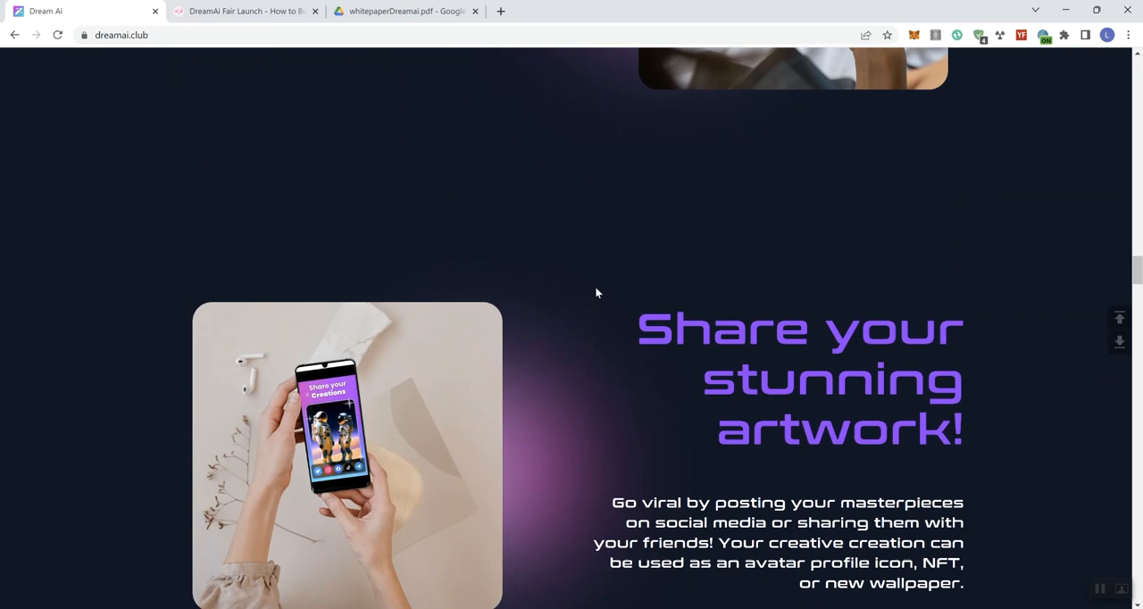
# - Scroll dreamai.club past 'Share your stunning artwork!' to 'Transform your designs into reality!'
pyautogui.scroll(-3)
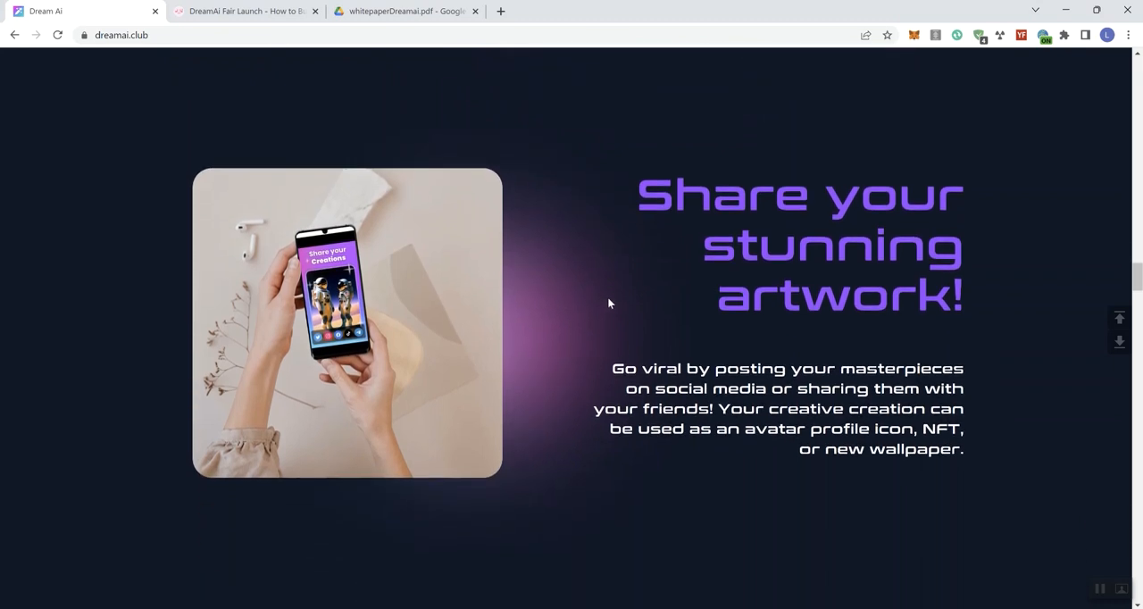
pyautogui.moveTo(812, 317)
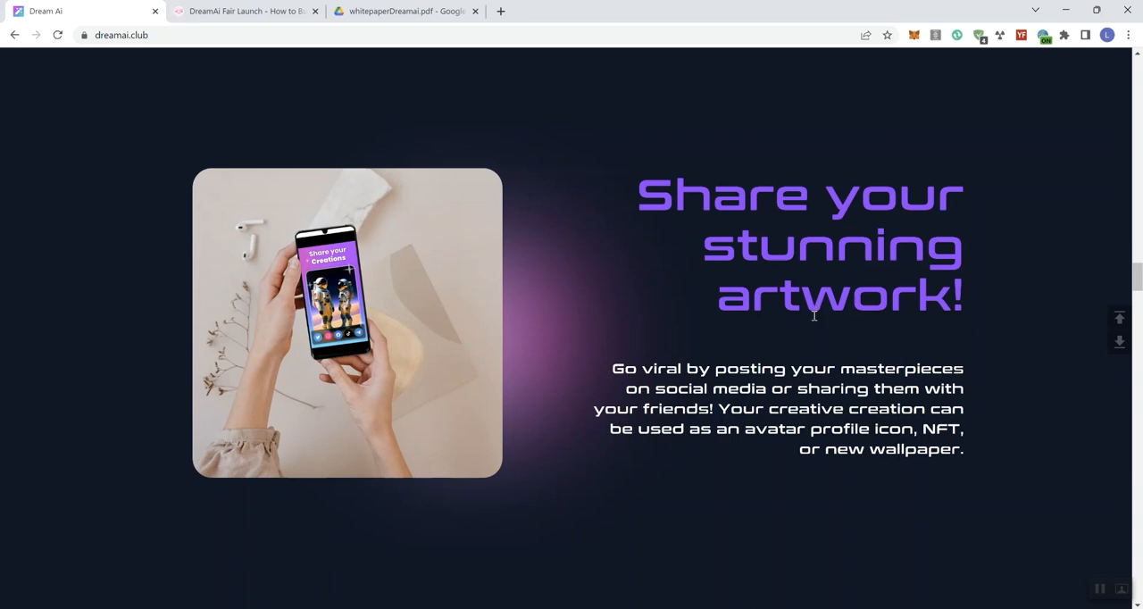
pyautogui.moveTo(812, 336)
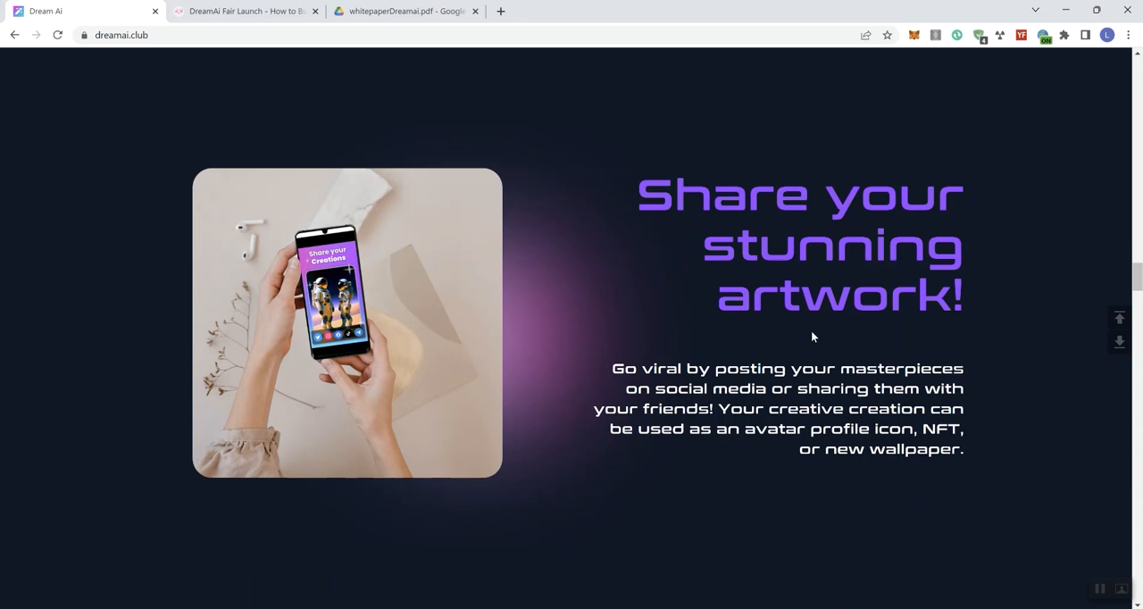
pyautogui.scroll(-3)
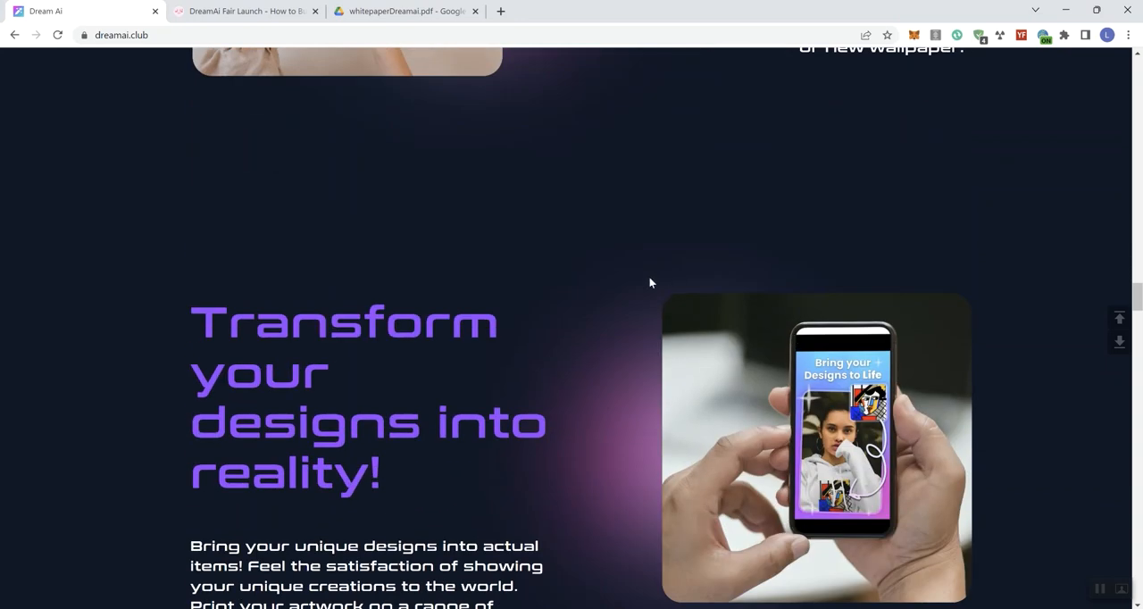
pyautogui.scroll(-3)
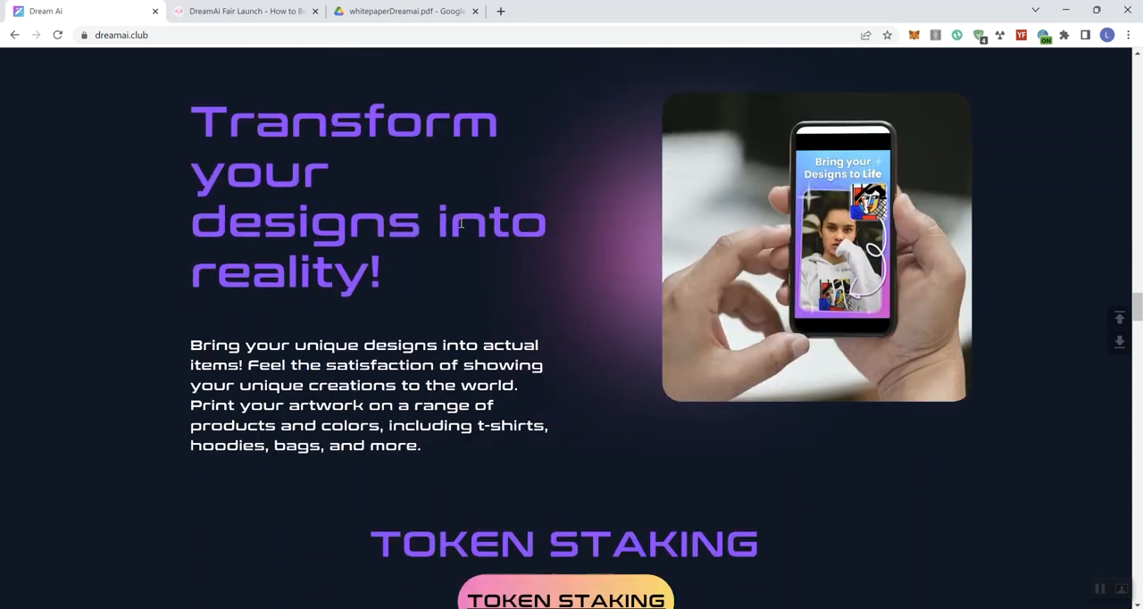
pyautogui.moveTo(439, 312)
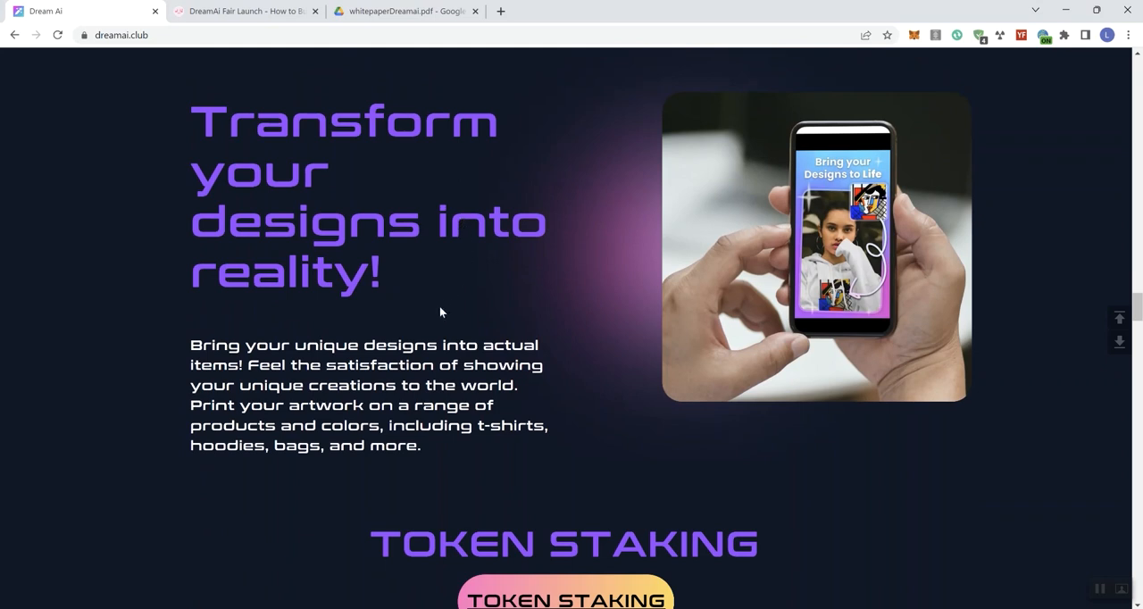
pyautogui.moveTo(447, 321)
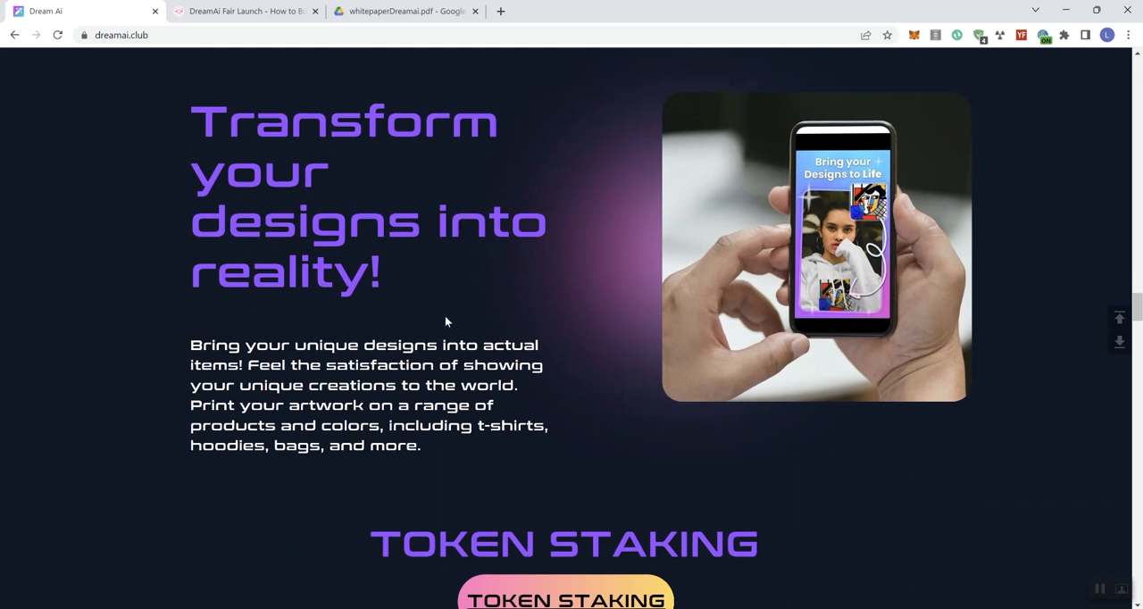
# - Bring up the Token Staking cards: 30, 60 and 90 day $DRM pools at 100–300% APR
pyautogui.scroll(-3)
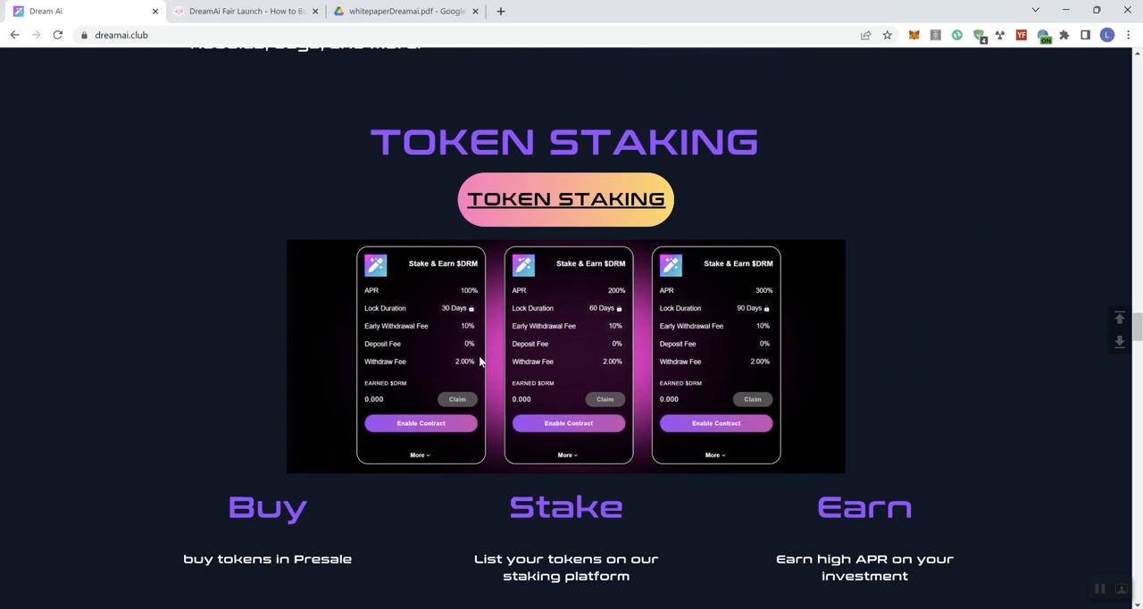
pyautogui.moveTo(656, 372)
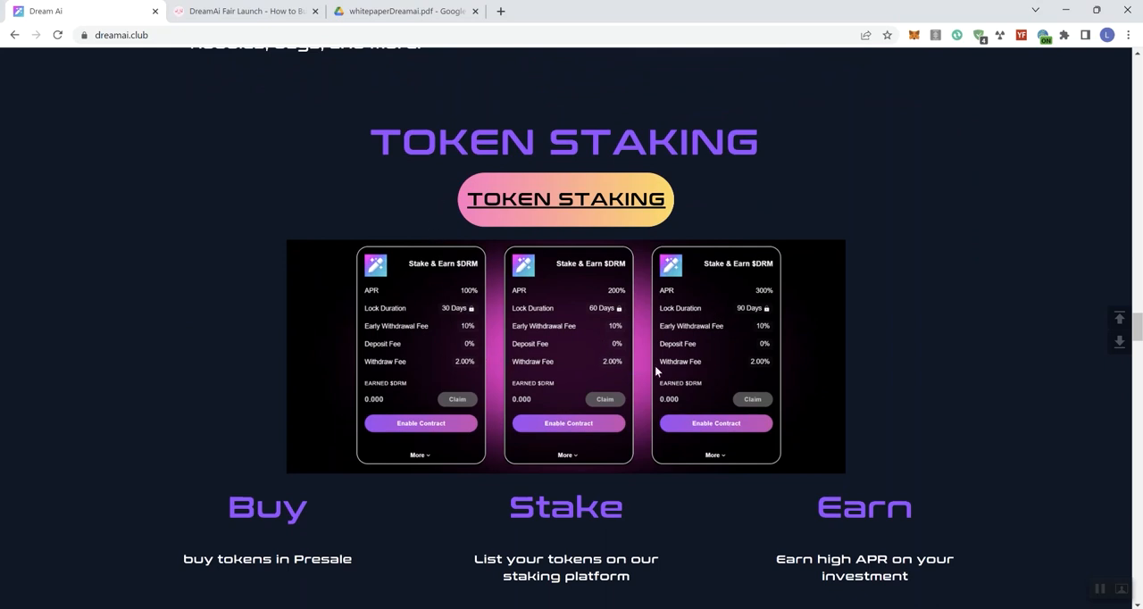
pyautogui.moveTo(714, 348)
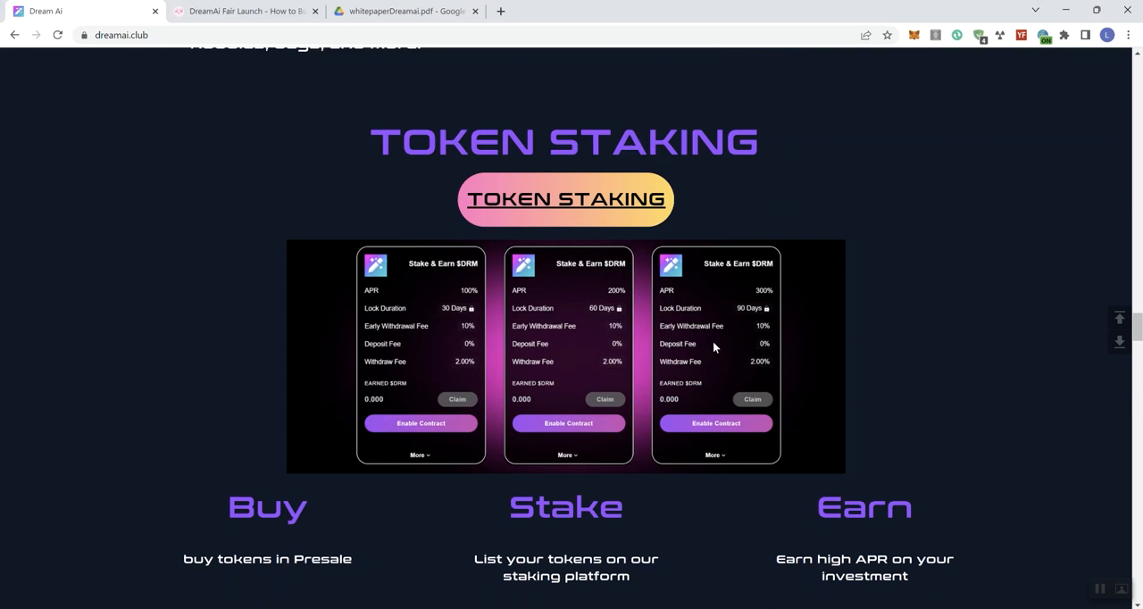
pyautogui.moveTo(560, 344)
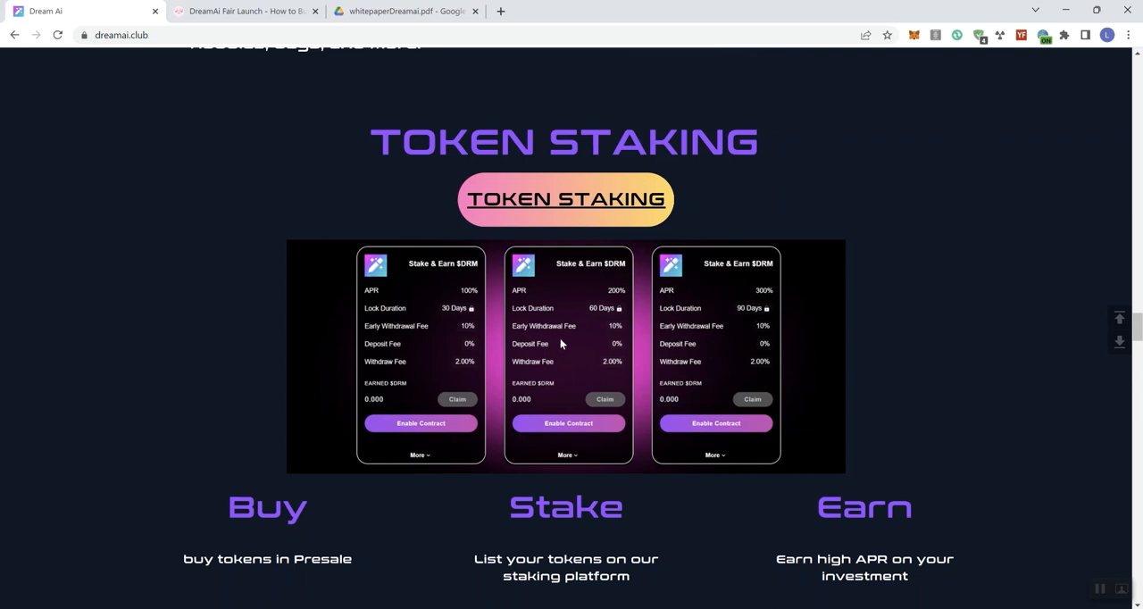
pyautogui.moveTo(500, 339)
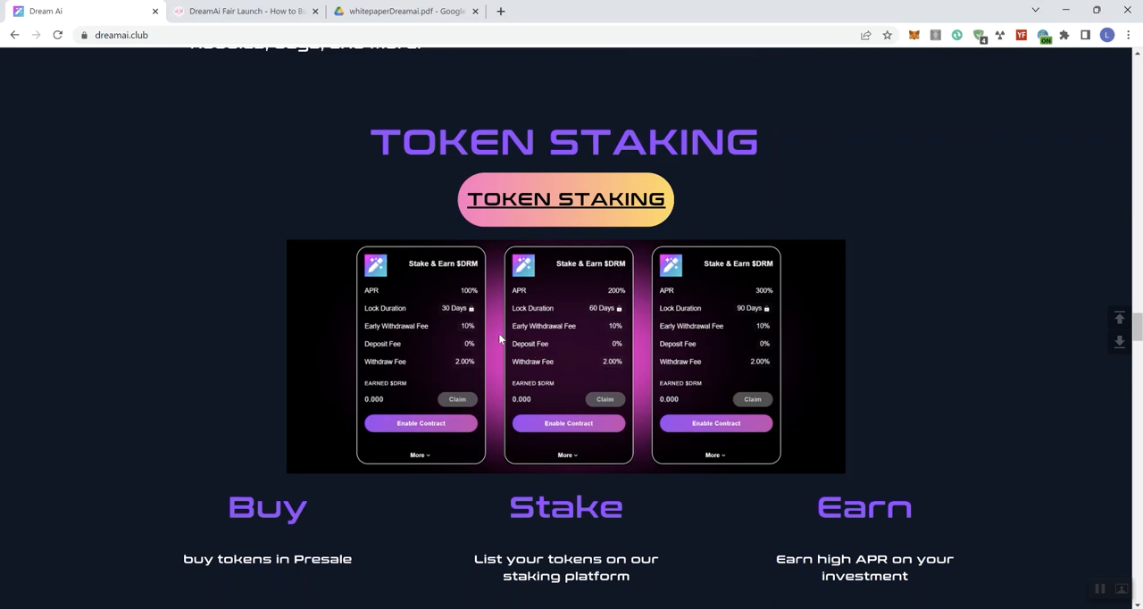
pyautogui.moveTo(655, 320)
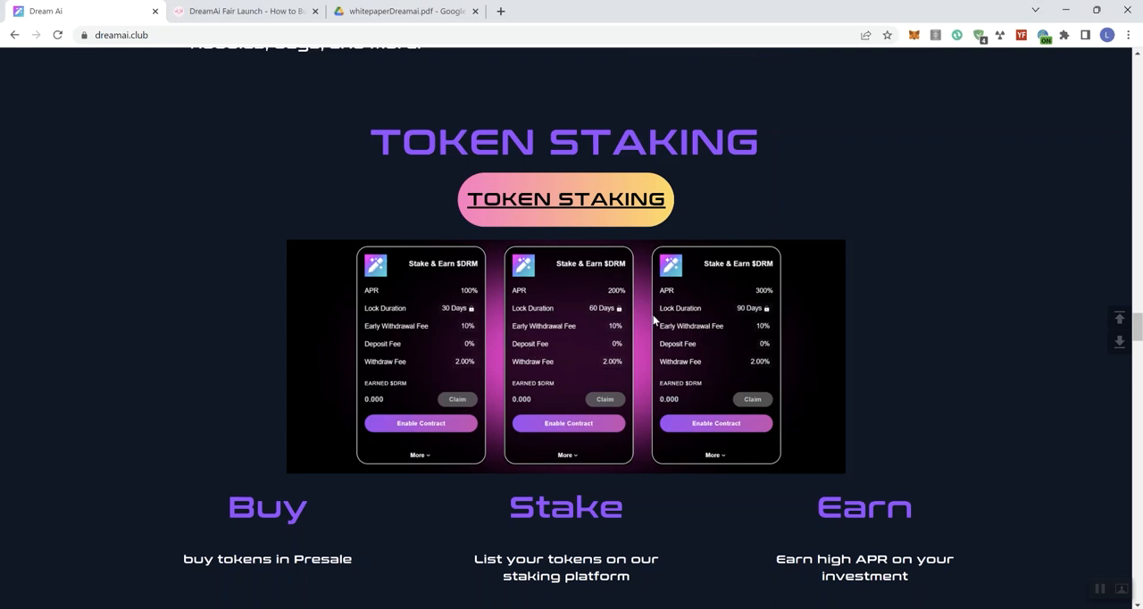
pyautogui.moveTo(712, 319)
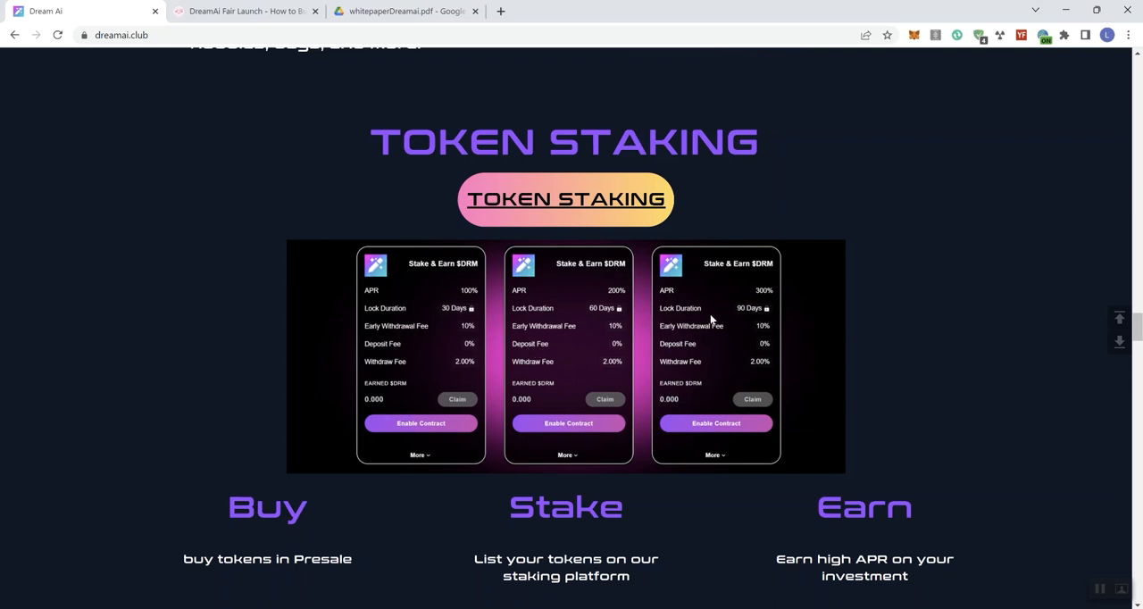
# - Scroll past NFT Marketplace, NFT Artworks, Merchandise and the How to use App video to the Roadmap
pyautogui.scroll(-3)
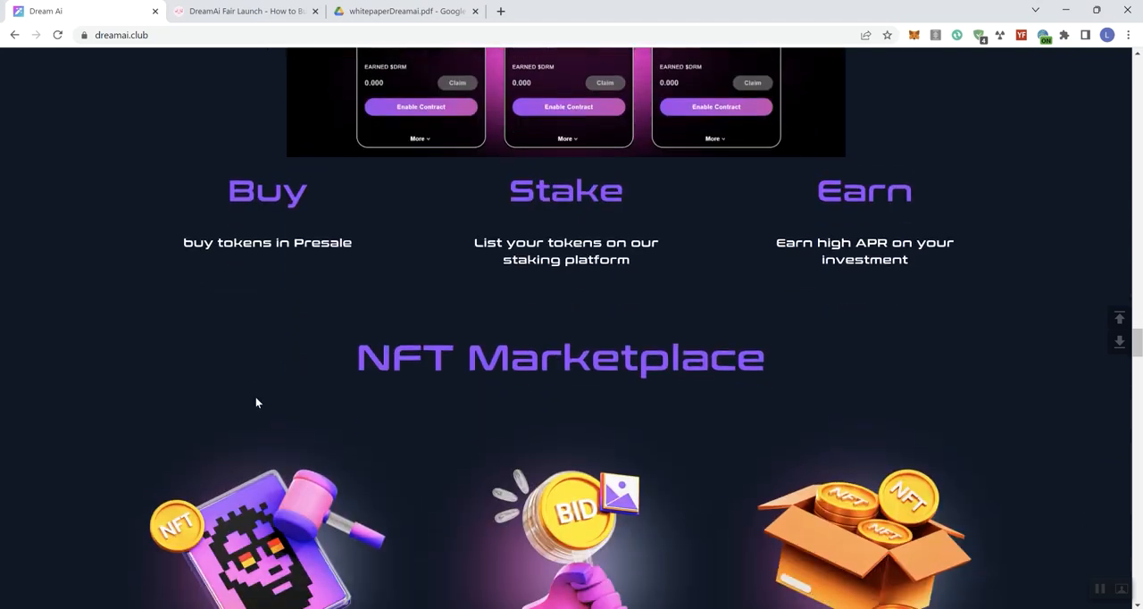
pyautogui.scroll(-3)
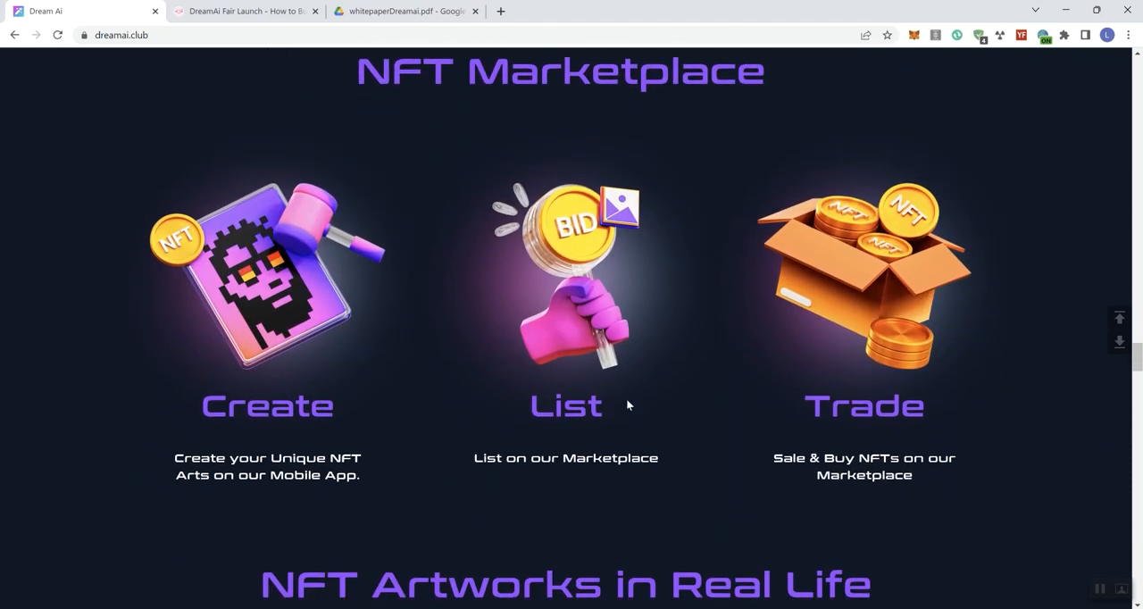
pyautogui.scroll(-3)
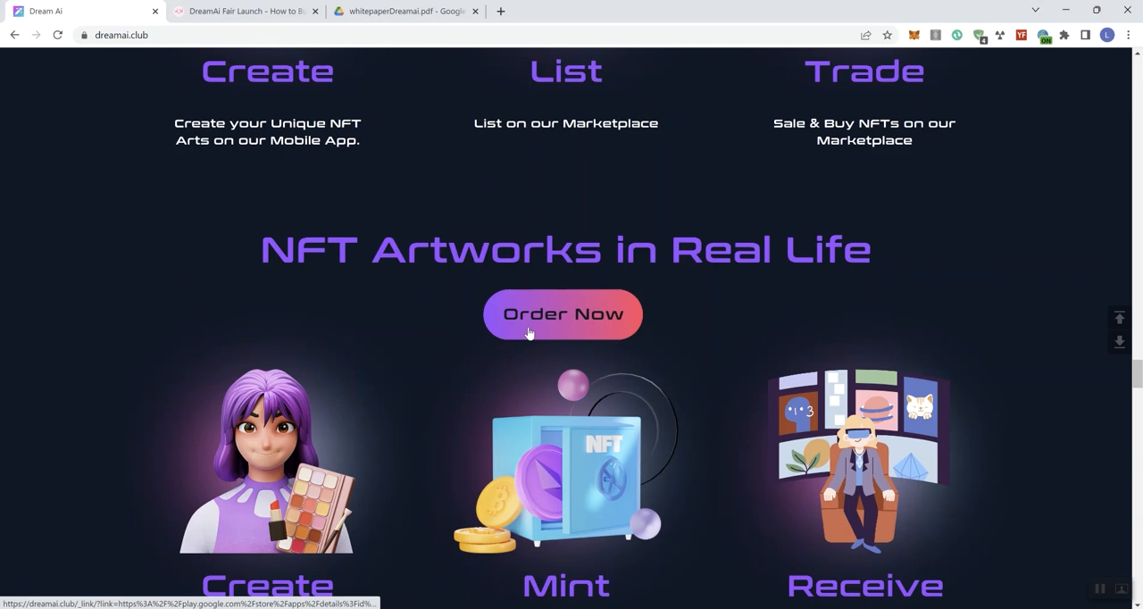
pyautogui.scroll(-3)
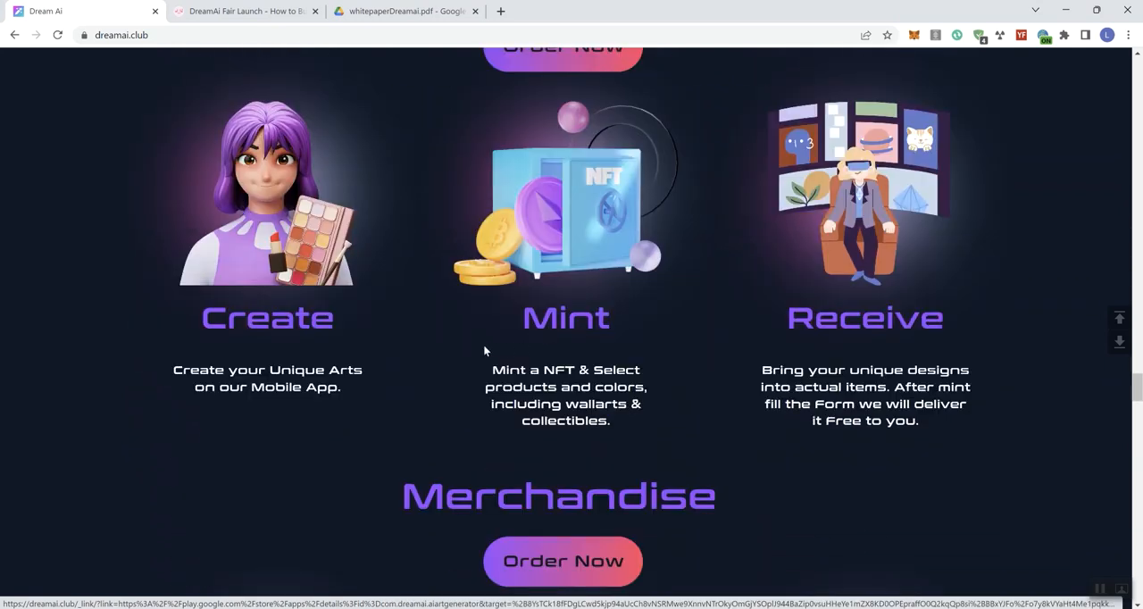
pyautogui.scroll(-3)
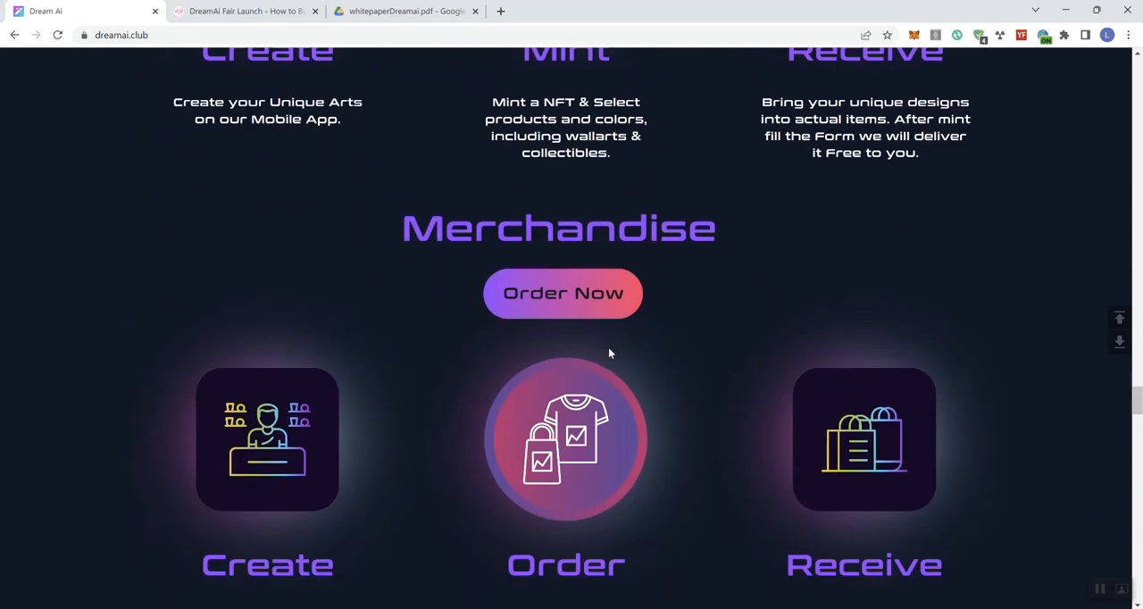
pyautogui.scroll(-3)
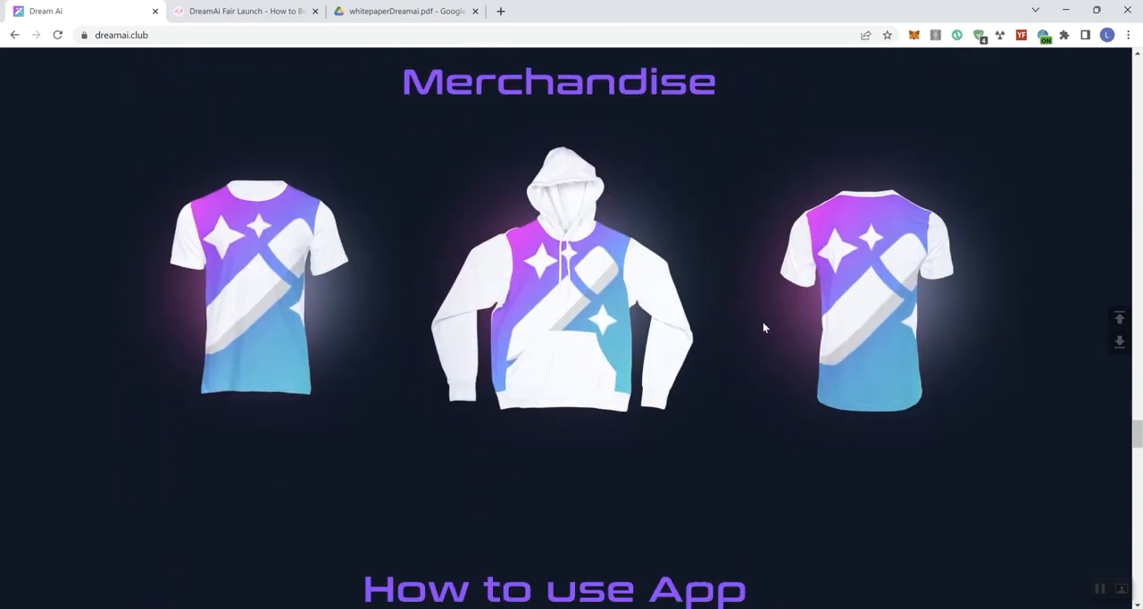
pyautogui.scroll(-3)
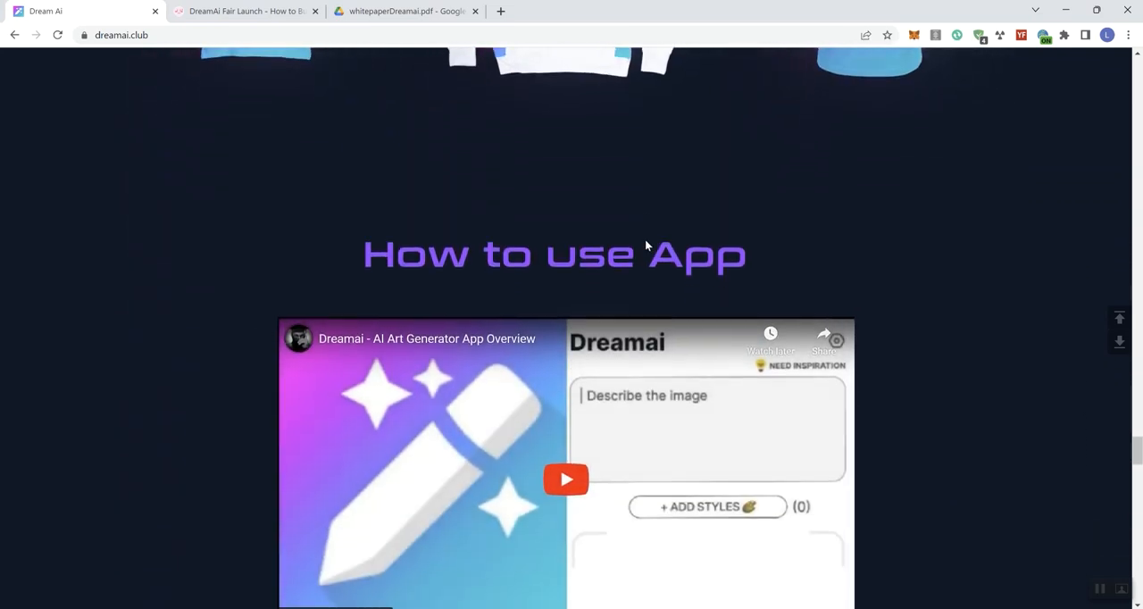
pyautogui.scroll(-3)
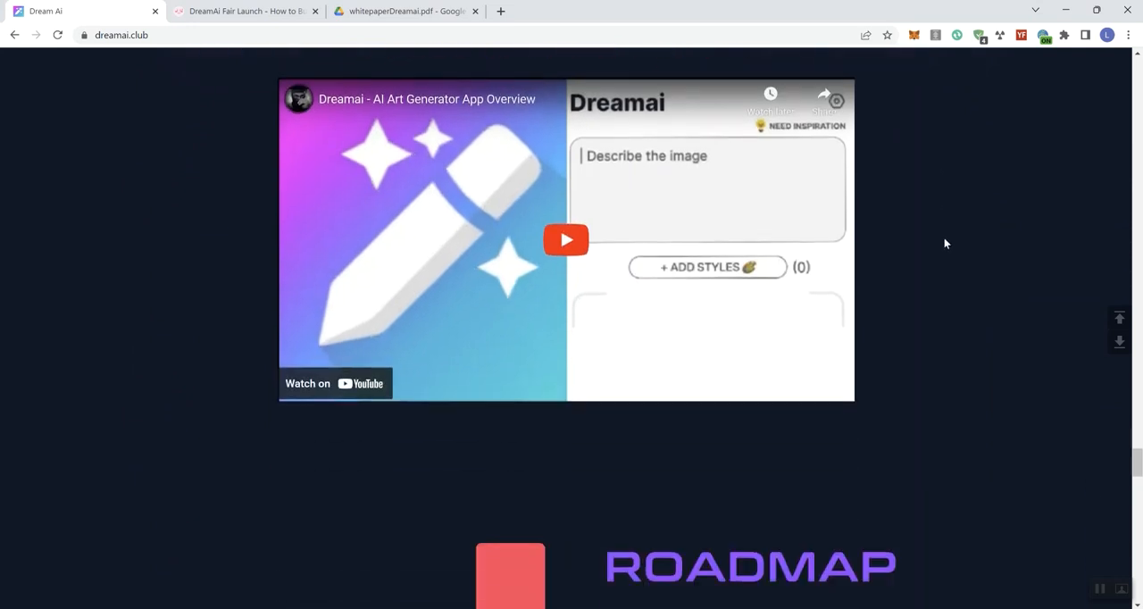
pyautogui.scroll(-3)
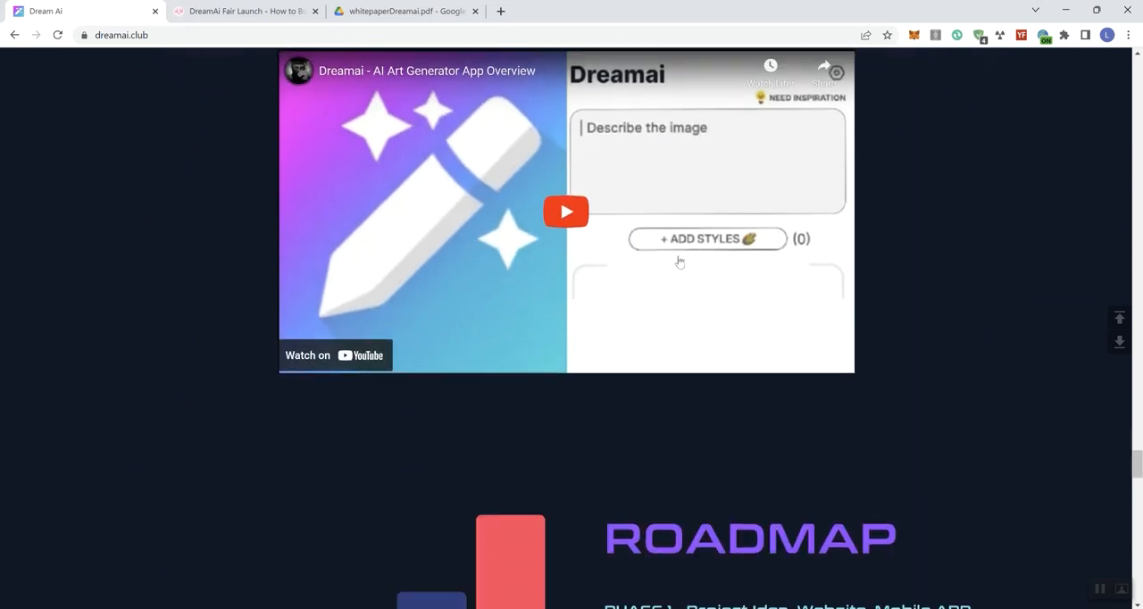
pyautogui.scroll(-3)
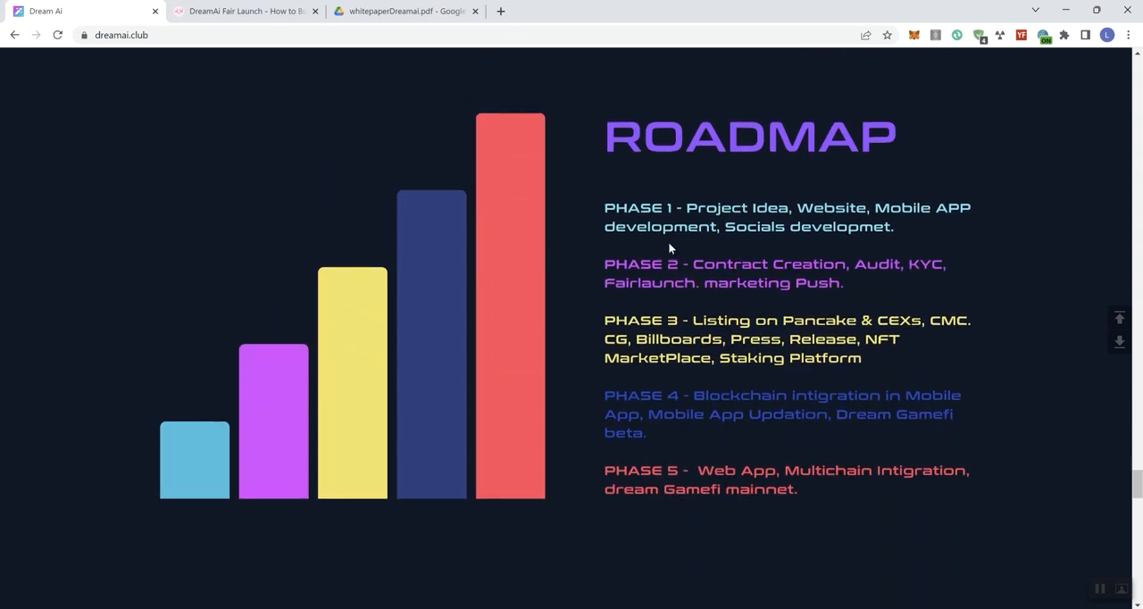
pyautogui.moveTo(243, 436)
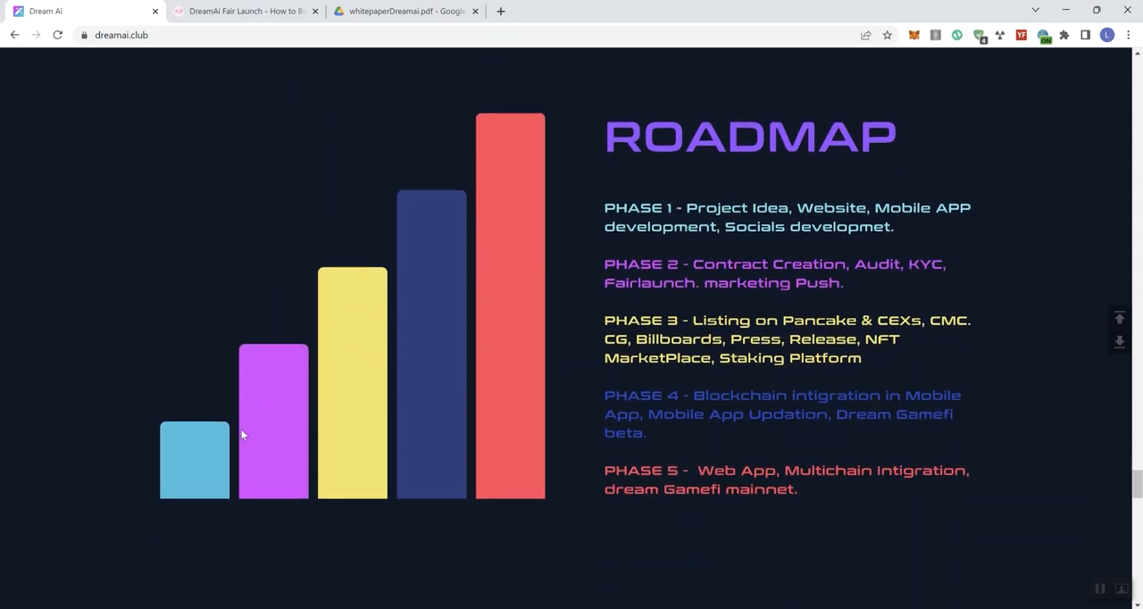
pyautogui.moveTo(791, 357)
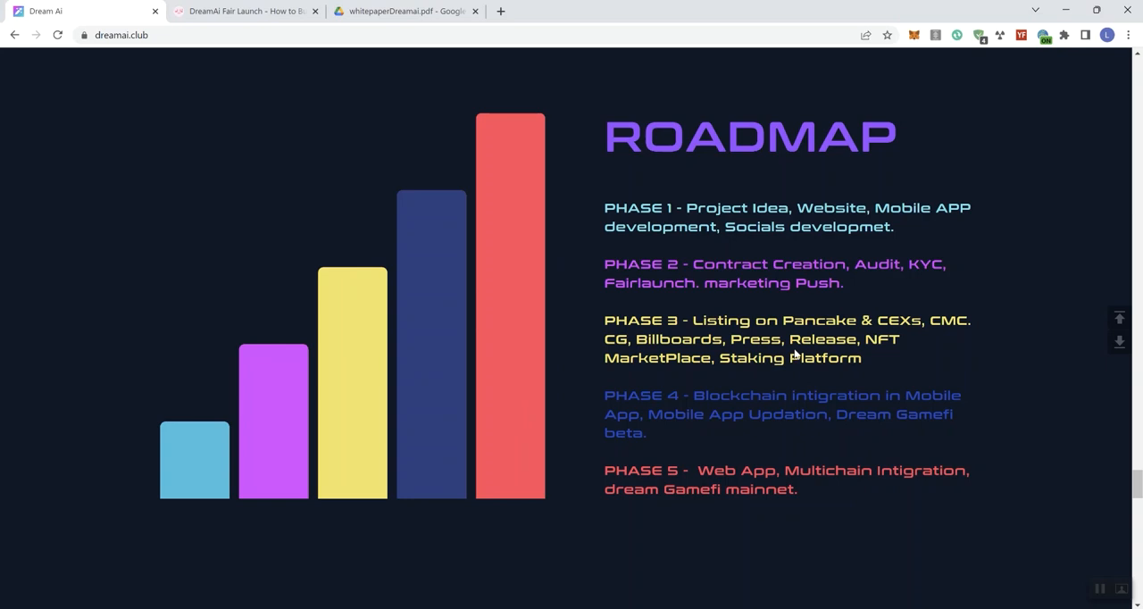
pyautogui.moveTo(801, 351)
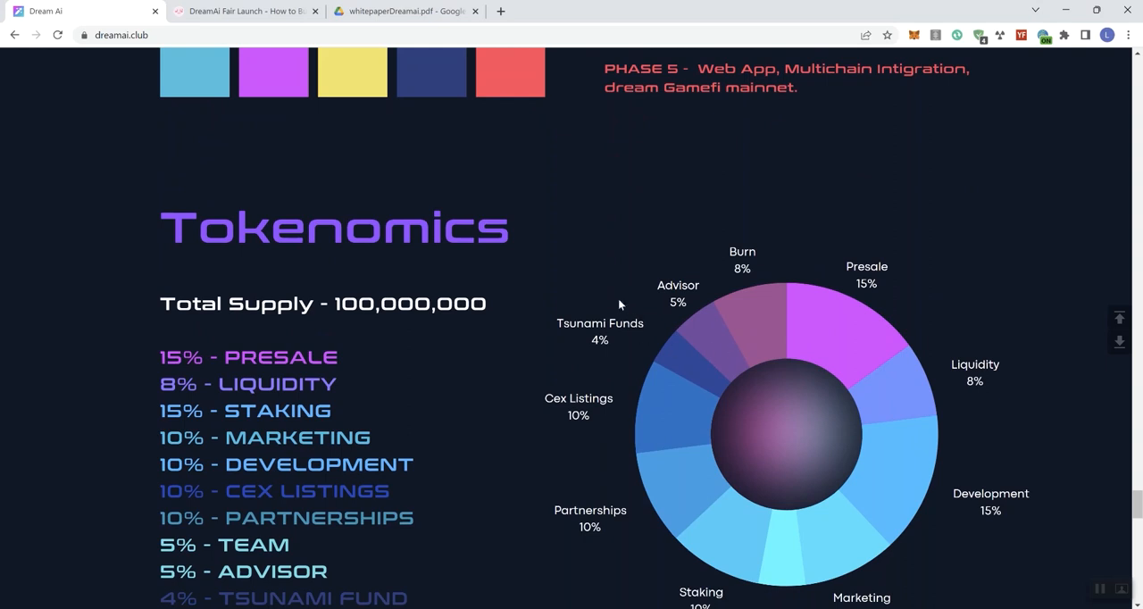
pyautogui.moveTo(500, 315)
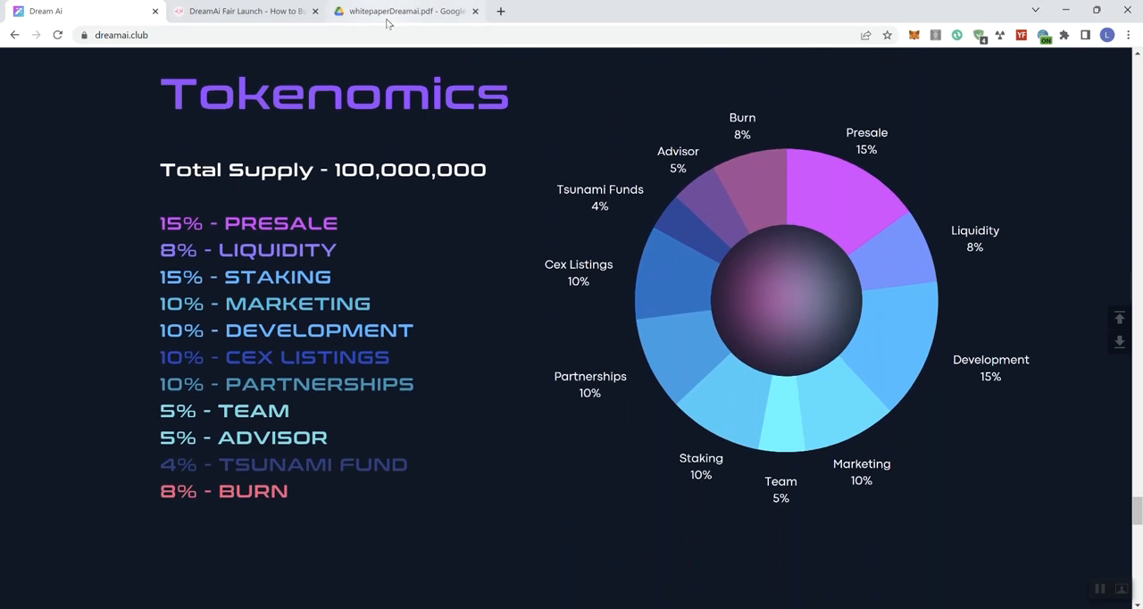
# - Check the whitepaper PDF's tokenomics, then return to dreamai.club and scroll its Tokenomics section
pyautogui.click(402, 10)
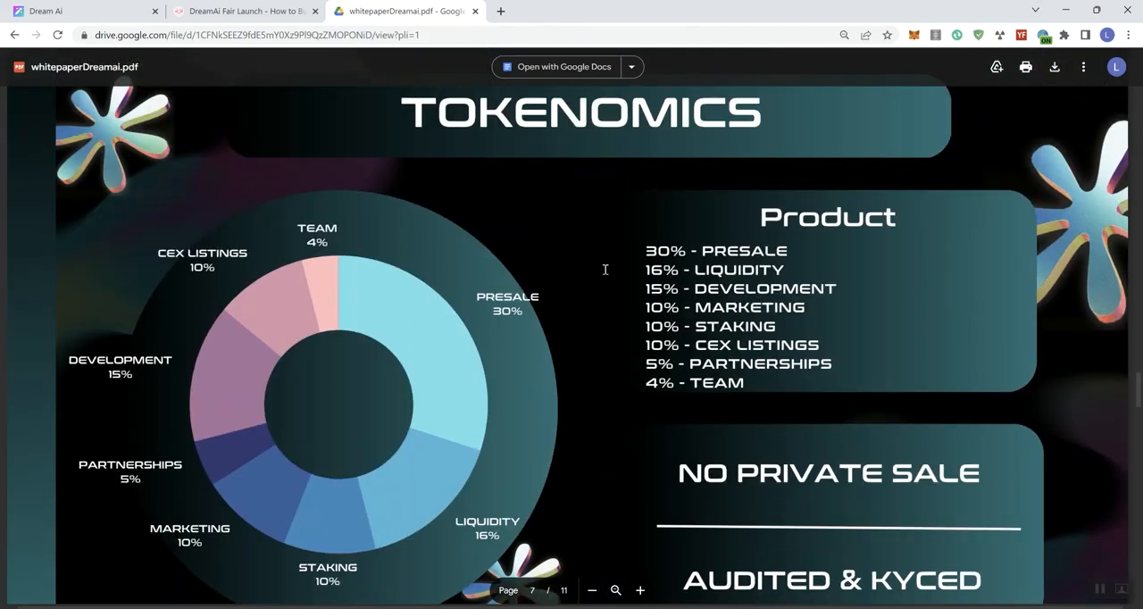
pyautogui.click(80, 11)
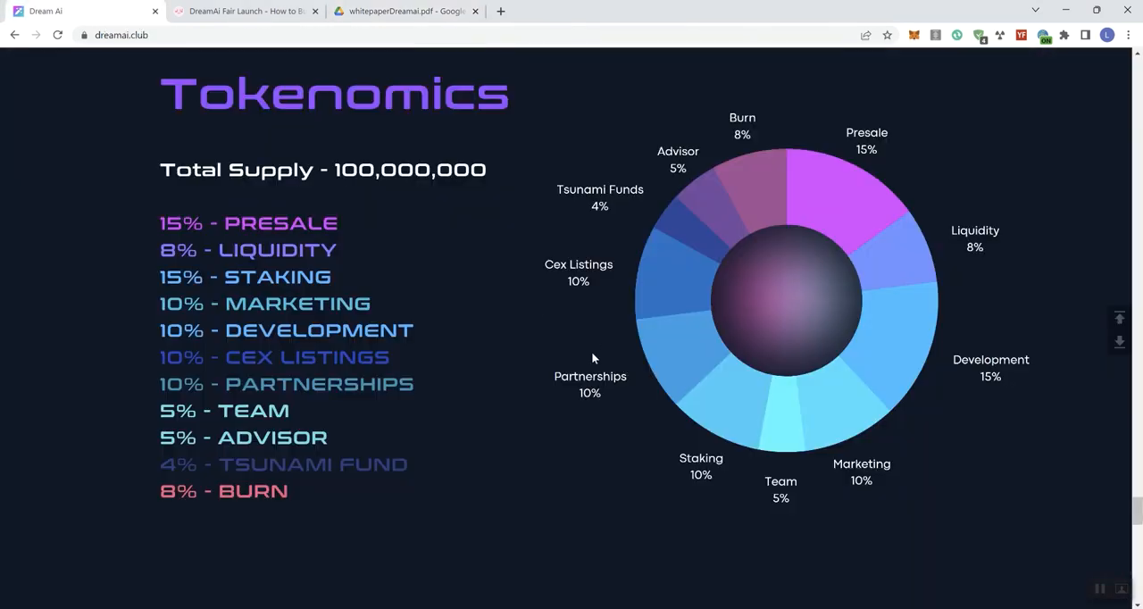
pyautogui.moveTo(665, 328)
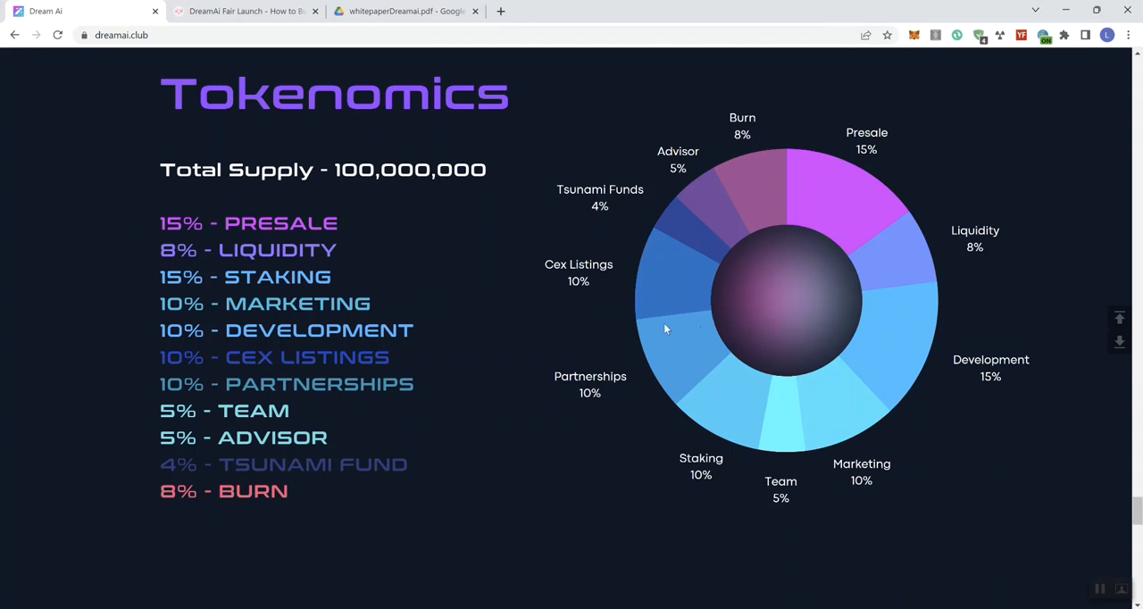
pyautogui.scroll(-3)
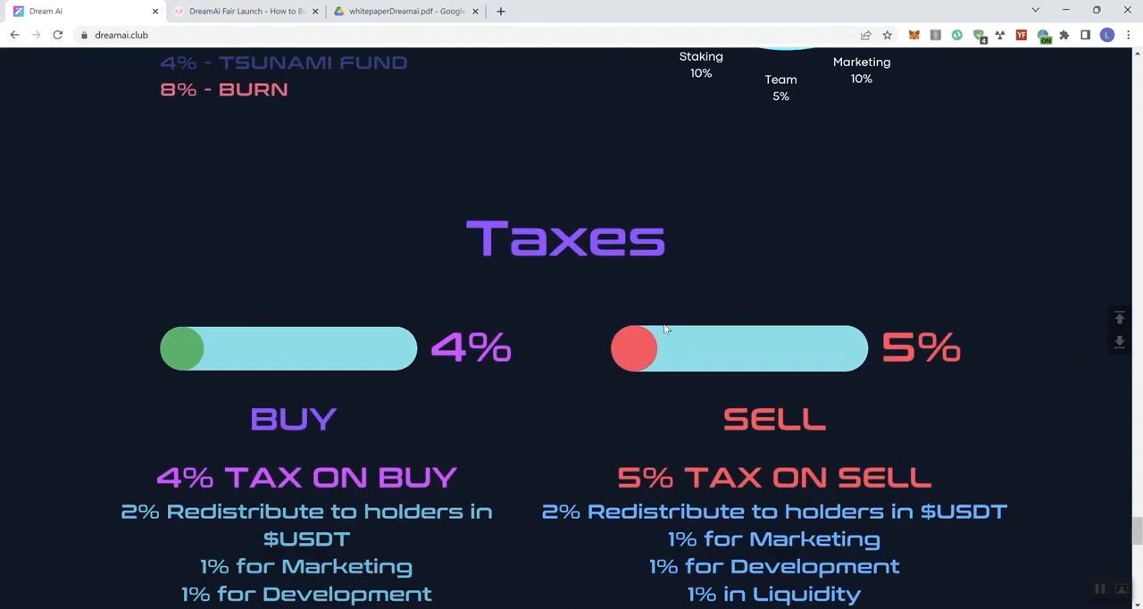
pyautogui.moveTo(660, 326)
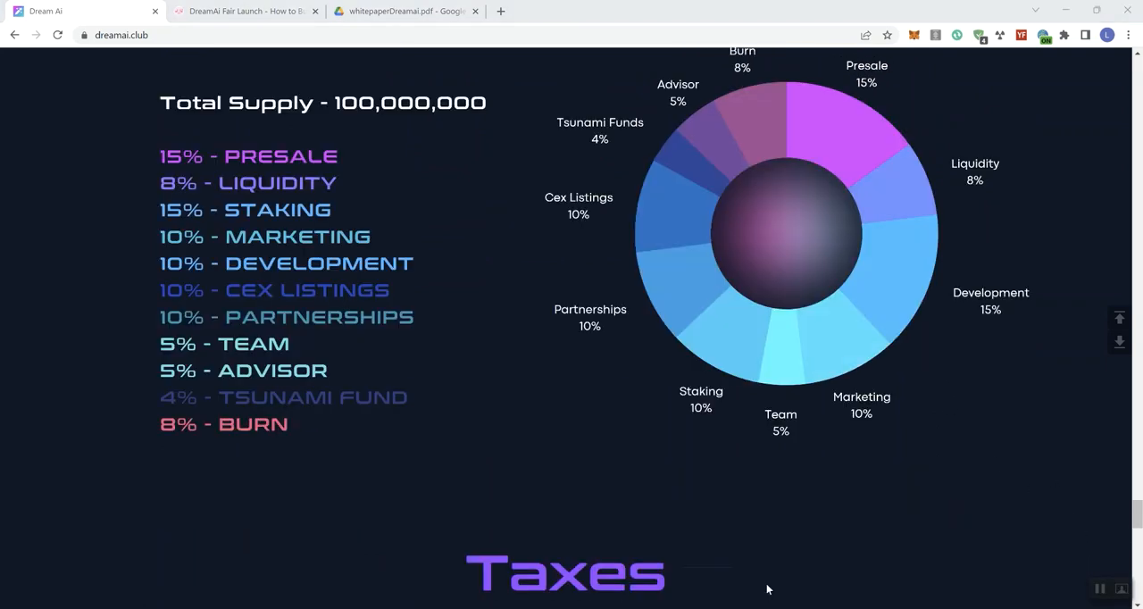
pyautogui.moveTo(755, 349)
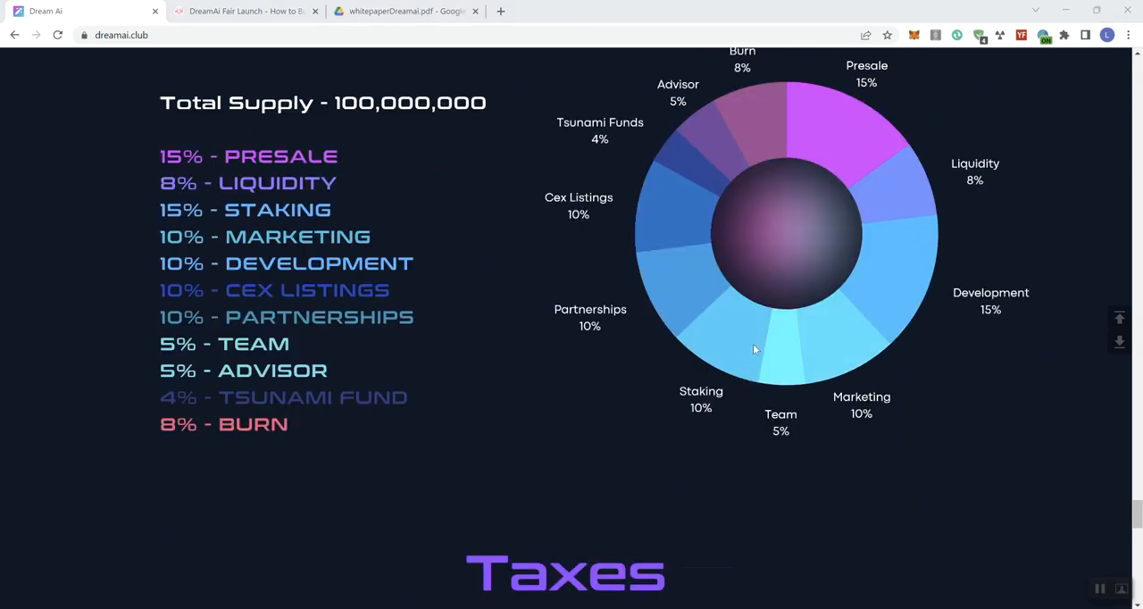
pyautogui.moveTo(299, 335)
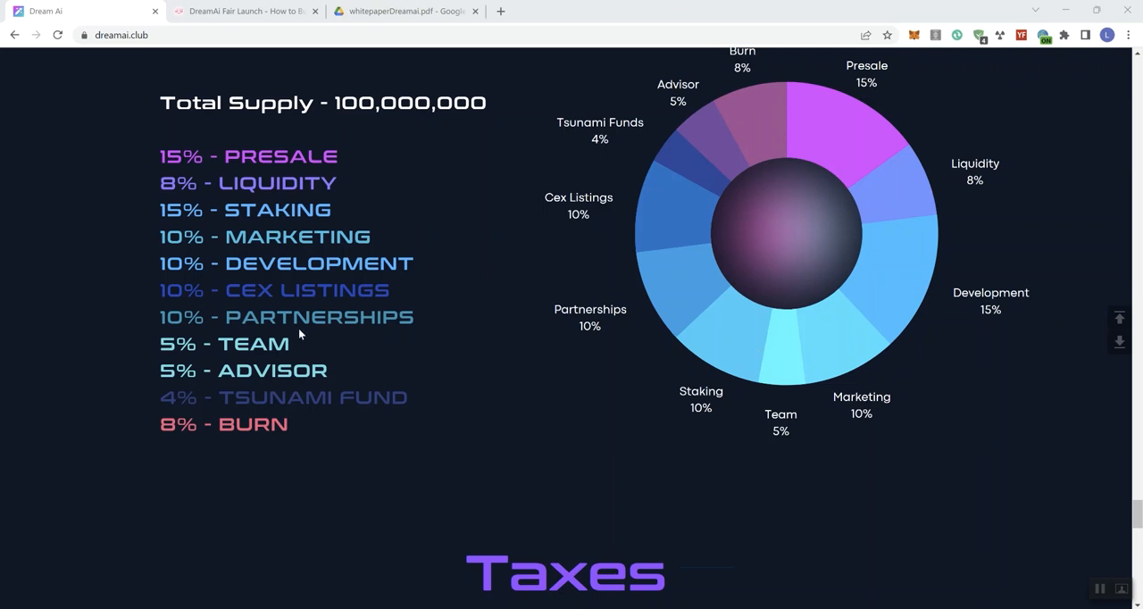
pyautogui.moveTo(679, 292)
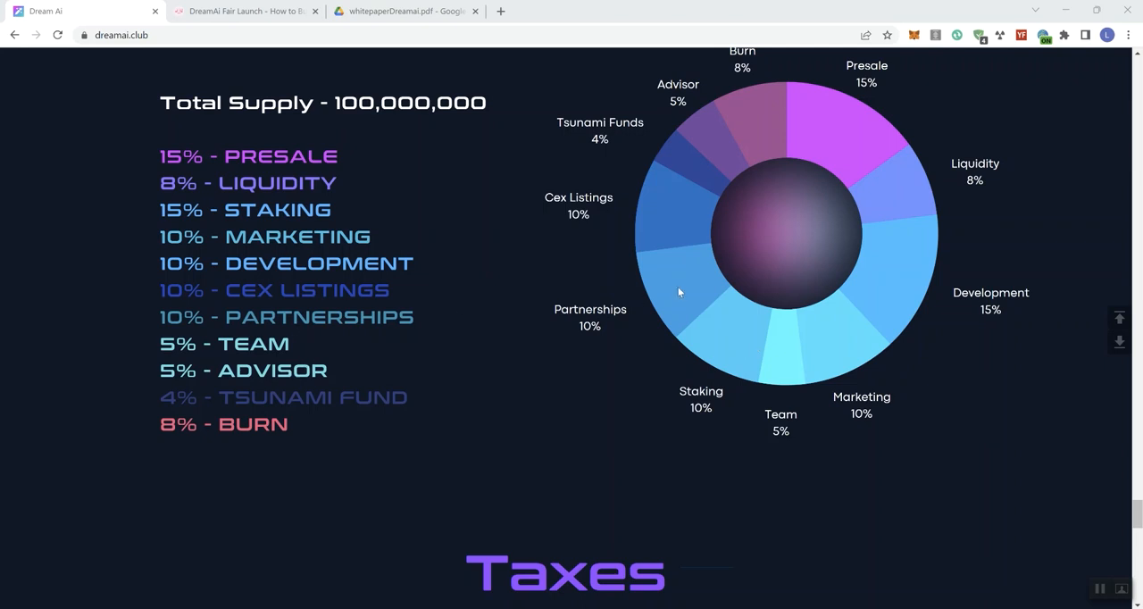
pyautogui.moveTo(688, 284)
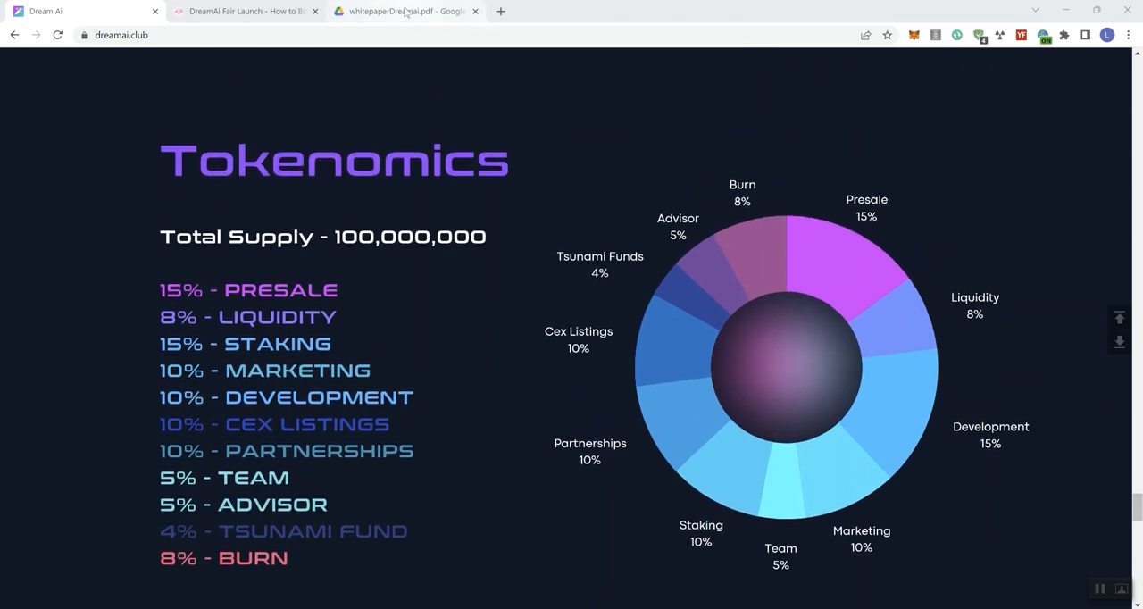
pyautogui.click(406, 11)
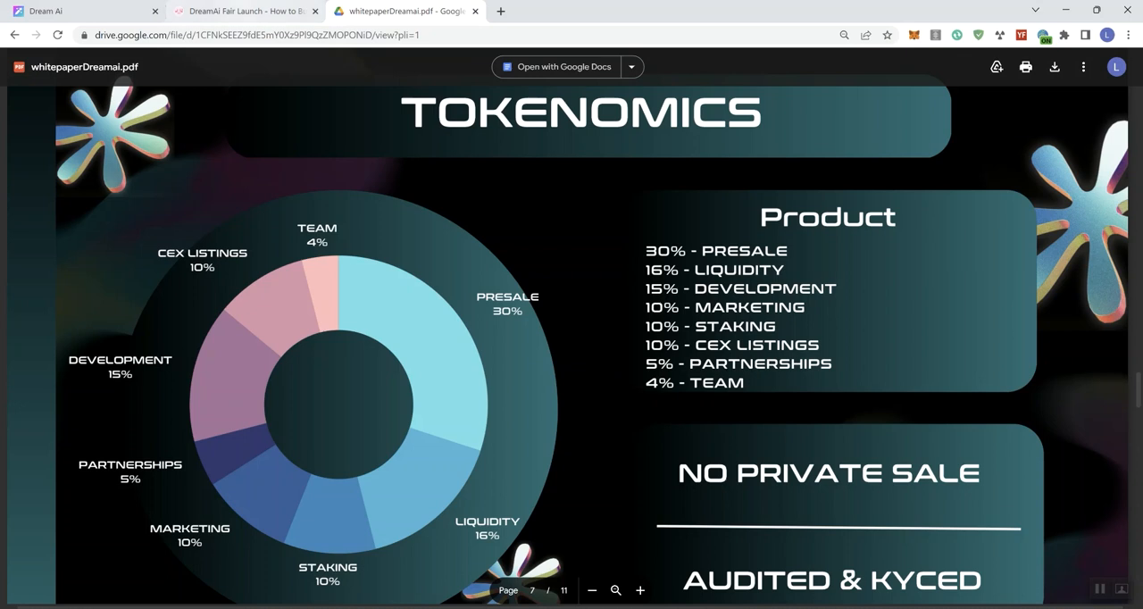
pyautogui.click(80, 11)
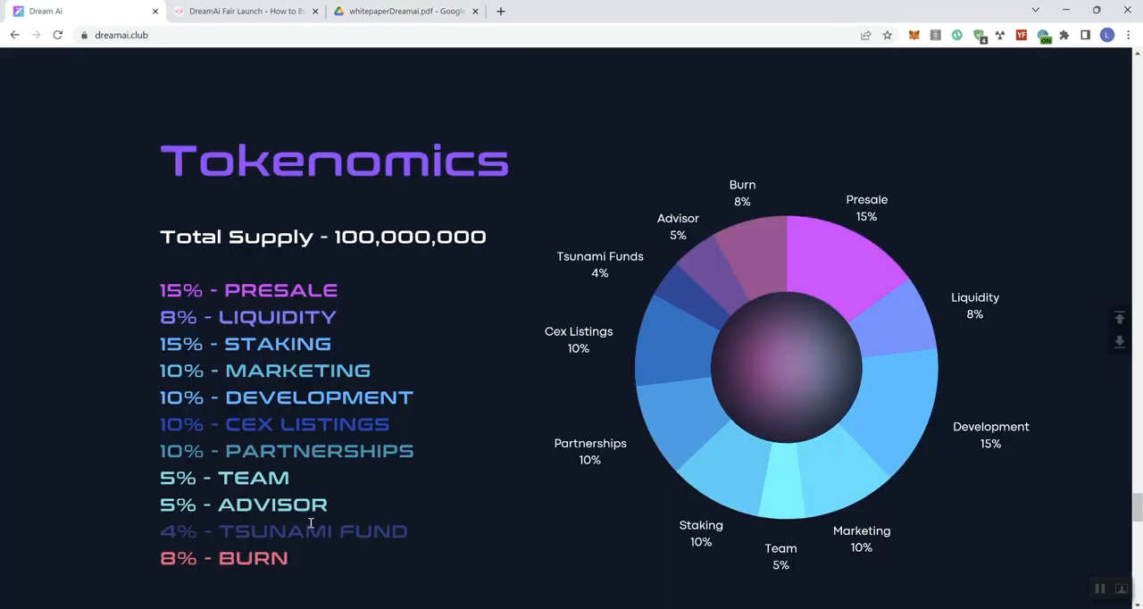
pyautogui.click(402, 10)
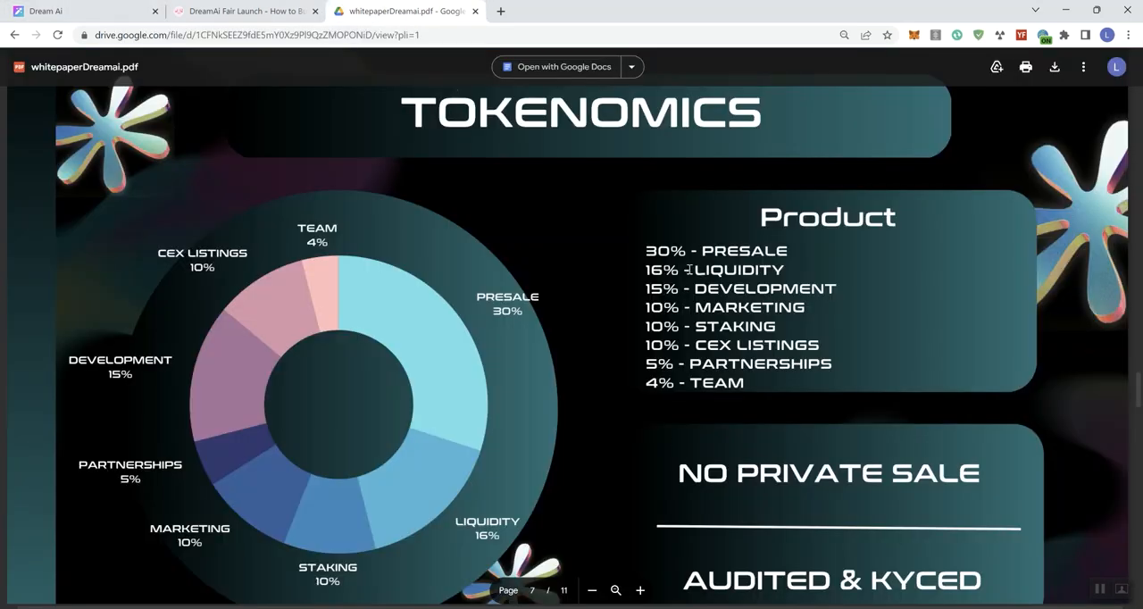
pyautogui.click(80, 11)
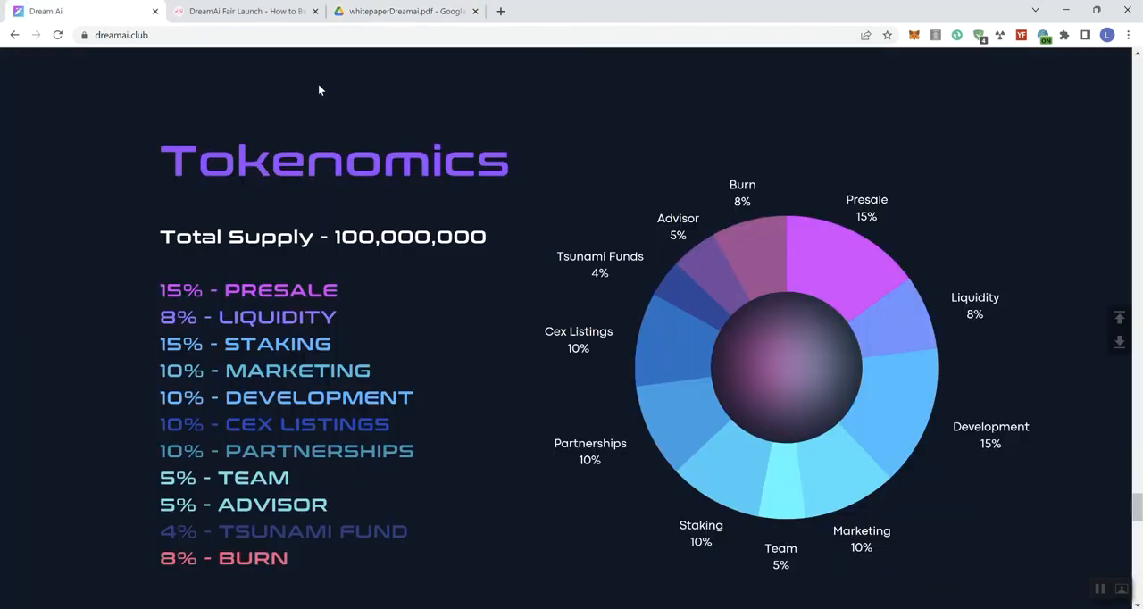
pyautogui.click(402, 11)
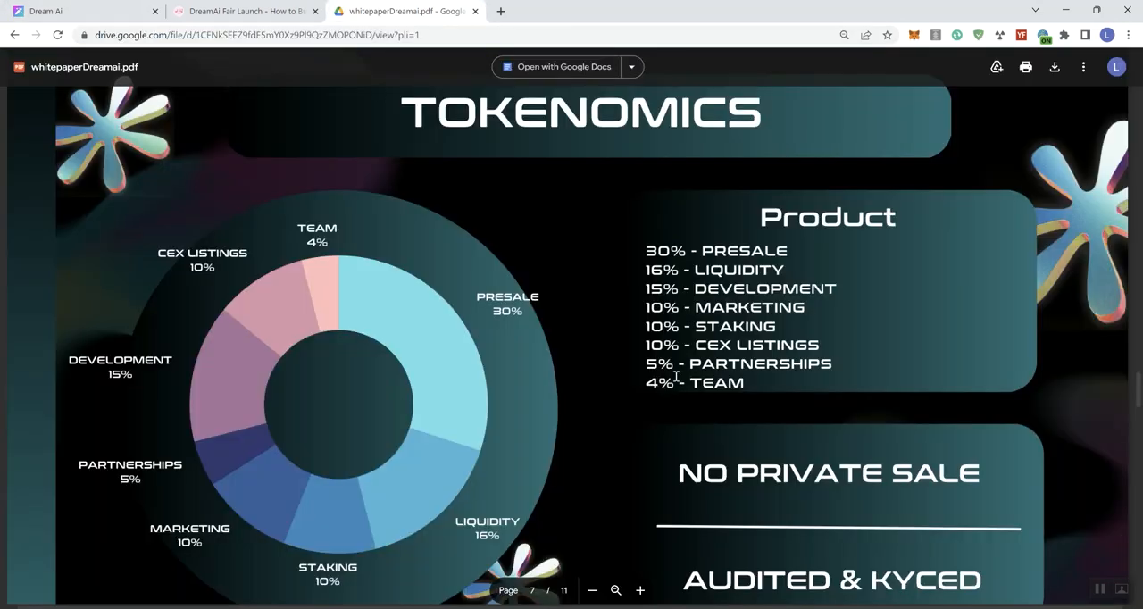
pyautogui.click(81, 11)
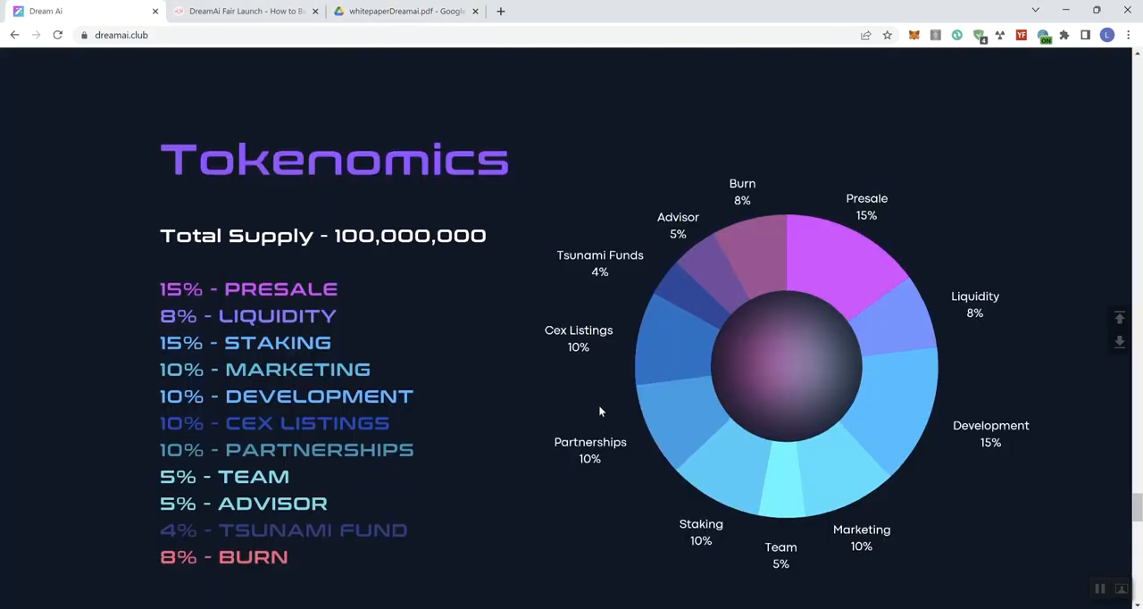
# - Review the 4% buy / 5% sell taxes and partners, then return to the PinkSale DreamAi Fair Launch page
pyautogui.scroll(-3)
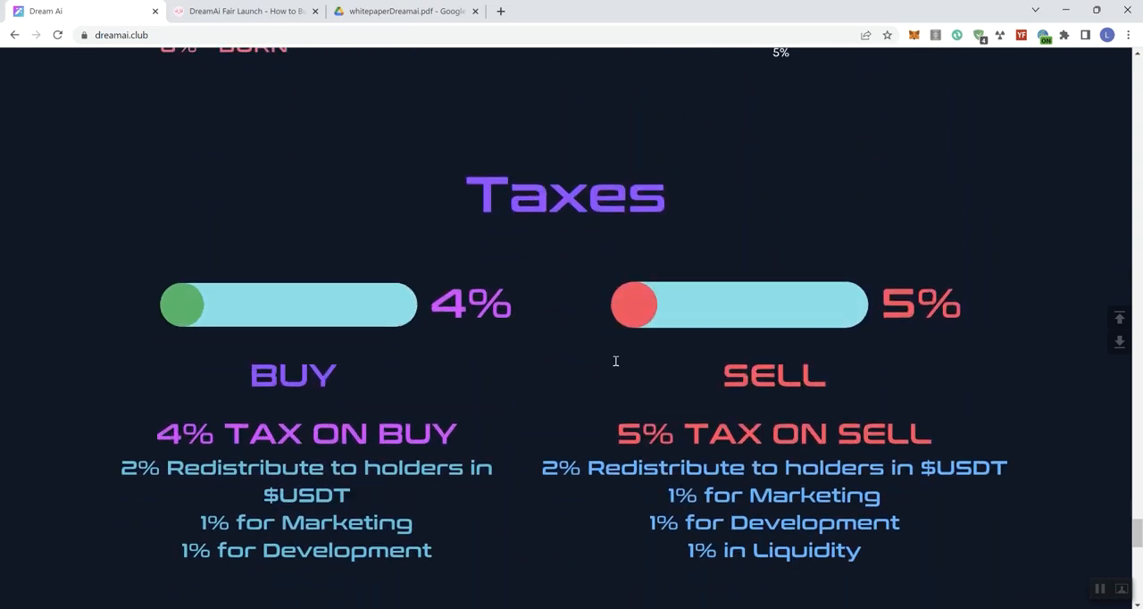
pyautogui.scroll(-3)
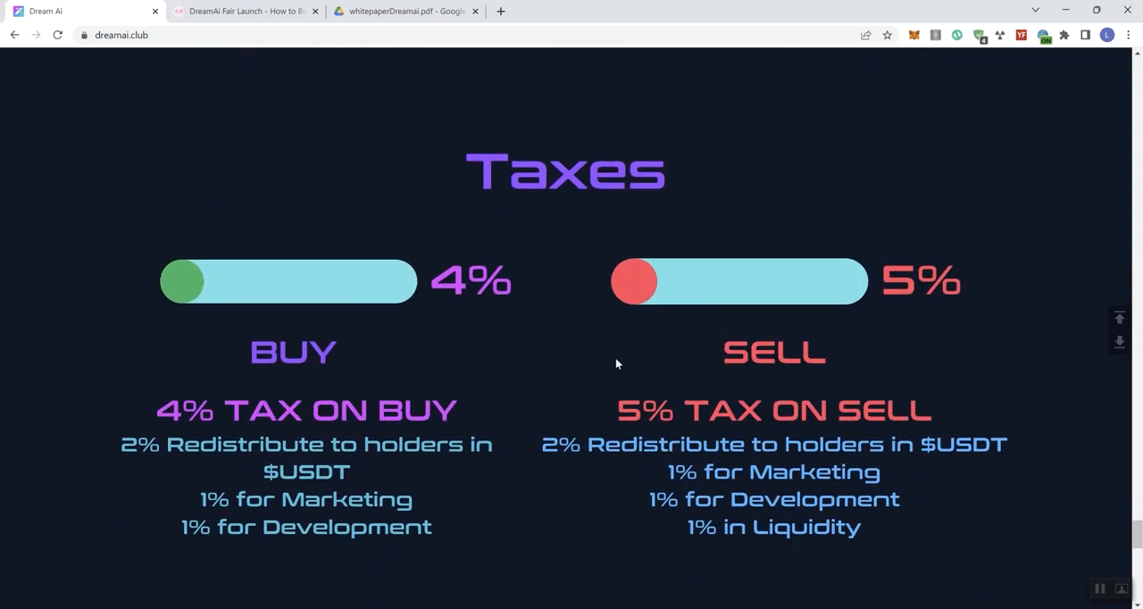
pyautogui.scroll(-3)
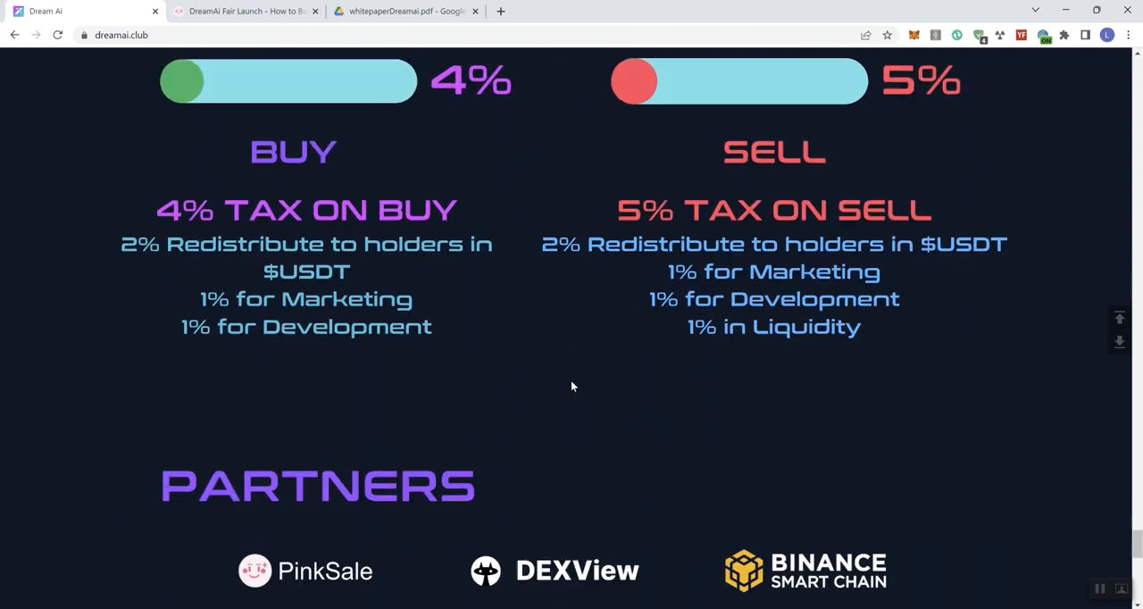
pyautogui.scroll(-3)
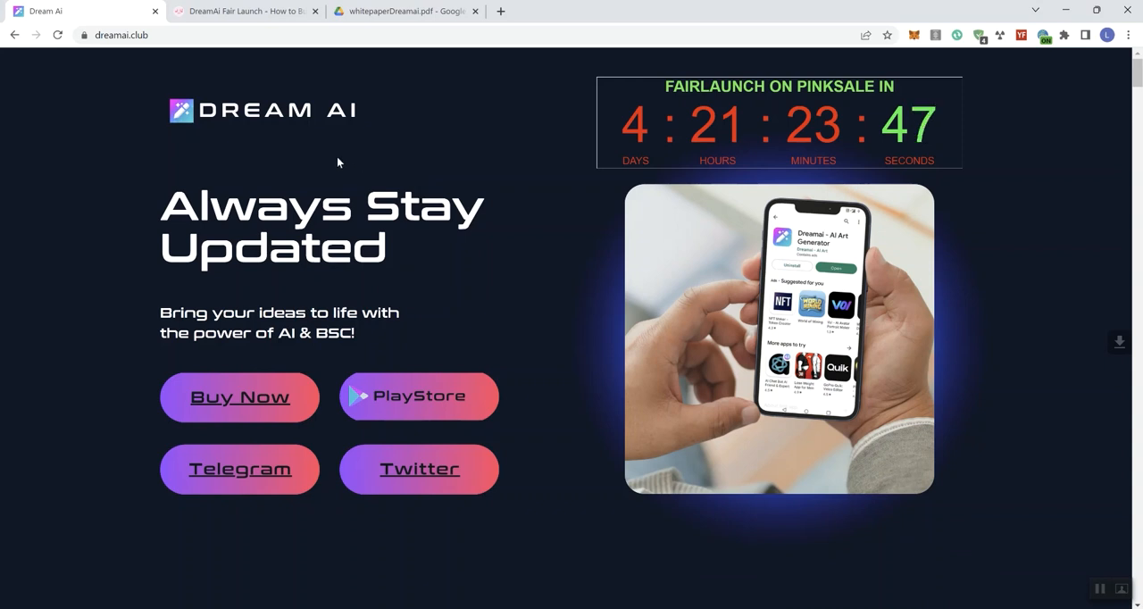
pyautogui.click(245, 11)
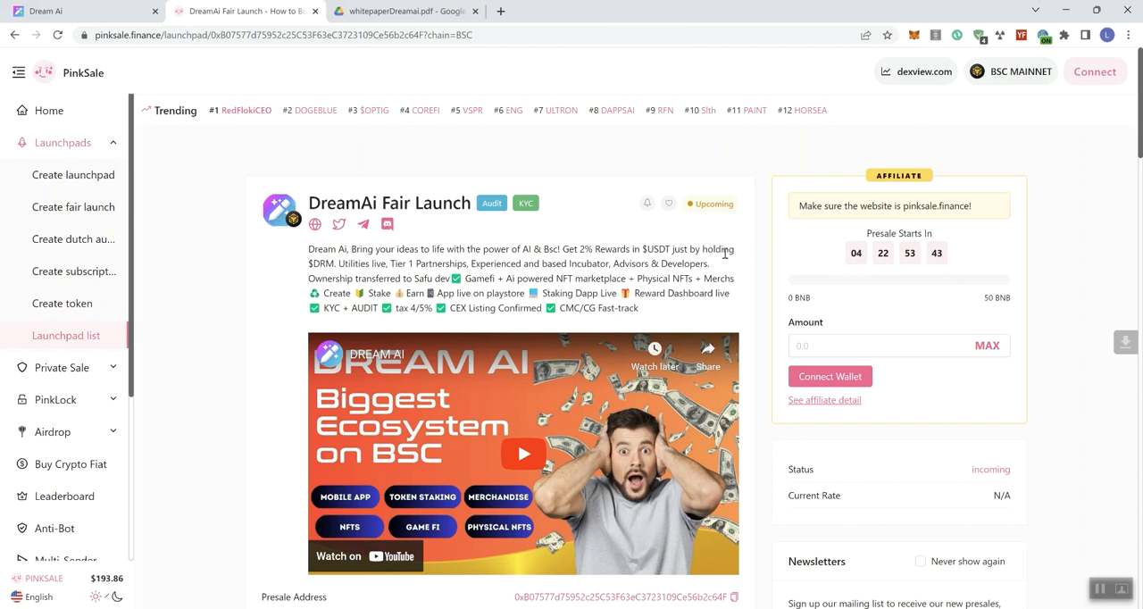
pyautogui.moveTo(697, 241)
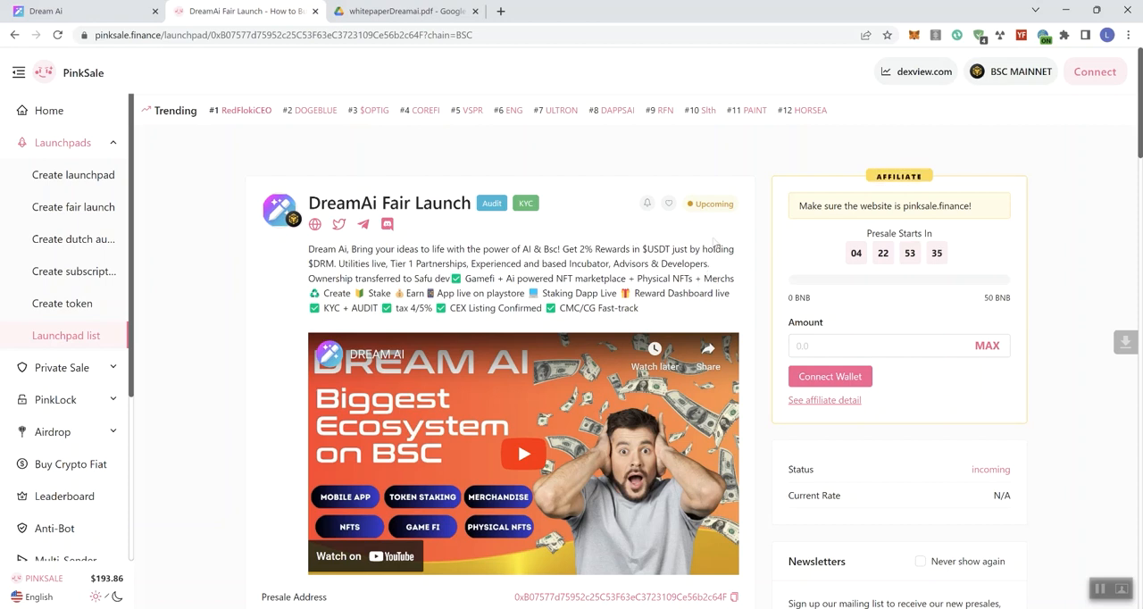
pyautogui.moveTo(423, 52)
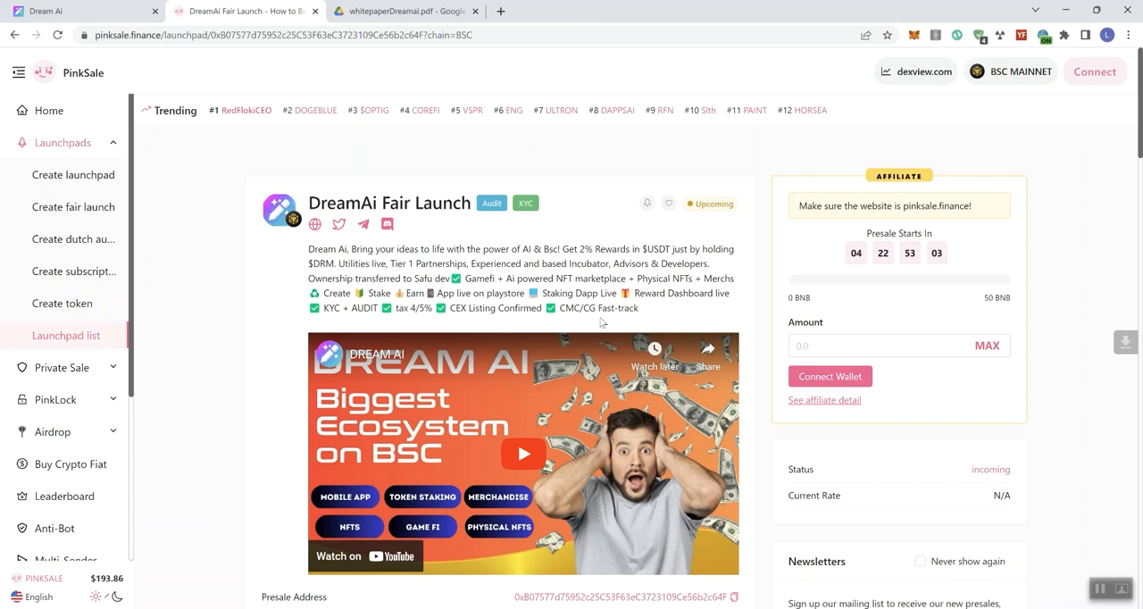
pyautogui.moveTo(642, 317)
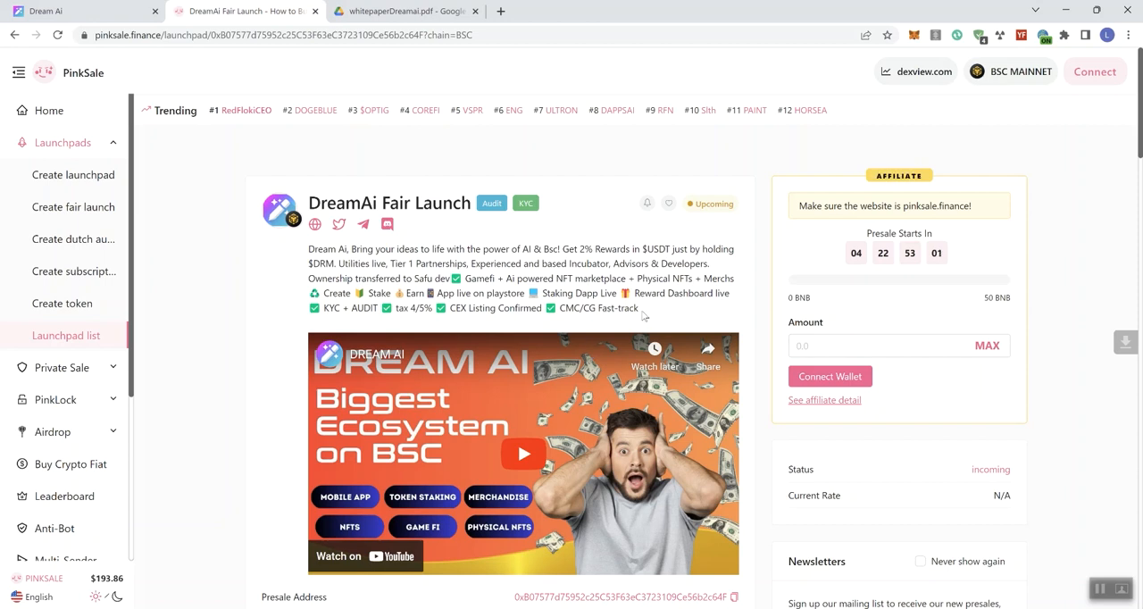
pyautogui.moveTo(631, 305)
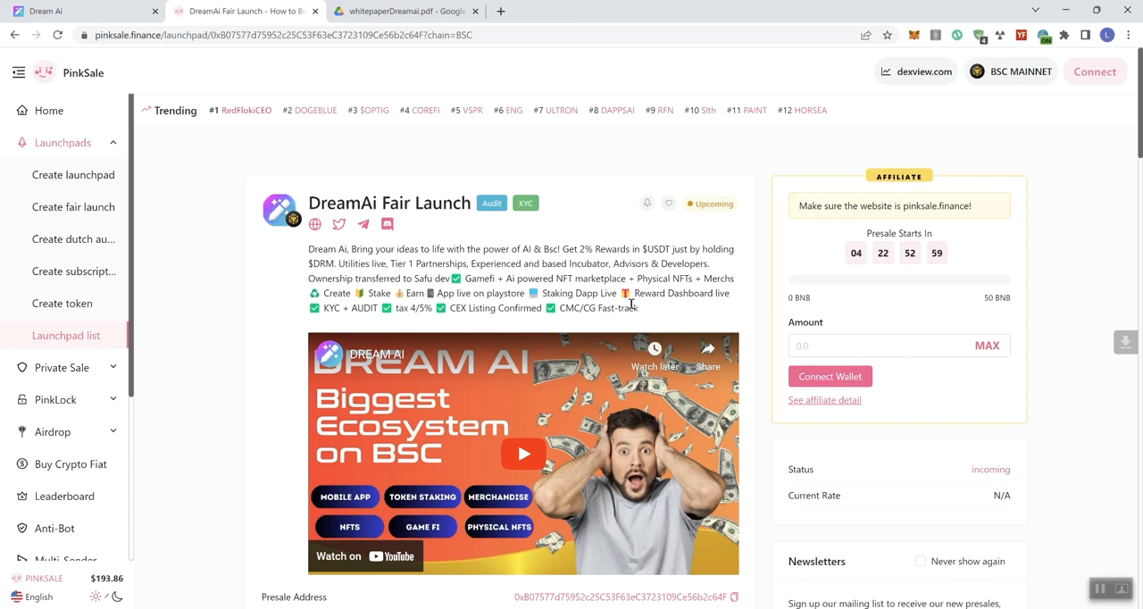